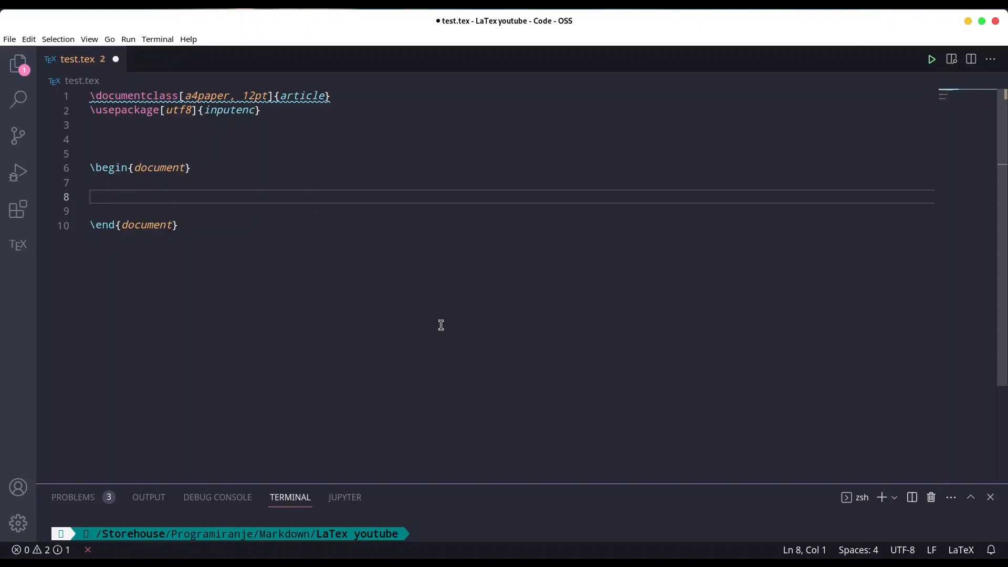
Write two sample sentences, the second mentioning a first footnote and another one.
{"action": "type", "text": "So, this is going to be some text for the purpose of this episode."}
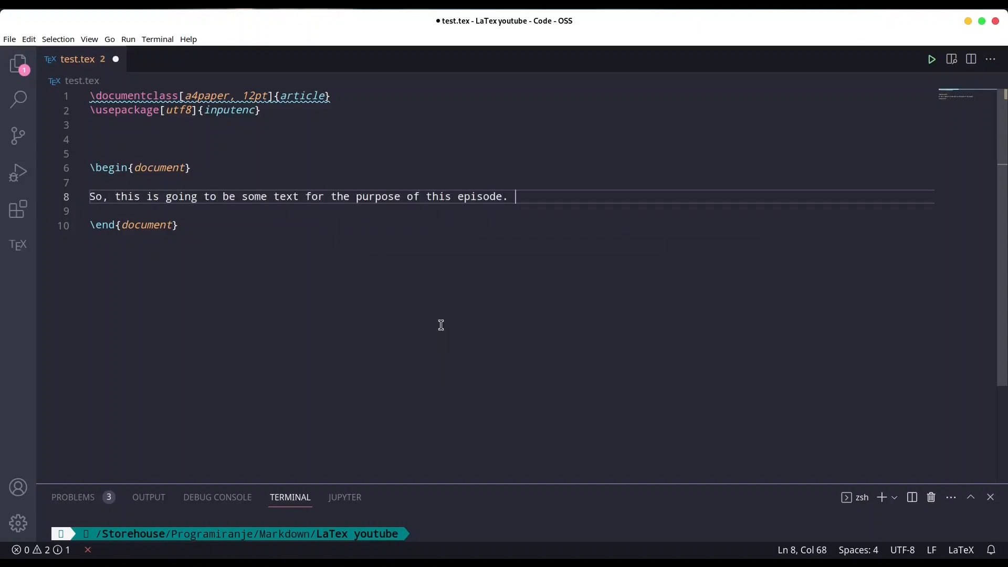
{"action": "type", "text": "This is our first footnote, and here is another one."}
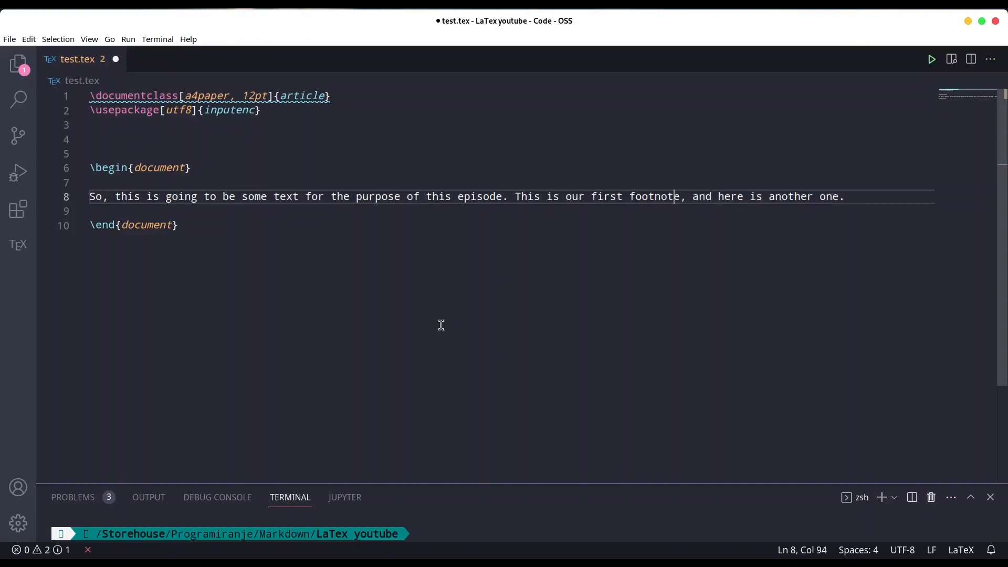
Attach \footnote{This is the definition} after the word 'footnote' in the sentence.
{"action": "double_click", "coordinate": [654, 196]}
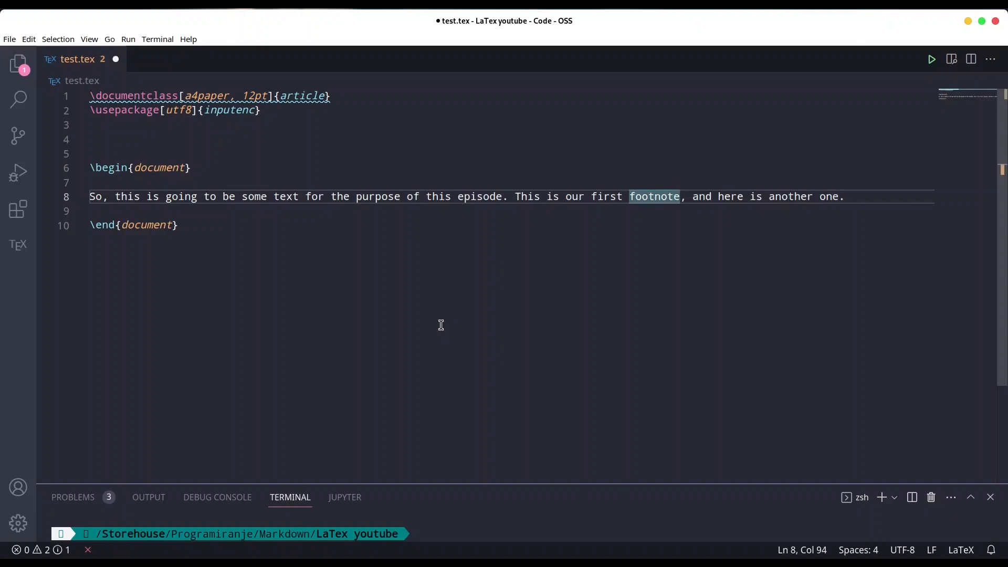
{"action": "type", "text": "\\fo"}
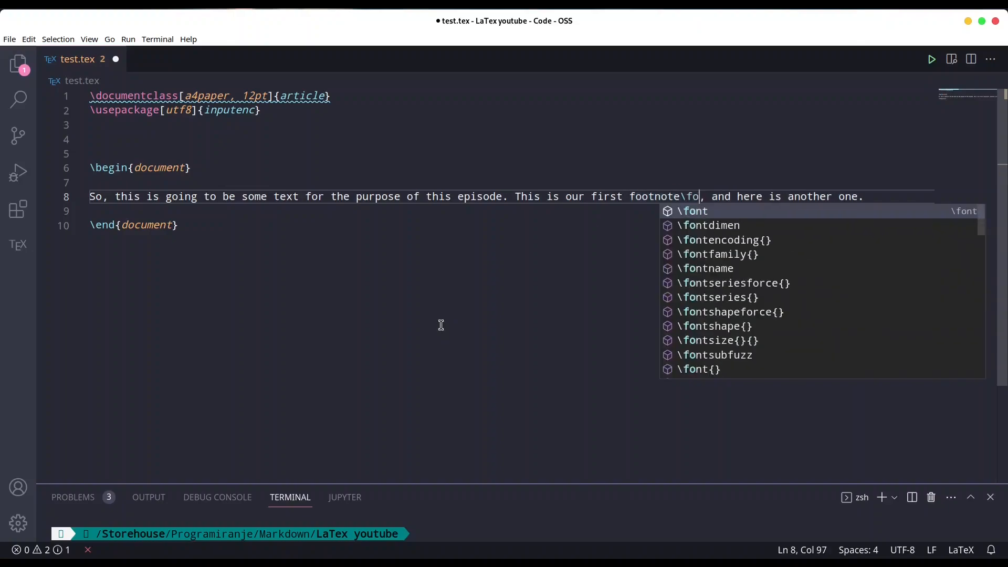
{"action": "type", "text": "otnote{"}
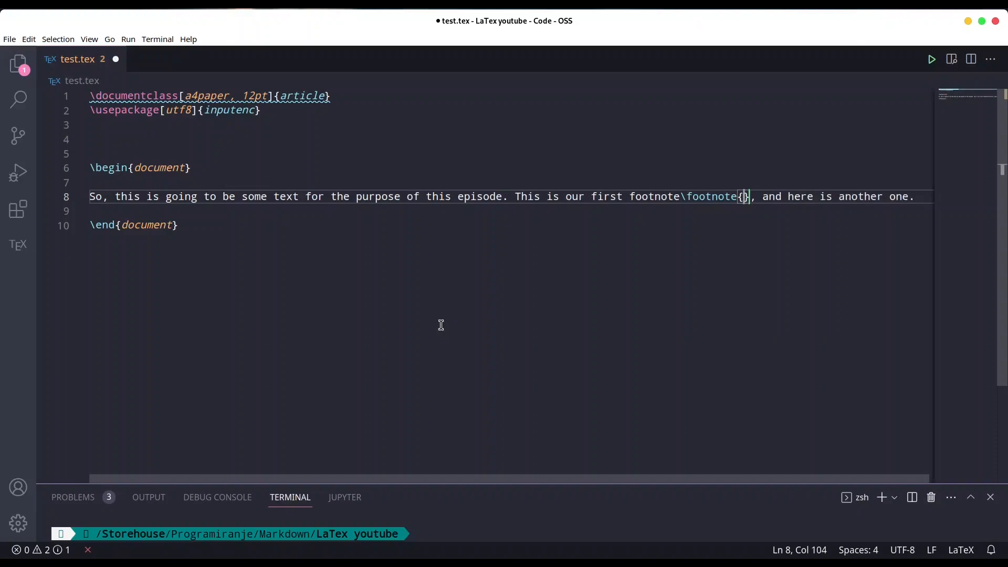
{"action": "type", "text": "The"}
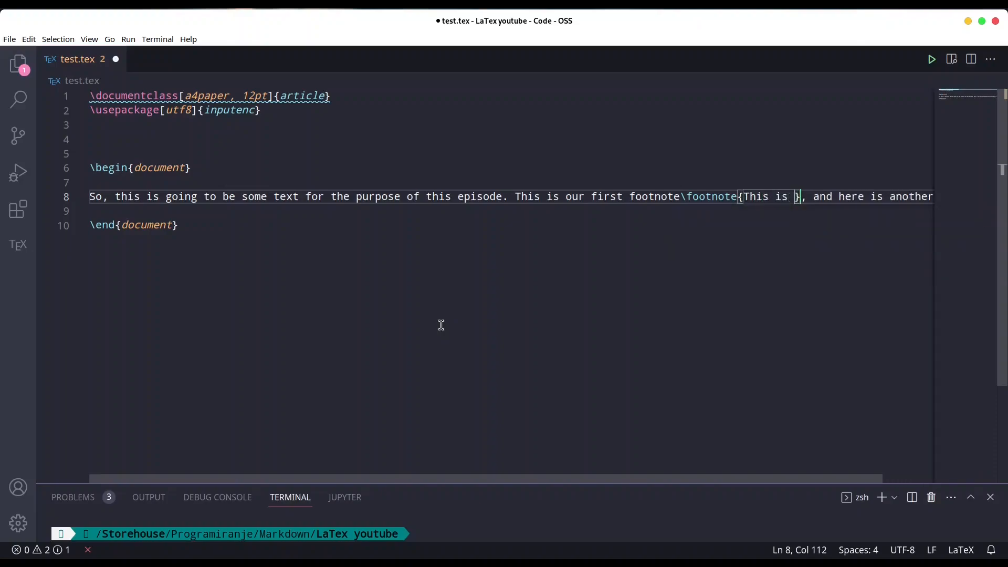
{"action": "type", "text": "the defi"}
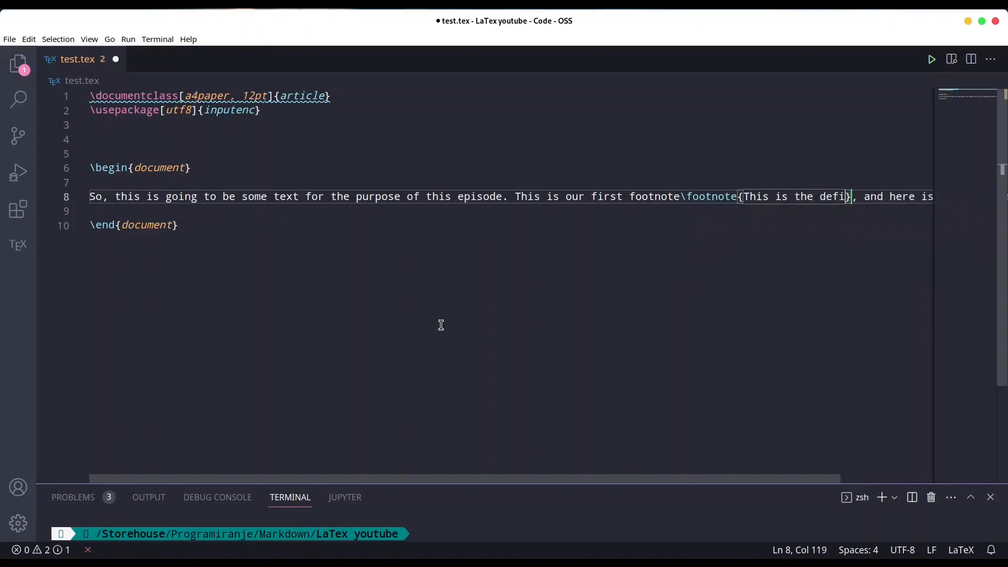
{"action": "type", "text": "nition"}
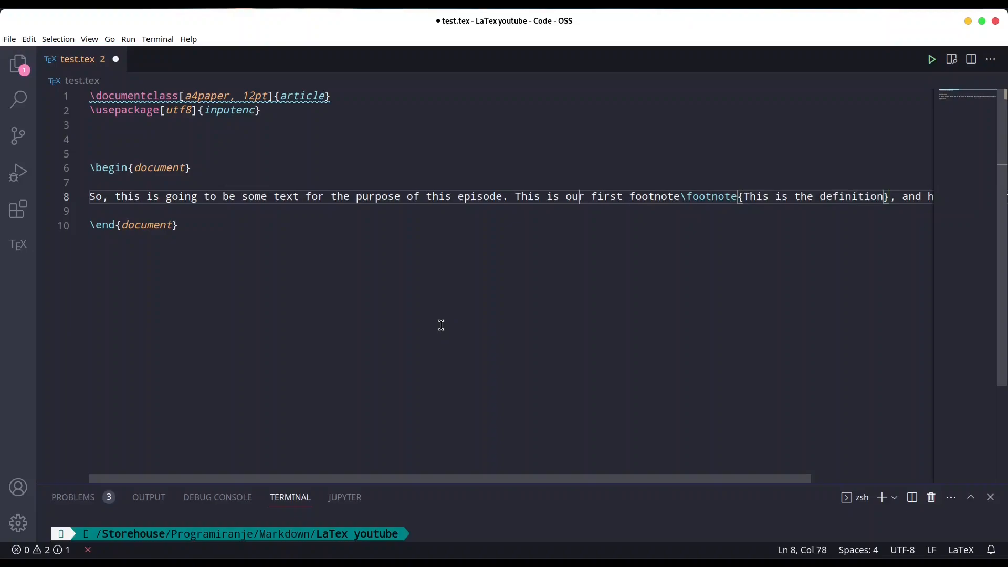
Move the second sentence to its own line and add \footnote{Another definition} after 'one', then save.
{"action": "key", "text": "Enter"}
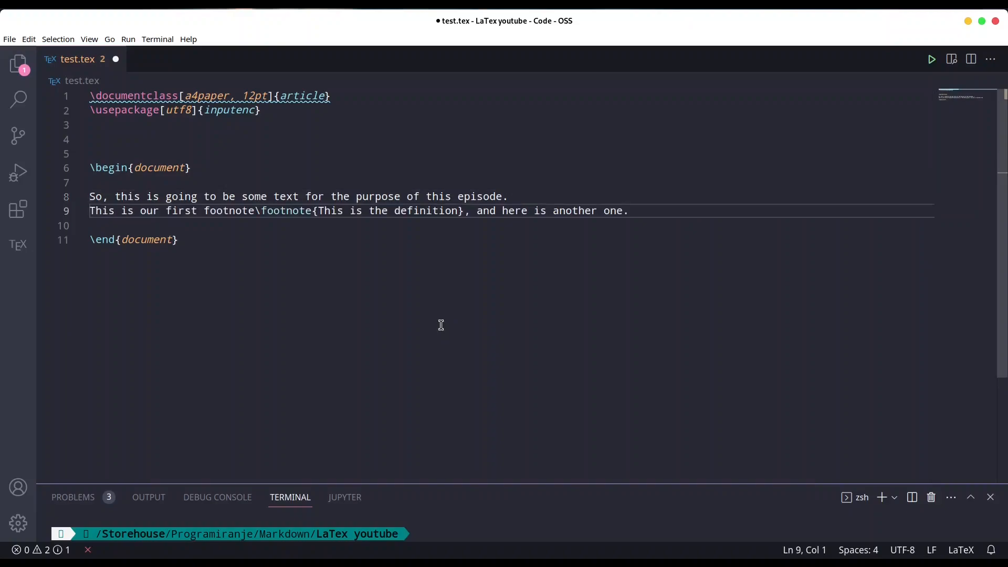
{"action": "left_click", "coordinate": [381, 211]}
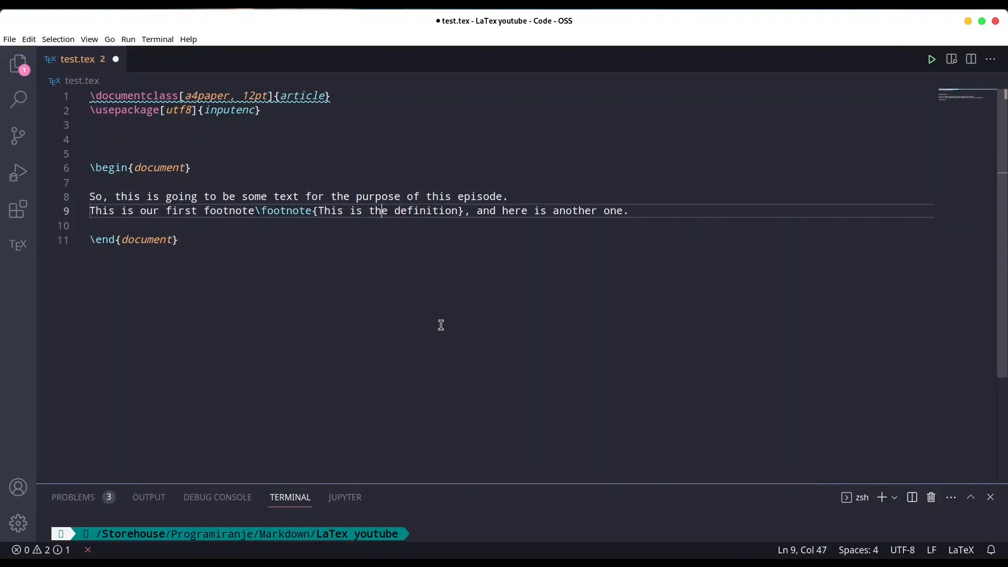
{"action": "double_click", "coordinate": [612, 210]}
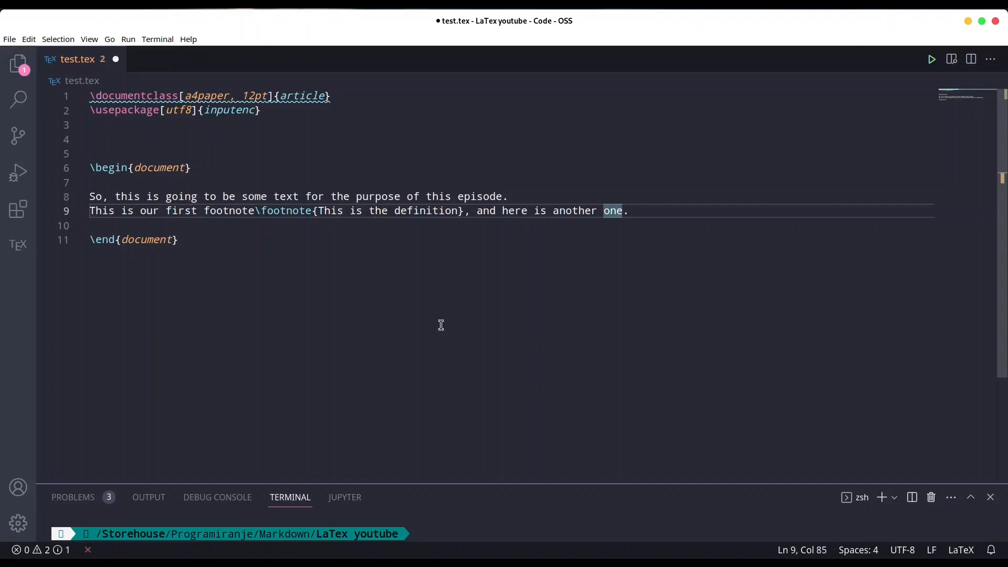
{"action": "type", "text": "\\fot"}
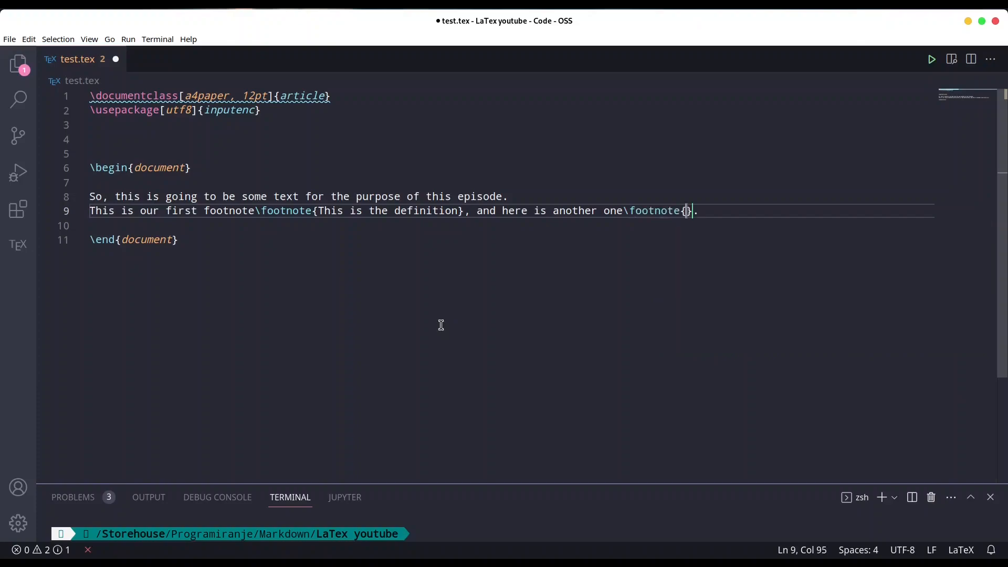
{"action": "type", "text": "Another"}
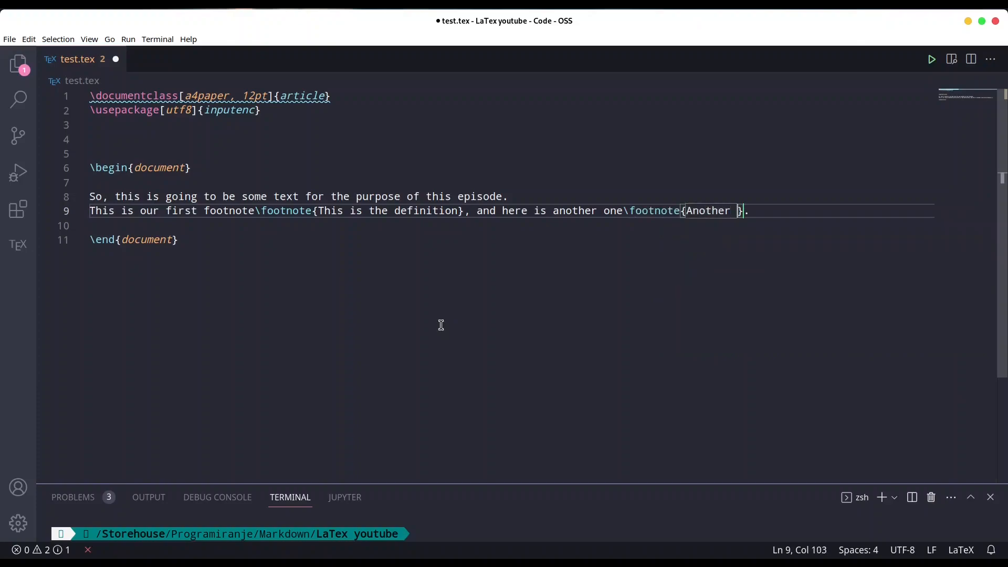
{"action": "type", "text": "definition"}
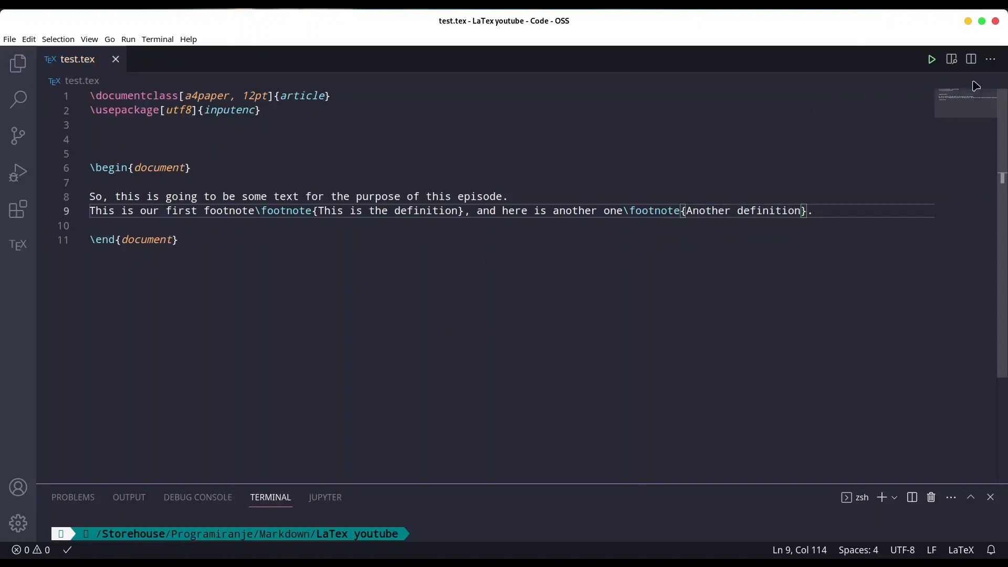
Show the compiled PDF beside the source and view both footnotes at the page bottom.
{"action": "left_click", "coordinate": [952, 59]}
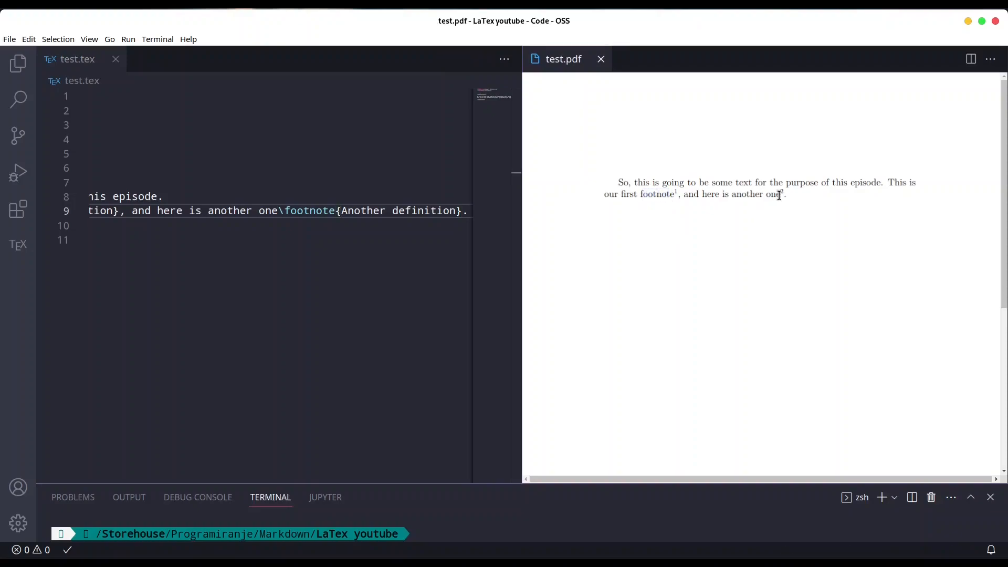
{"action": "double_click", "coordinate": [774, 193]}
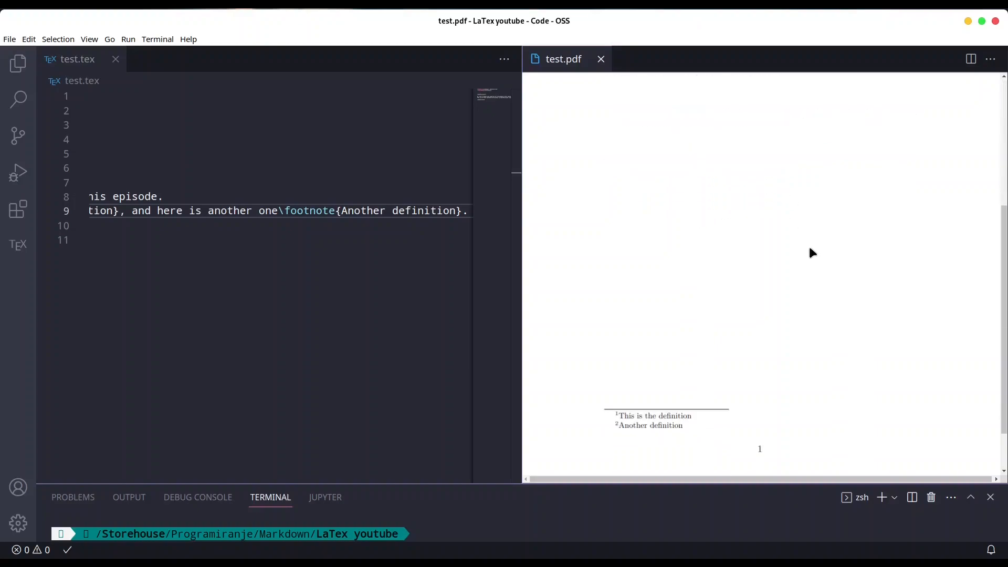
{"action": "scroll", "scroll_direction": "down", "scroll_amount": 3}
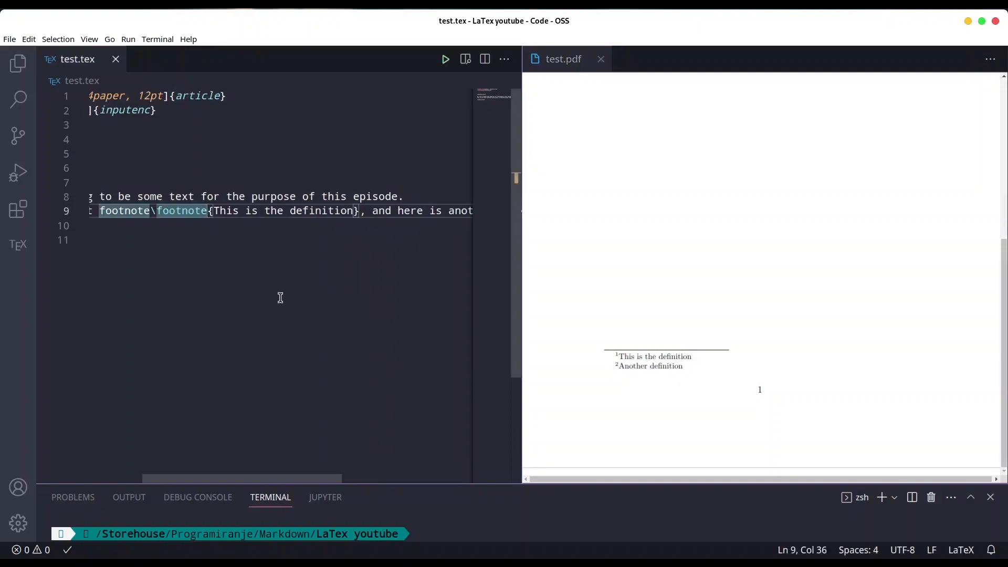
Give the footnotes optional [-1] and [--] marks, view them, then remove the footnote commands from the sentence.
{"action": "type", "text": "[]"}
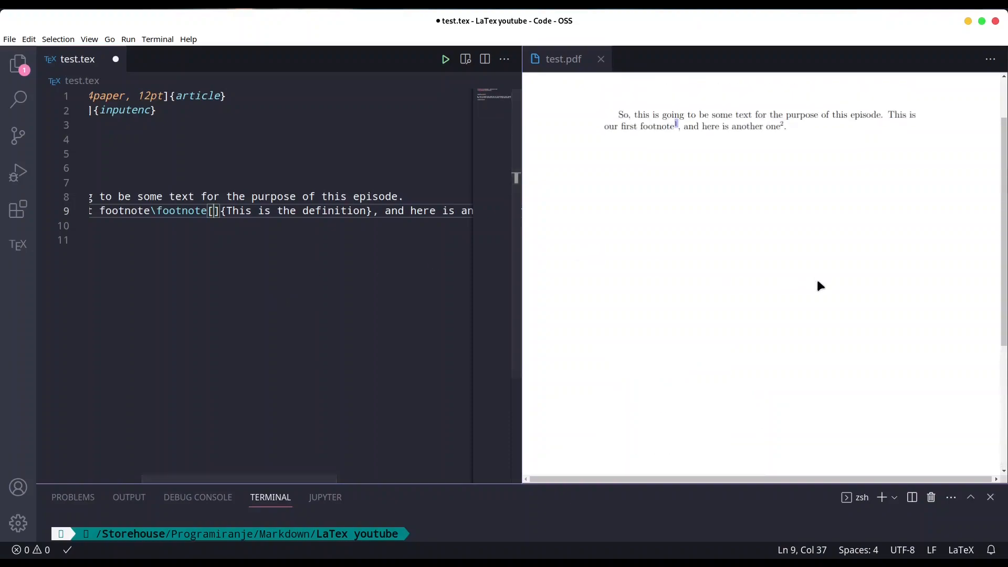
{"action": "scroll", "scroll_direction": "down", "scroll_amount": 3}
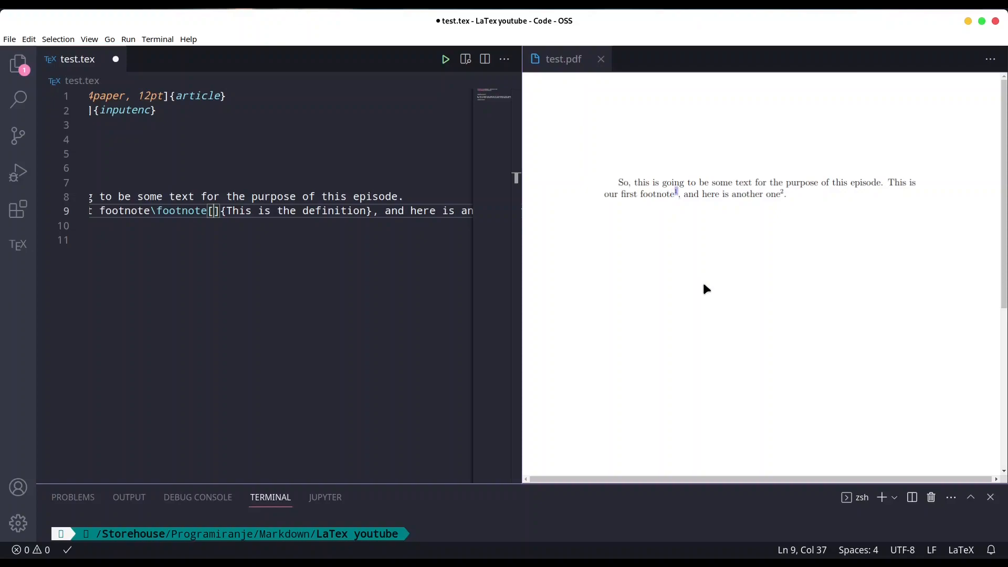
{"action": "type", "text": "-"}
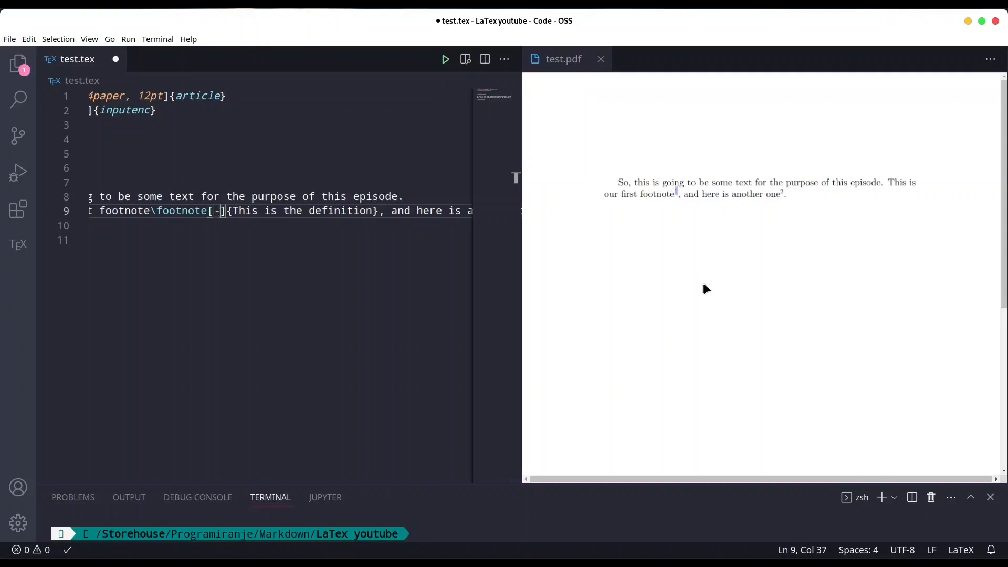
{"action": "type", "text": "1"}
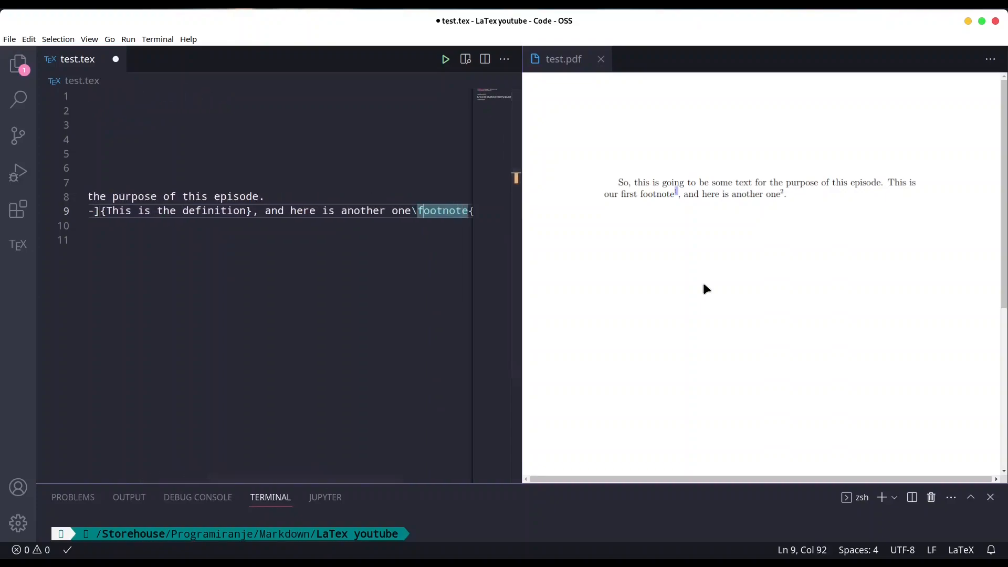
{"action": "type", "text": "Another"}
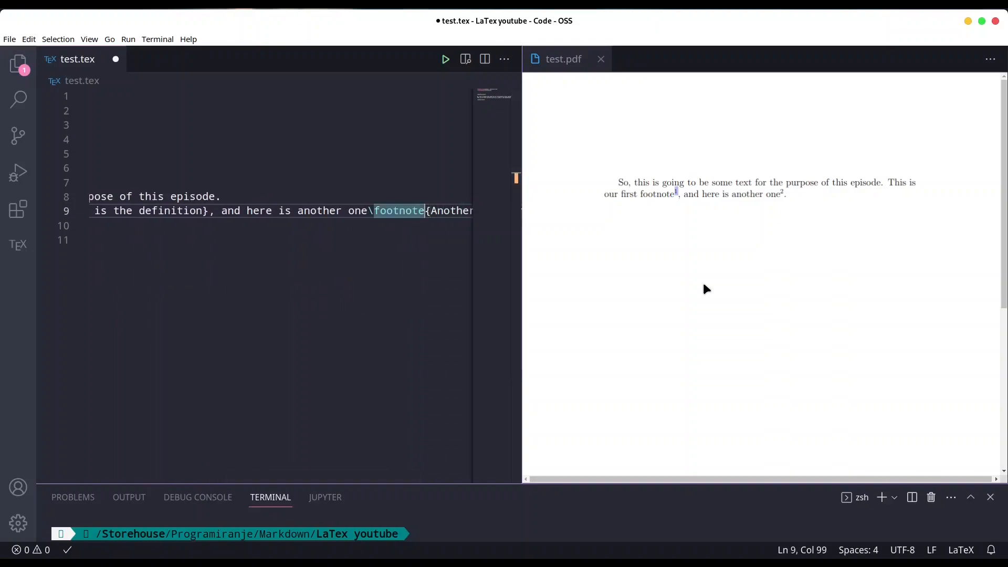
{"action": "type", "text": "[--]"}
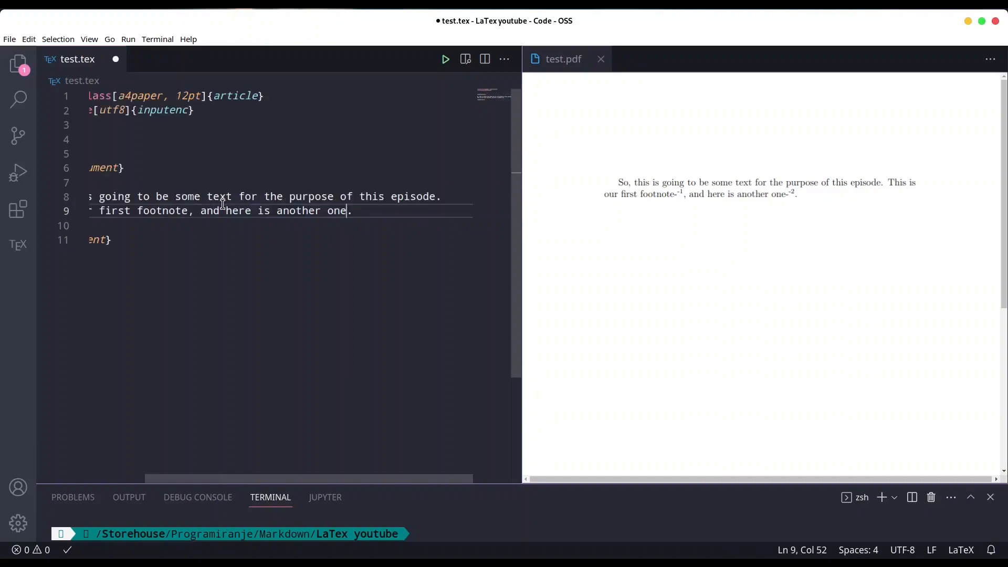
Add a \section heading titled My first section above the paragraph.
{"action": "scroll", "scroll_direction": "left", "scroll_amount": 3}
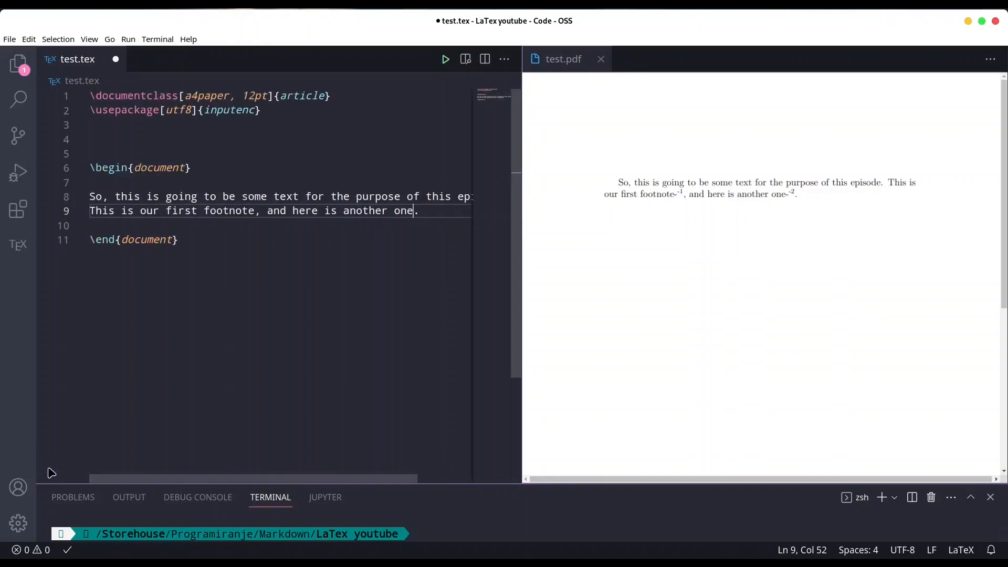
{"action": "mouse_move", "coordinate": [128, 182]}
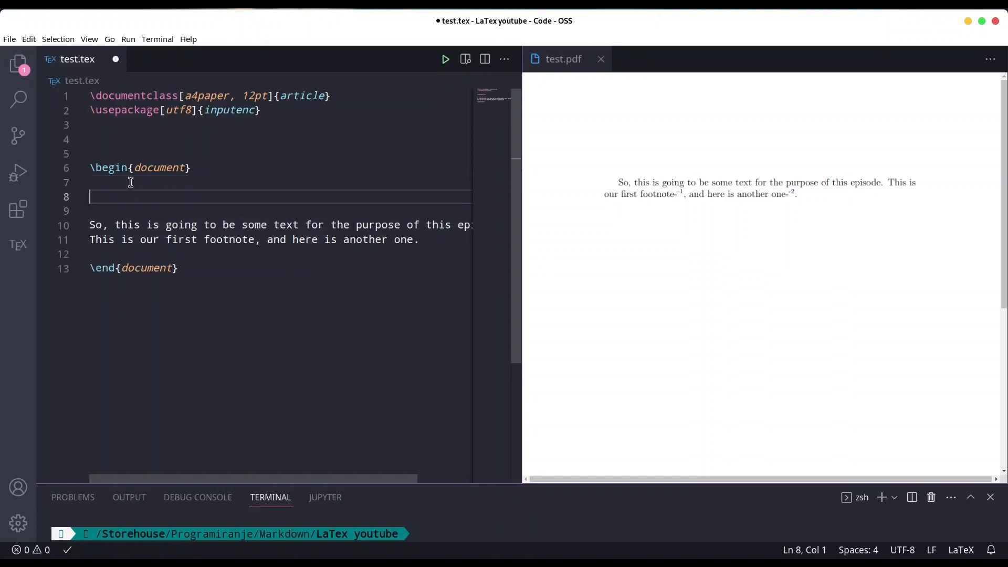
{"action": "type", "text": "\\sect"}
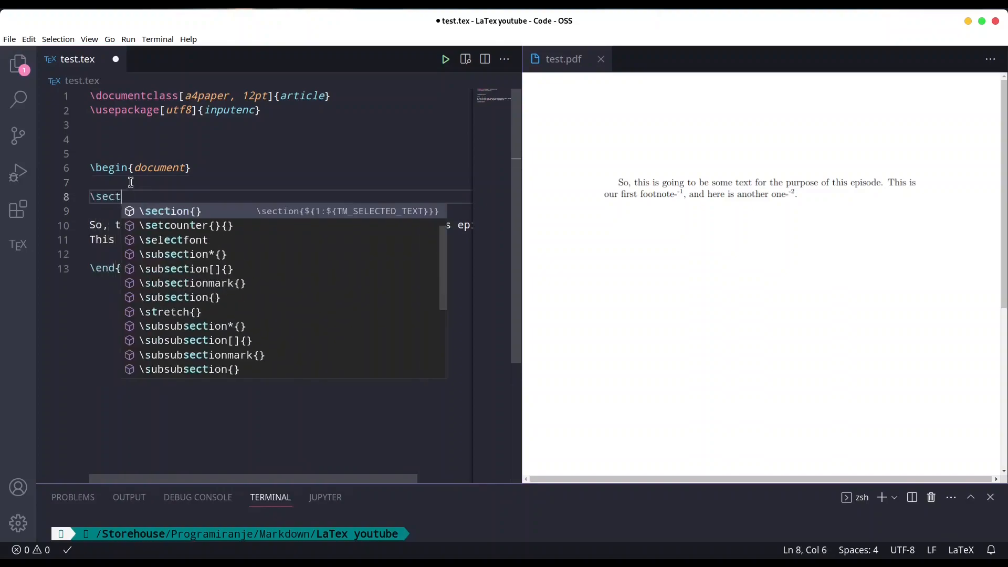
{"action": "left_click", "coordinate": [170, 211]}
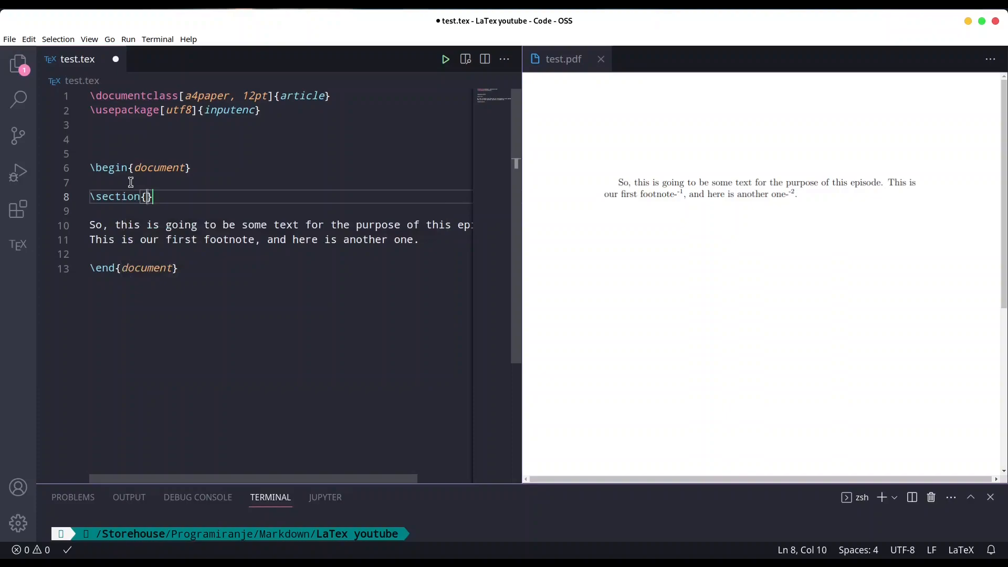
{"action": "type", "text": "My first sec"}
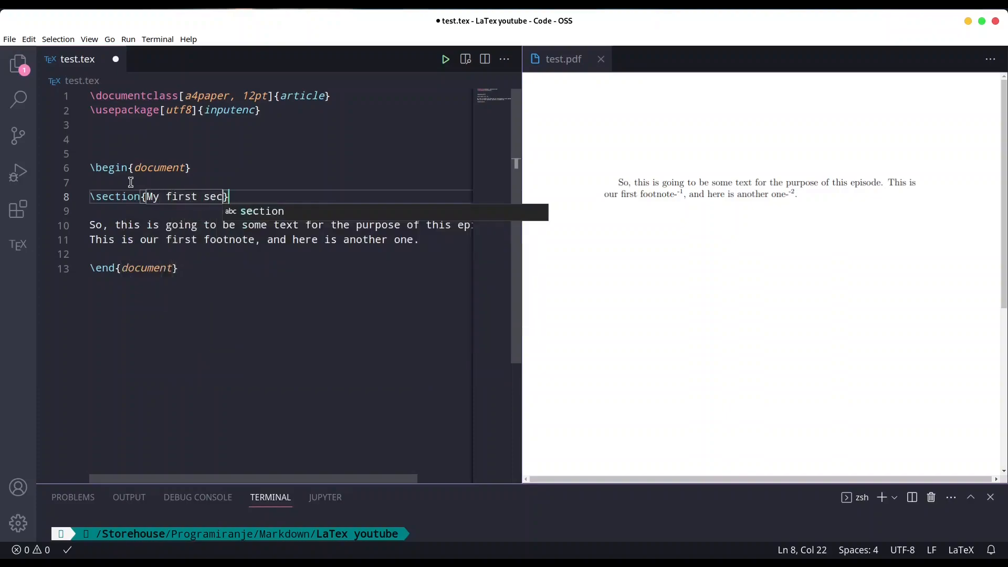
{"action": "type", "text": "tion"}
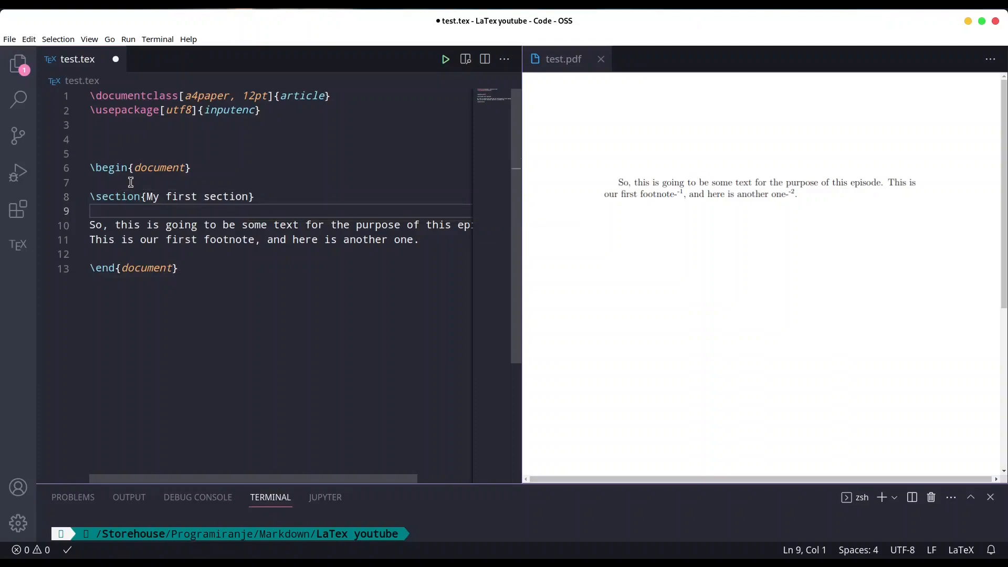
Add a \subsection titled Sub title beneath the section heading.
{"action": "type", "text": "/"}
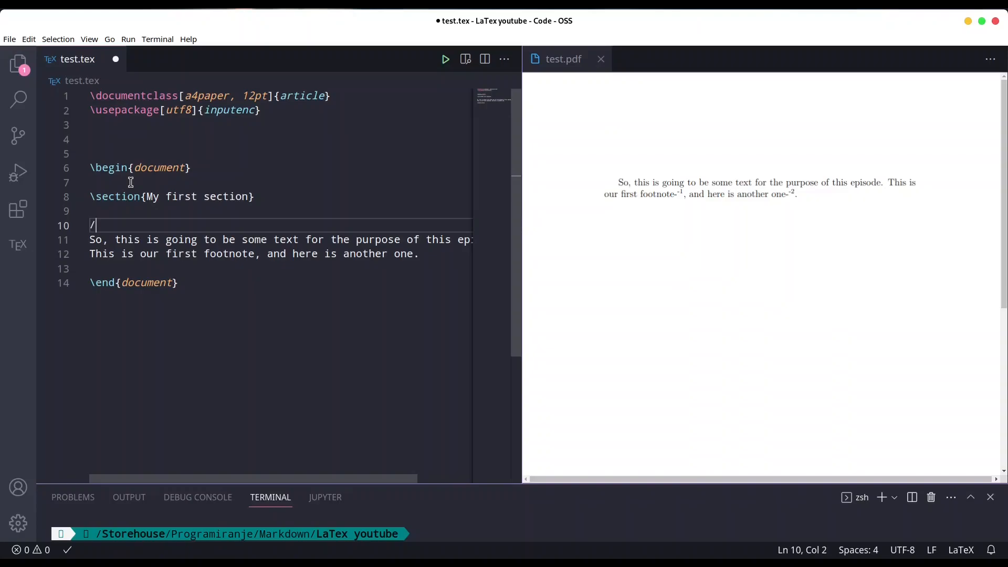
{"action": "type", "text": "subse"}
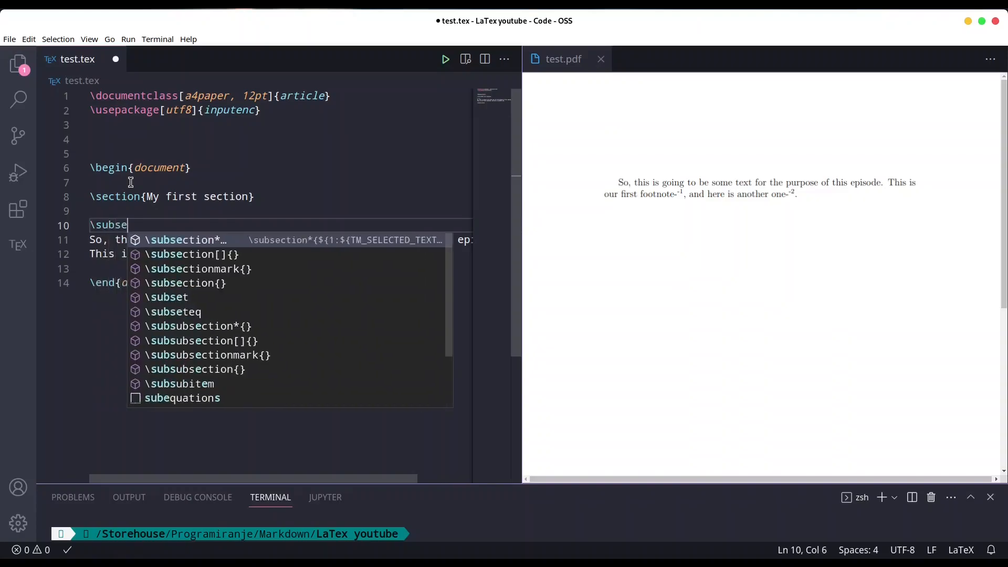
{"action": "type", "text": "ction"}
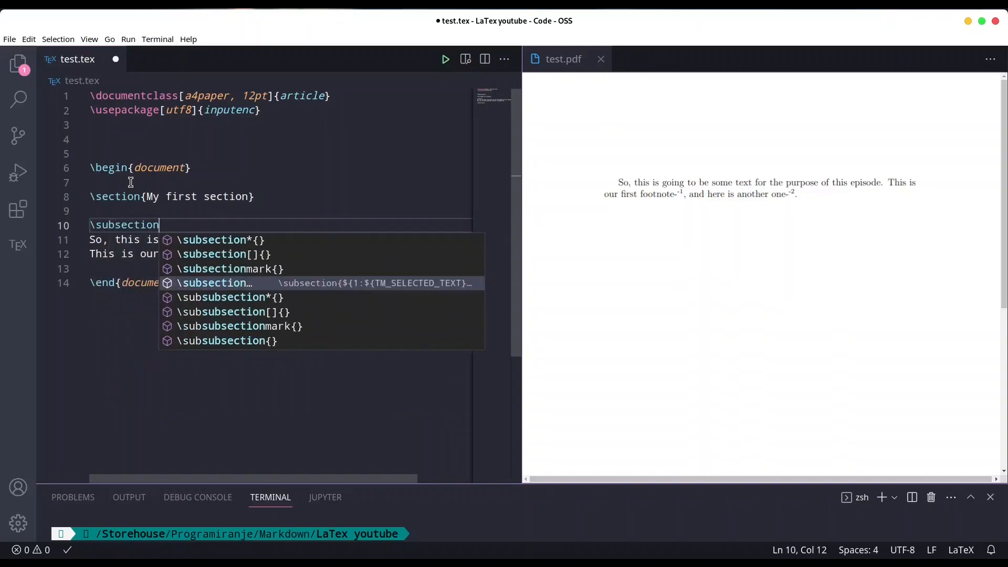
{"action": "type", "text": "Sub title}"}
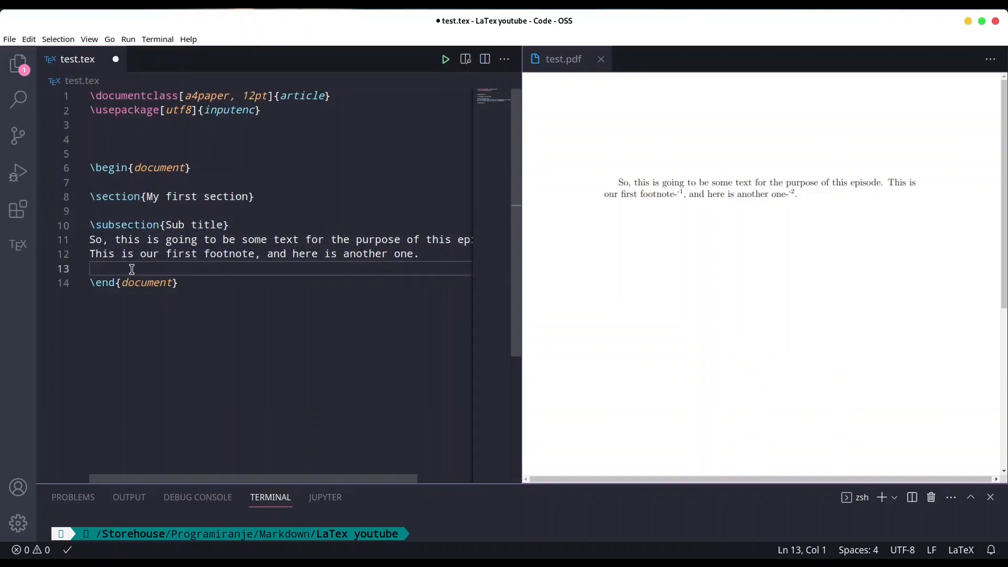
Insert \pagebreak and a copied block renamed Another section with subsection Another sub title.
{"action": "type", "text": "\\"}
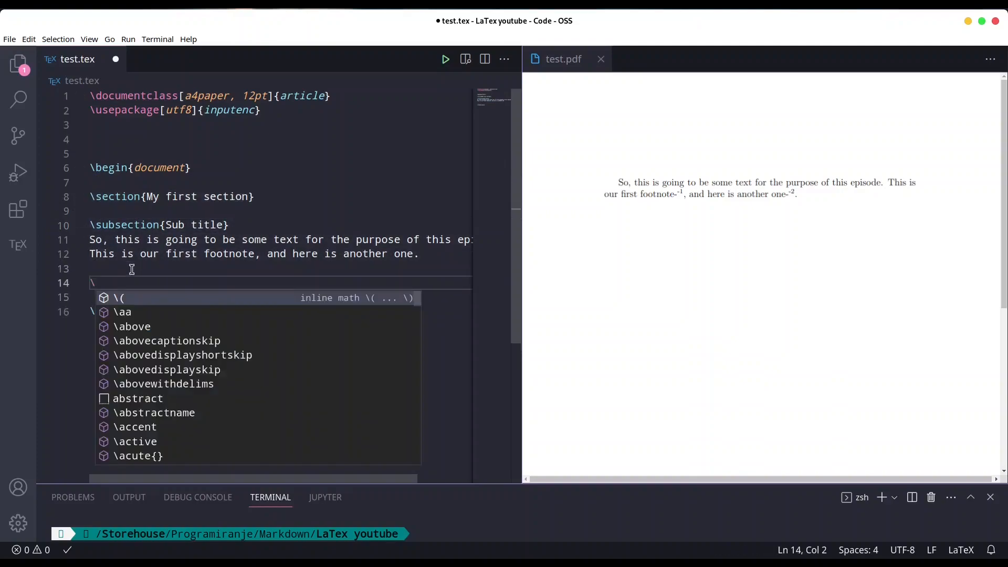
{"action": "type", "text": "pagebreak"}
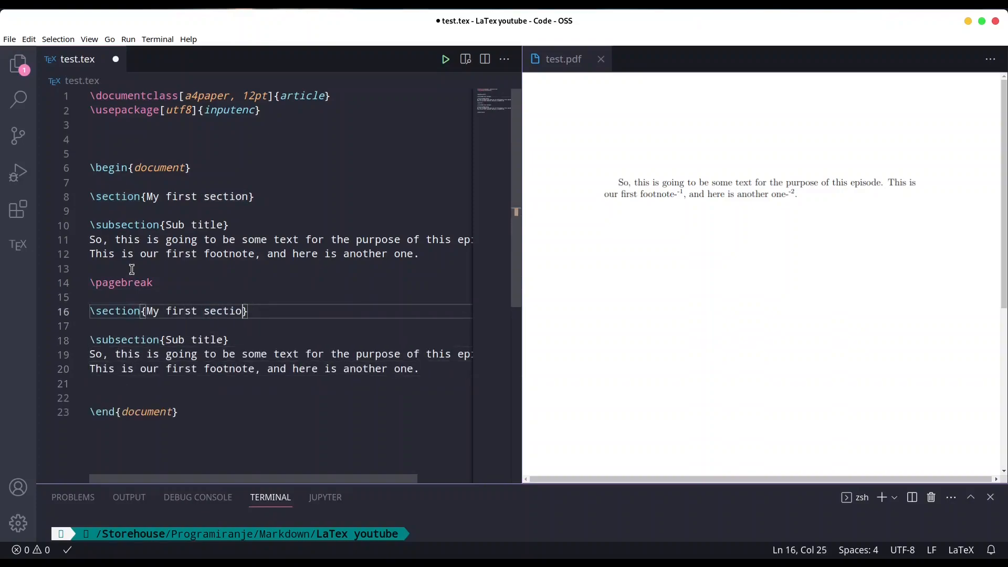
{"action": "type", "text": "Anothe"}
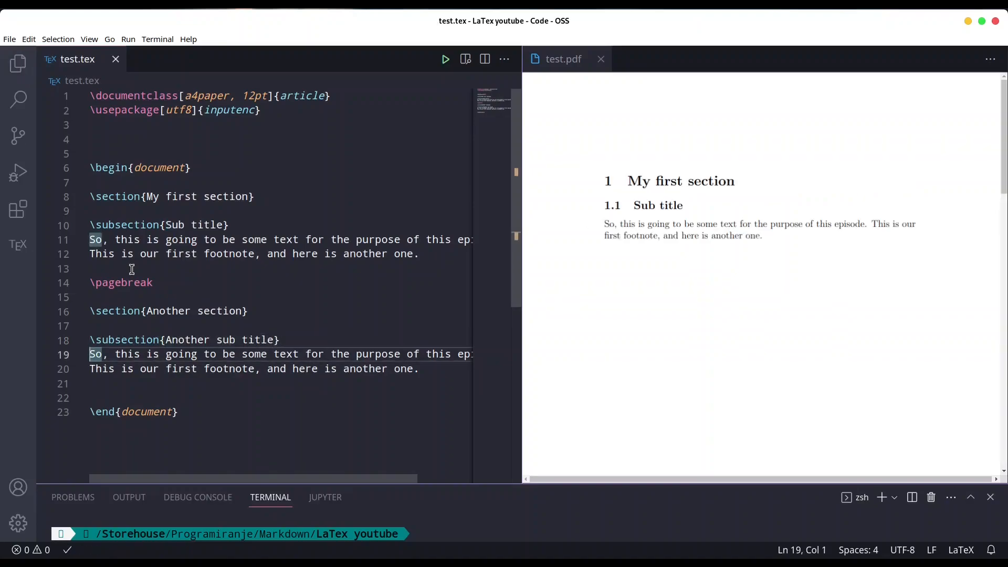
{"action": "mouse_move", "coordinate": [733, 182]}
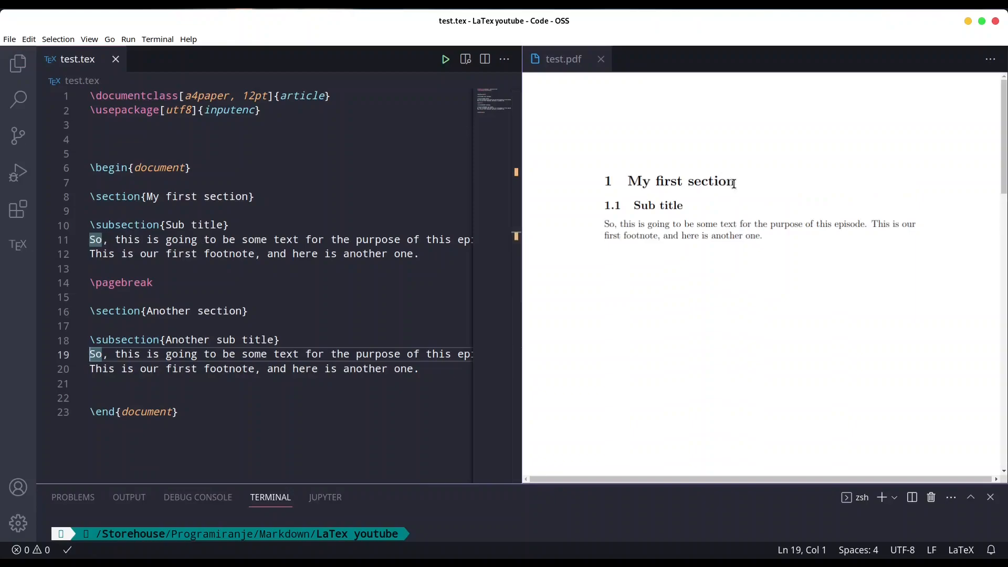
{"action": "mouse_move", "coordinate": [825, 297]}
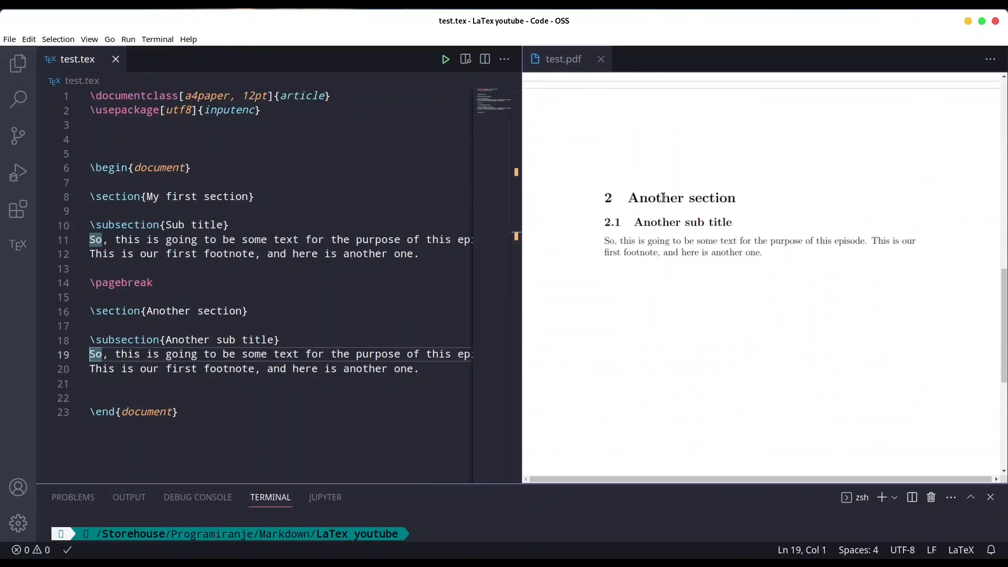
{"action": "mouse_move", "coordinate": [719, 222]}
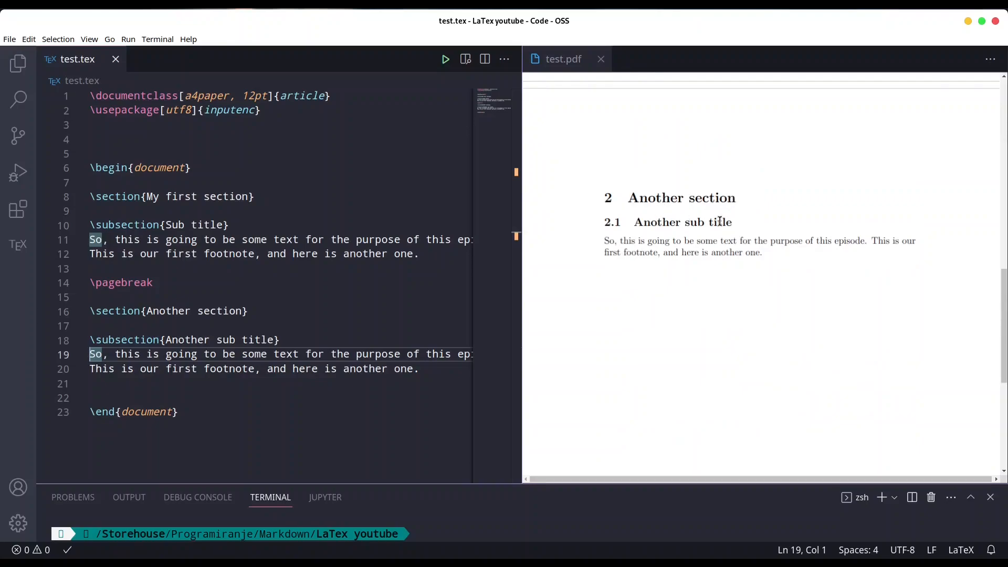
{"action": "scroll", "scroll_direction": "down", "scroll_amount": 3}
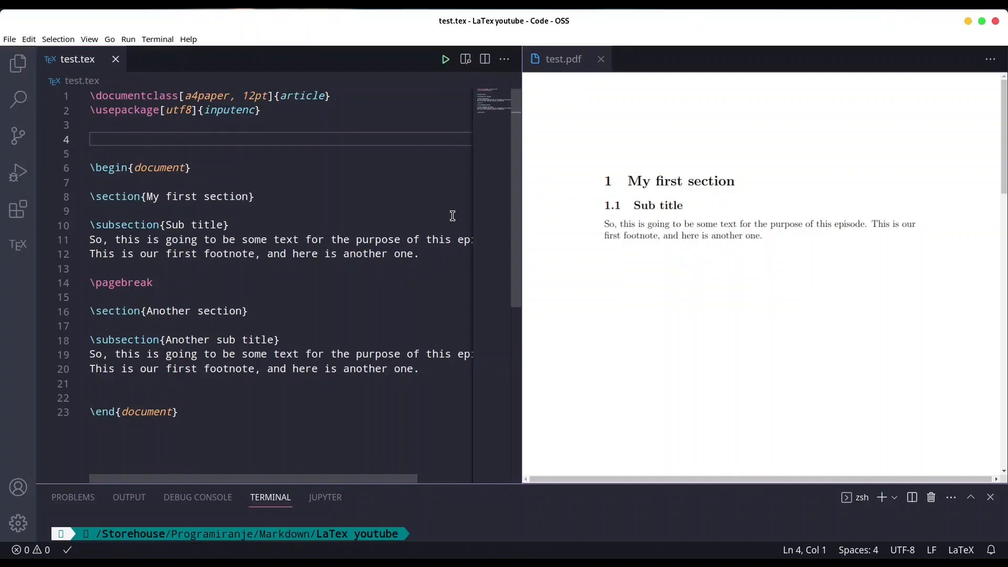
{"action": "type", "text": "\\usepackage{"}
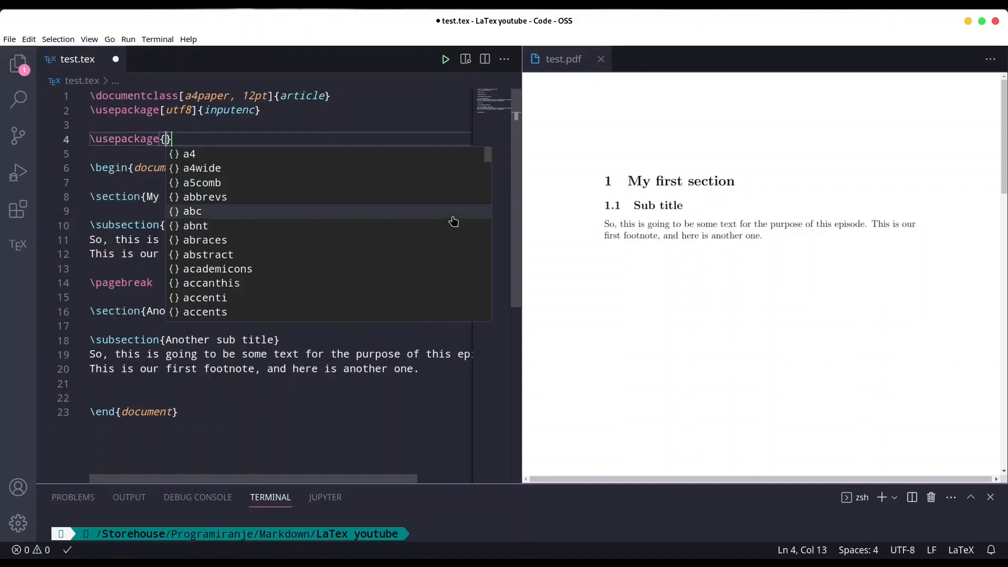
Load \usepackage{fancyhdr} in the preamble and clear the fields with \fancyhf{}.
{"action": "type", "text": "fancy"}
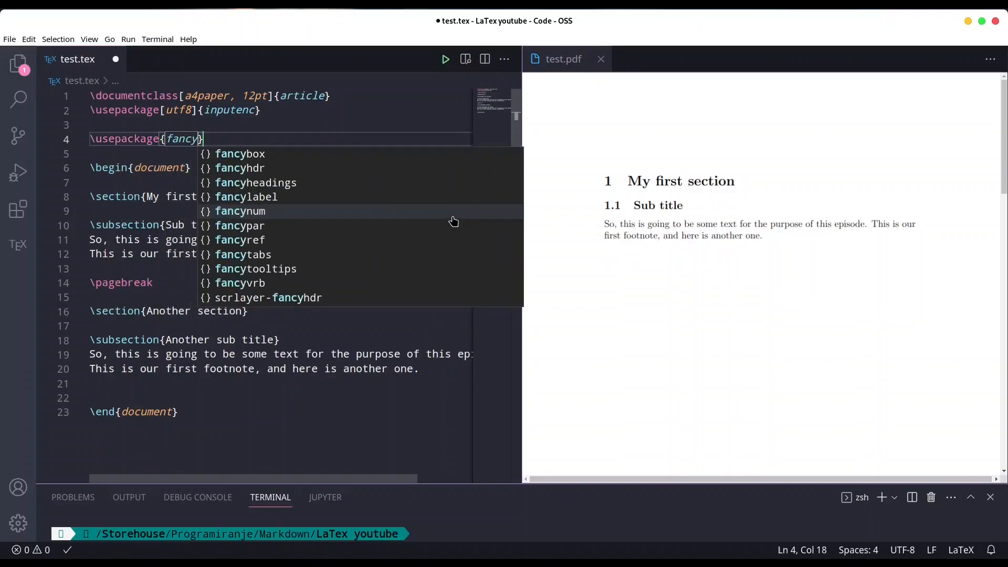
{"action": "type", "text": "hdr"}
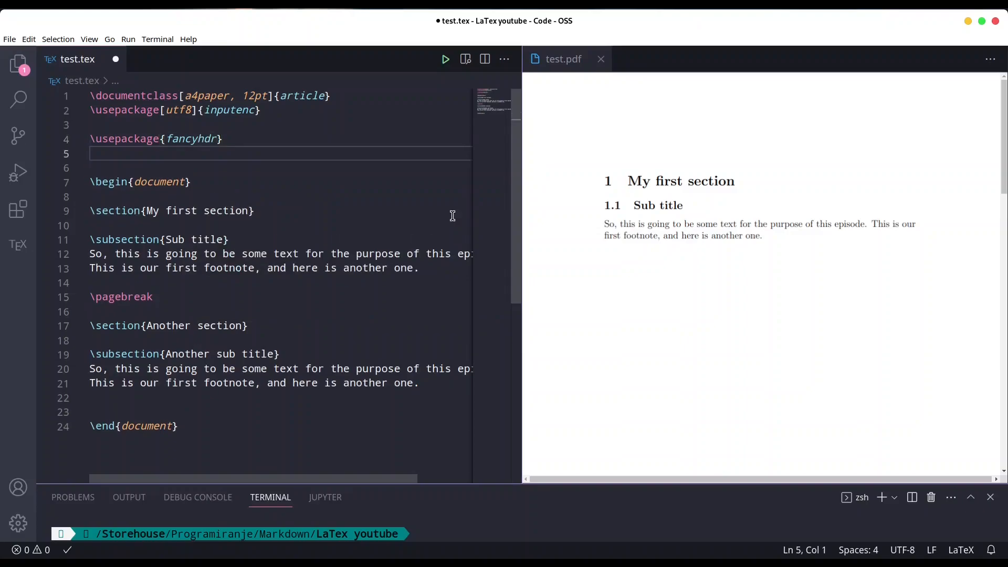
{"action": "type", "text": "\\fan"}
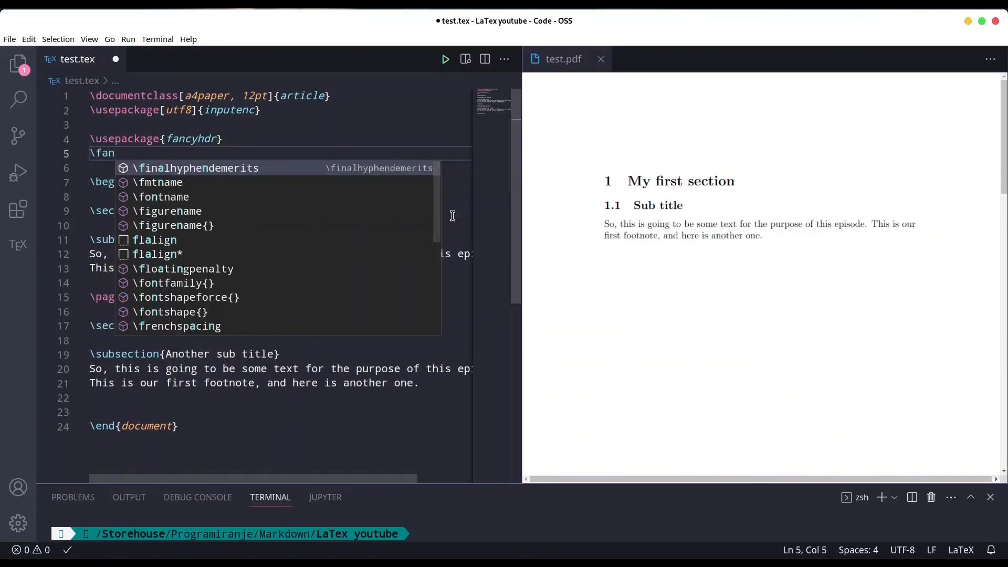
{"action": "type", "text": "cyh"}
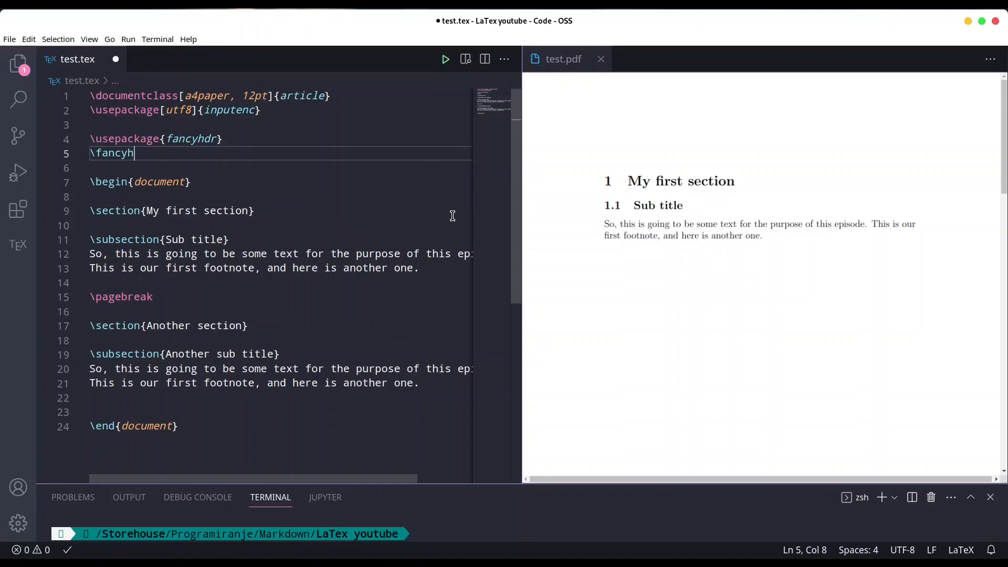
{"action": "type", "text": "f{}"}
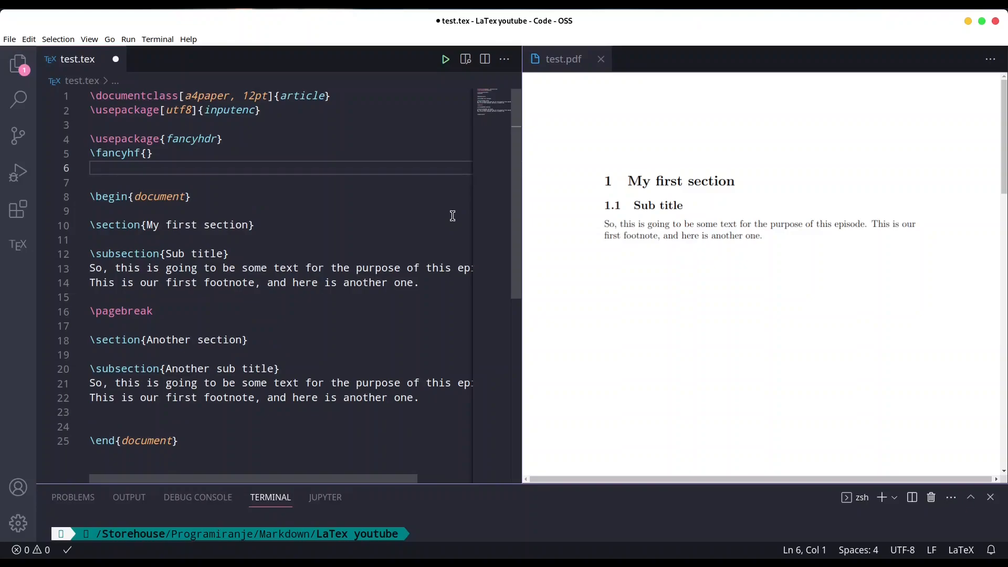
Define \fancyhead[L]{This is goint to be on the left side} in the preamble.
{"action": "type", "text": "\\"}
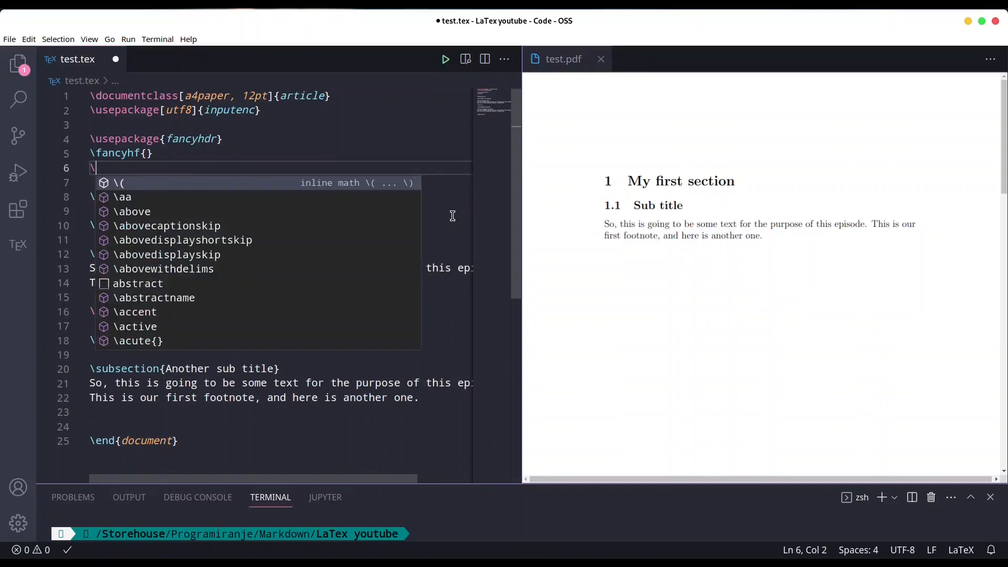
{"action": "type", "text": "fancy"}
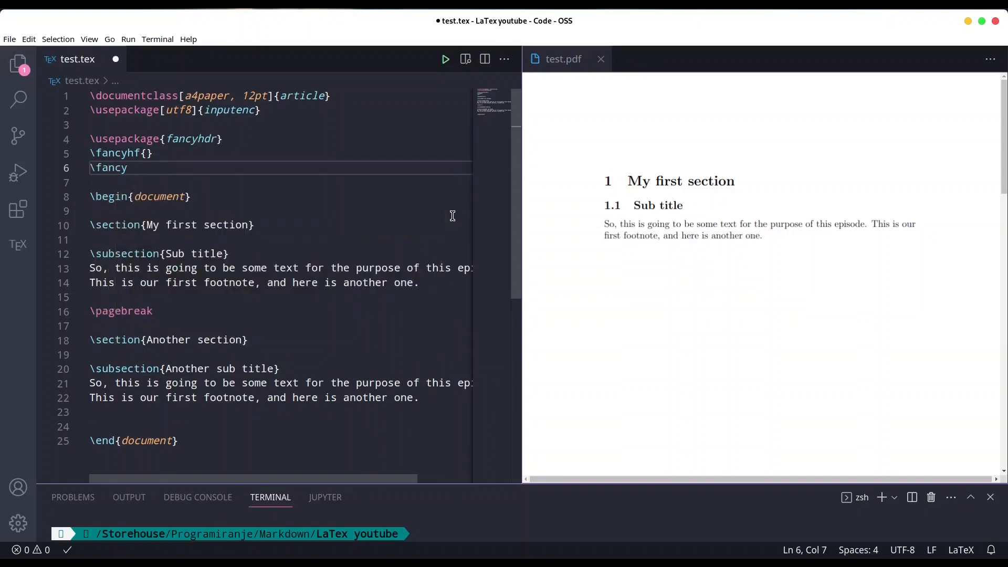
{"action": "type", "text": "head"}
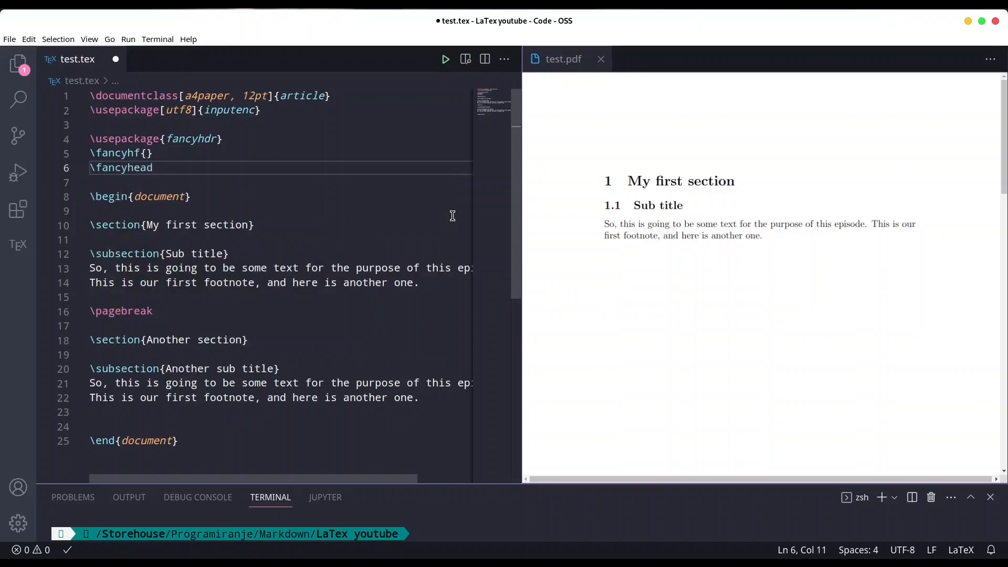
{"action": "type", "text": "[]"}
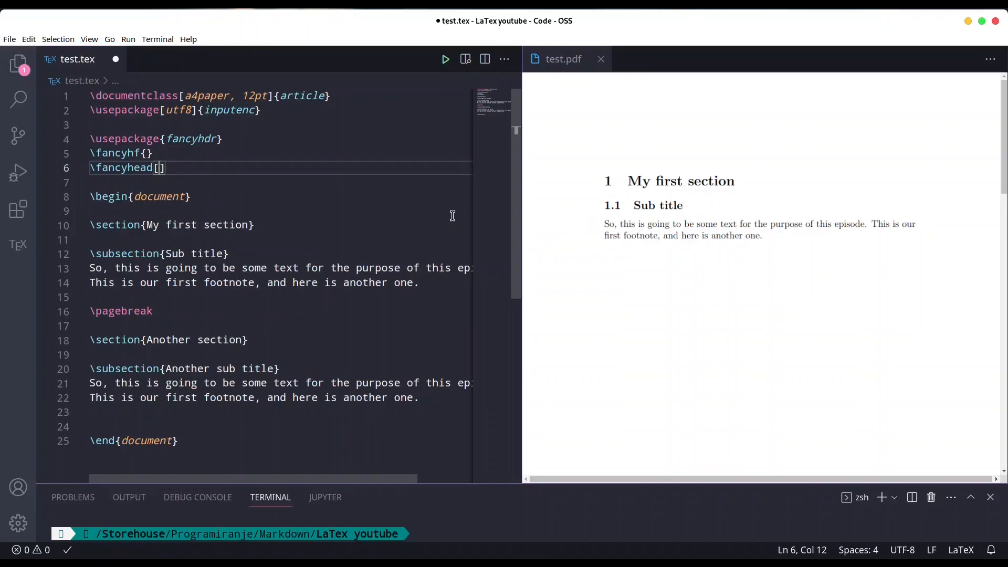
{"action": "type", "text": "L"}
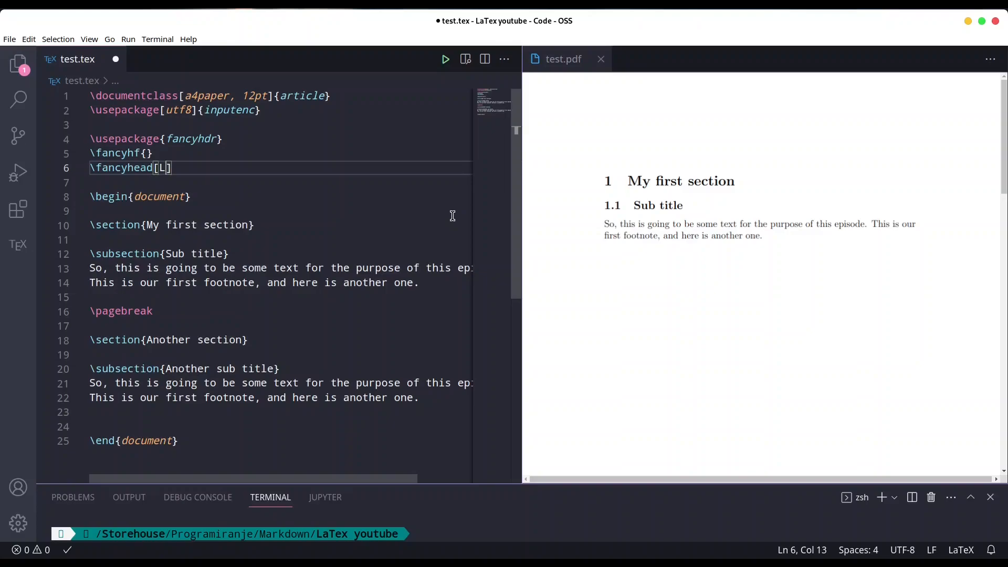
{"action": "key", "text": "Right"}
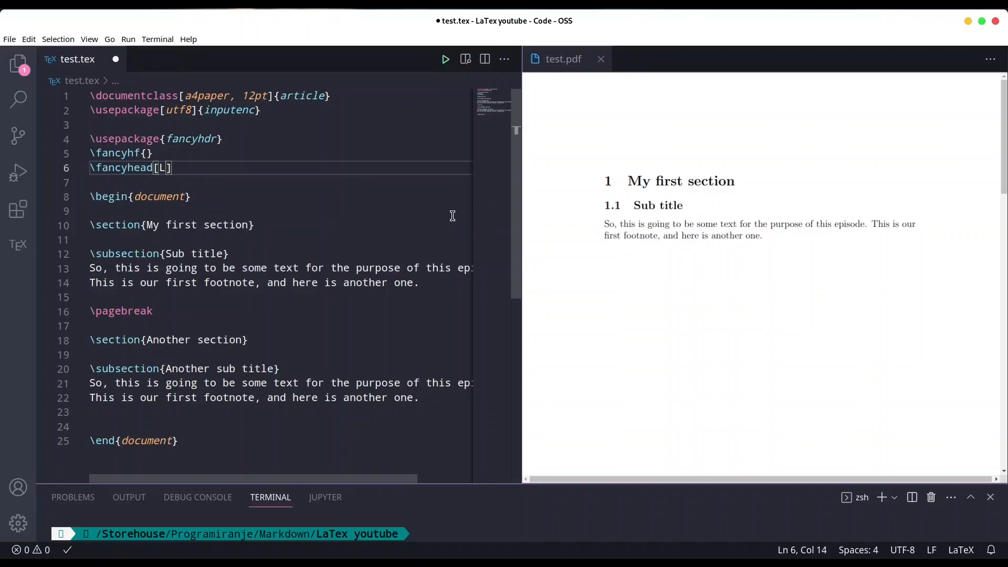
{"action": "type", "text": "{}"}
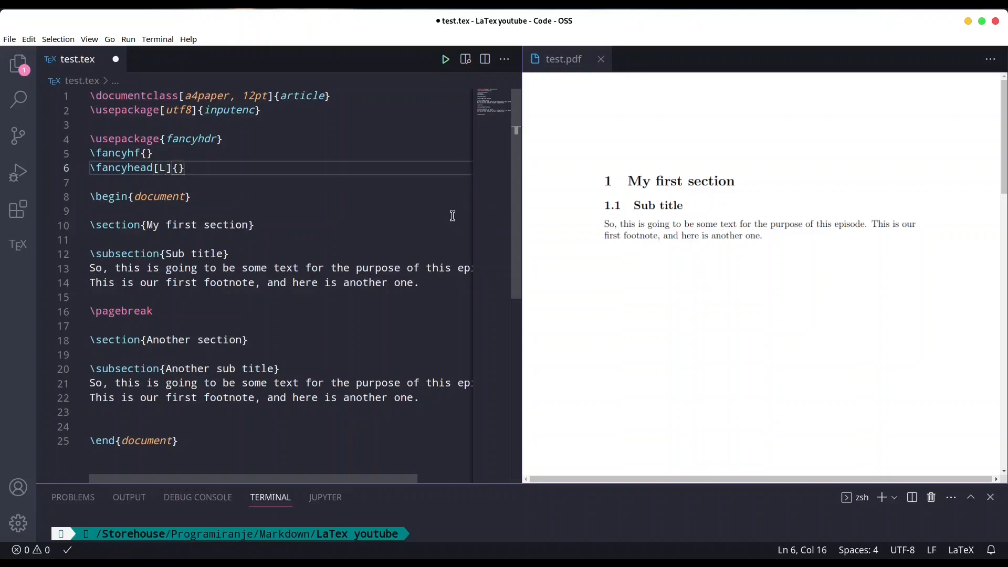
{"action": "type", "text": "Th"}
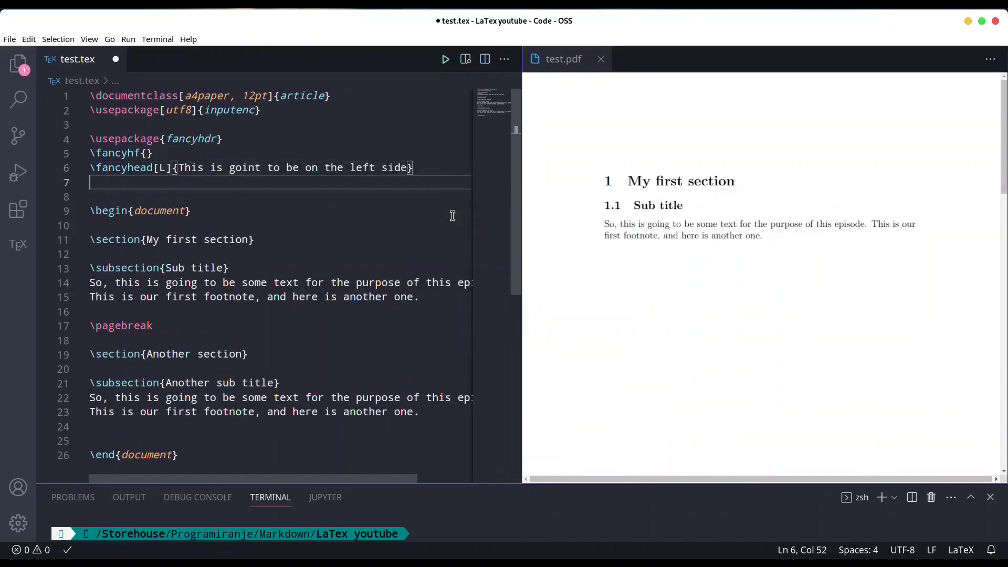
Define a centred footer \fancyfoot[C]{This is our footer} in the preamble.
{"action": "type", "text": "\\"}
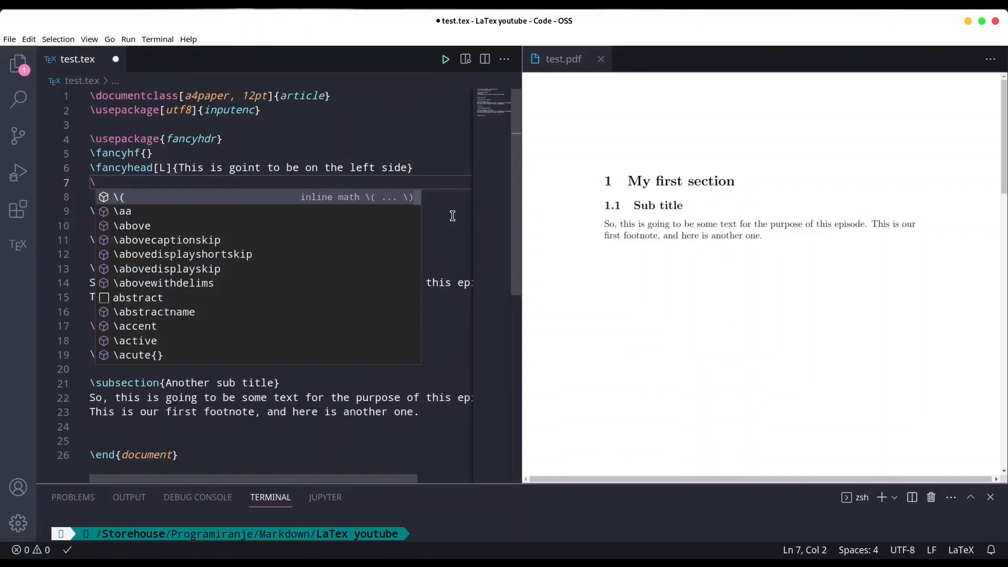
{"action": "type", "text": "fancy"}
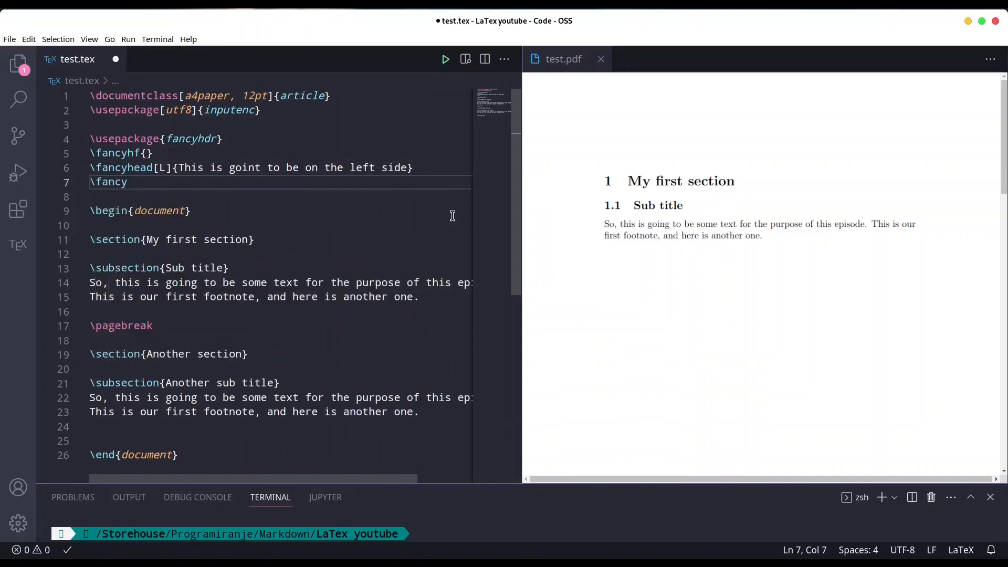
{"action": "type", "text": "foo"}
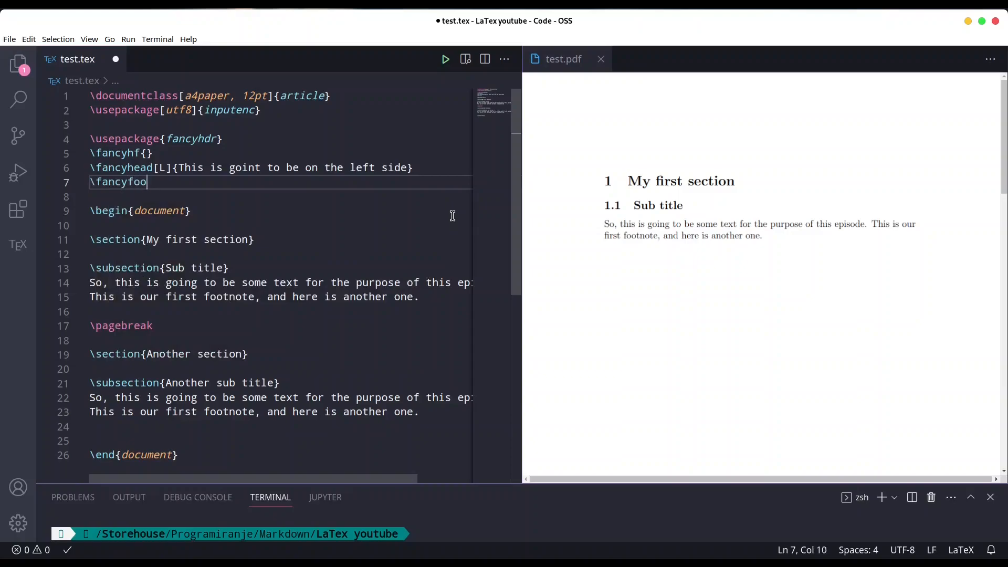
{"action": "type", "text": "t[]"}
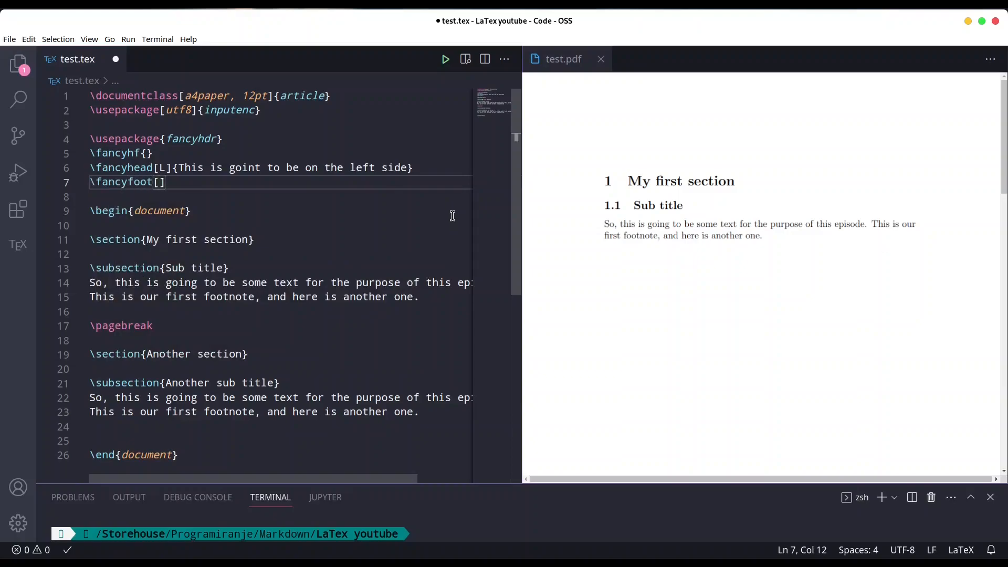
{"action": "type", "text": "C"}
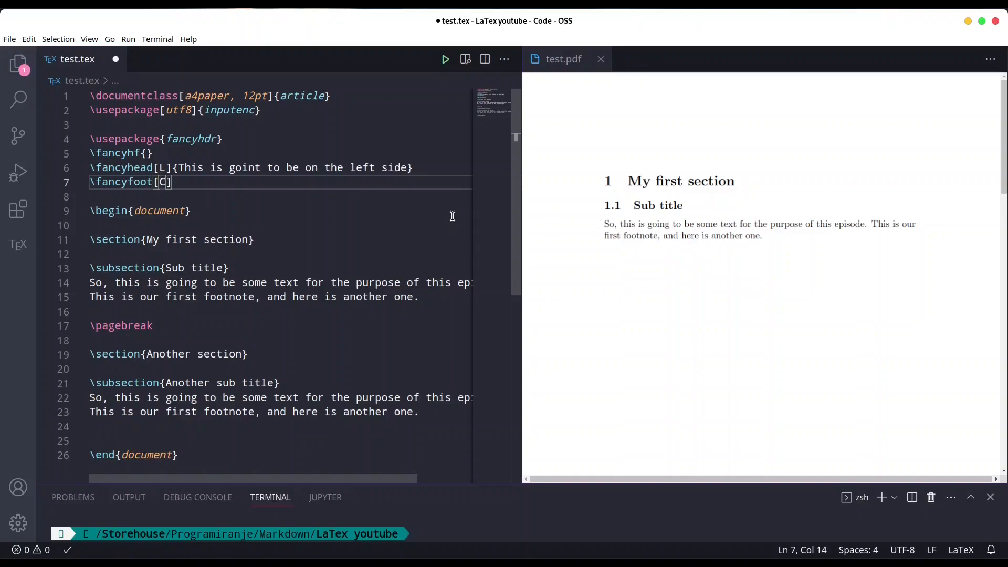
{"action": "type", "text": "{}"}
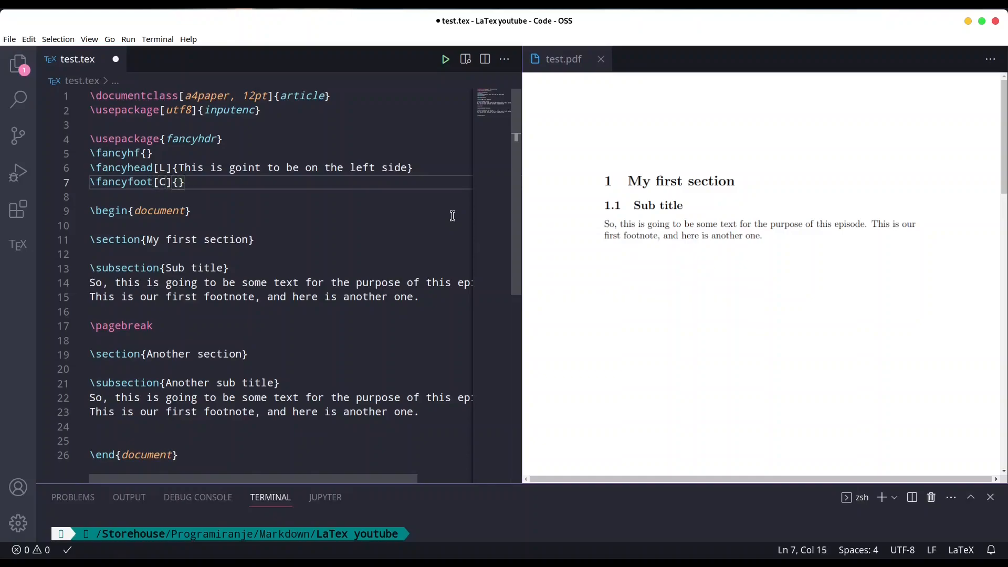
{"action": "type", "text": "This is our foote"}
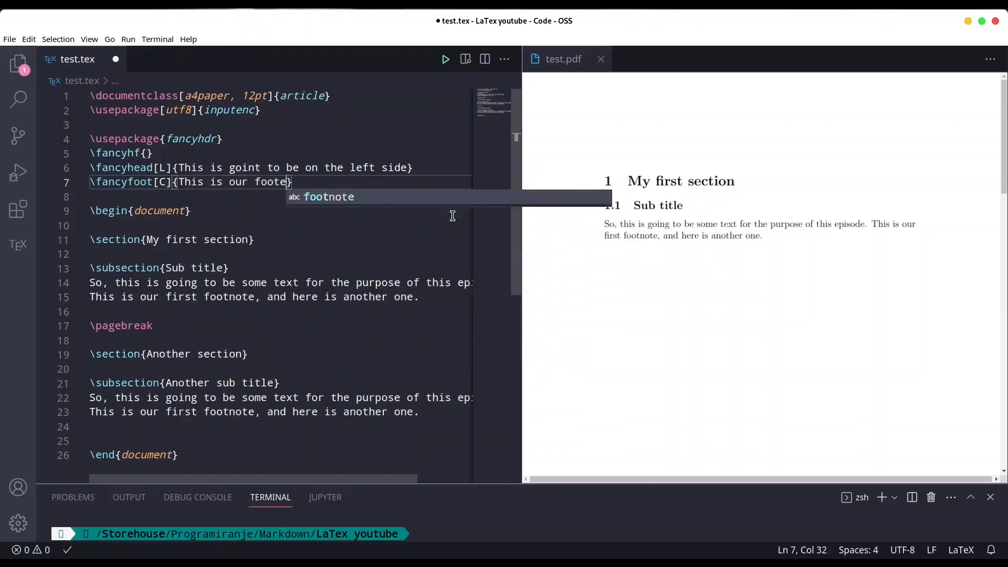
{"action": "type", "text": "r"}
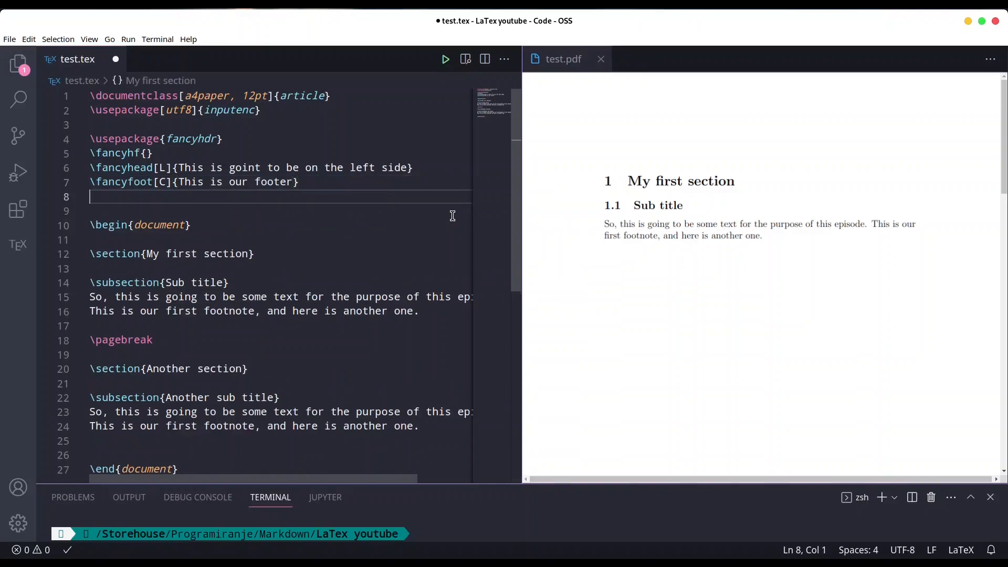
Set \pagestyle{fancy}, save, and check the header and footer in the recompiled PDF.
{"action": "type", "text": "\\"}
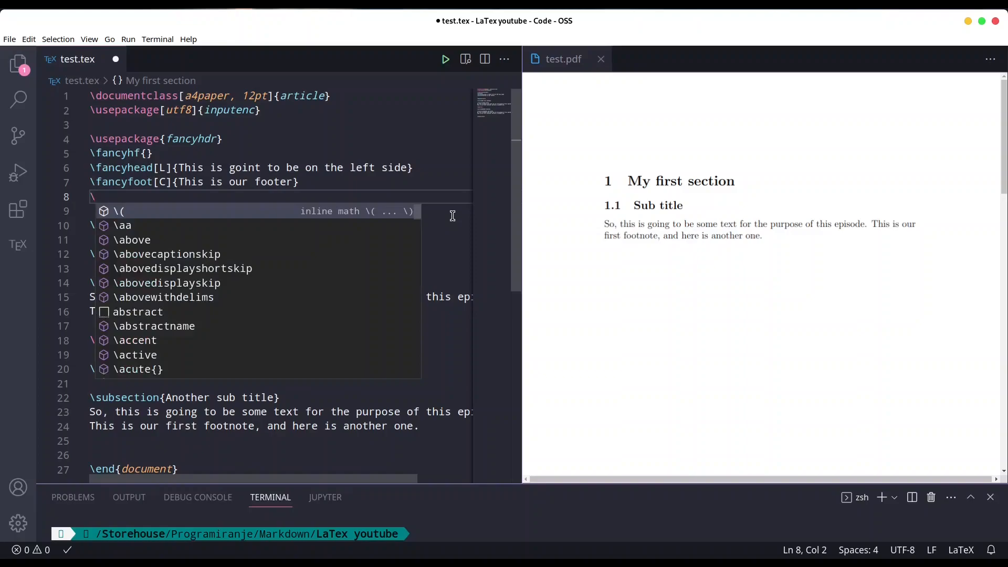
{"action": "type", "text": "pagestyle{}"}
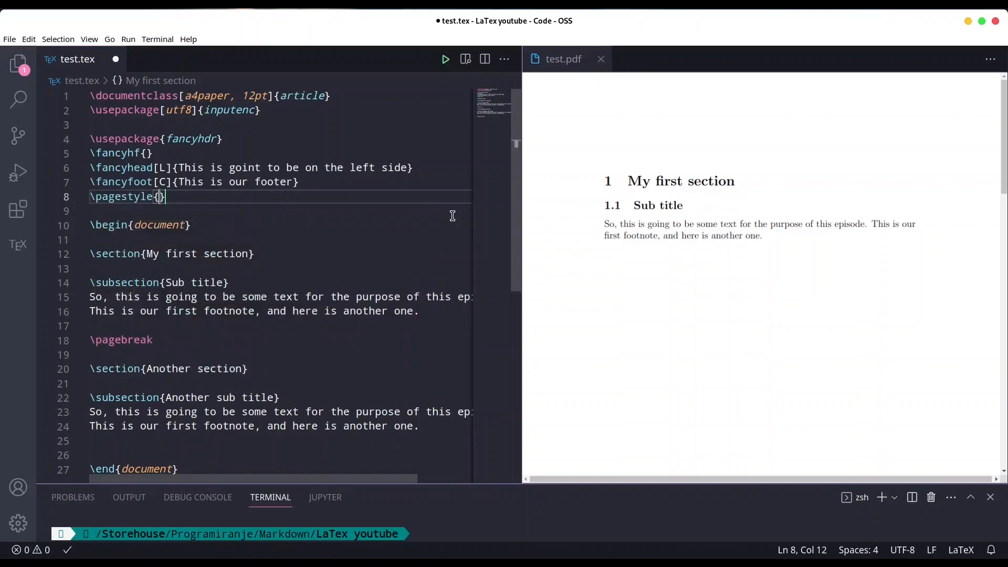
{"action": "type", "text": "fancy"}
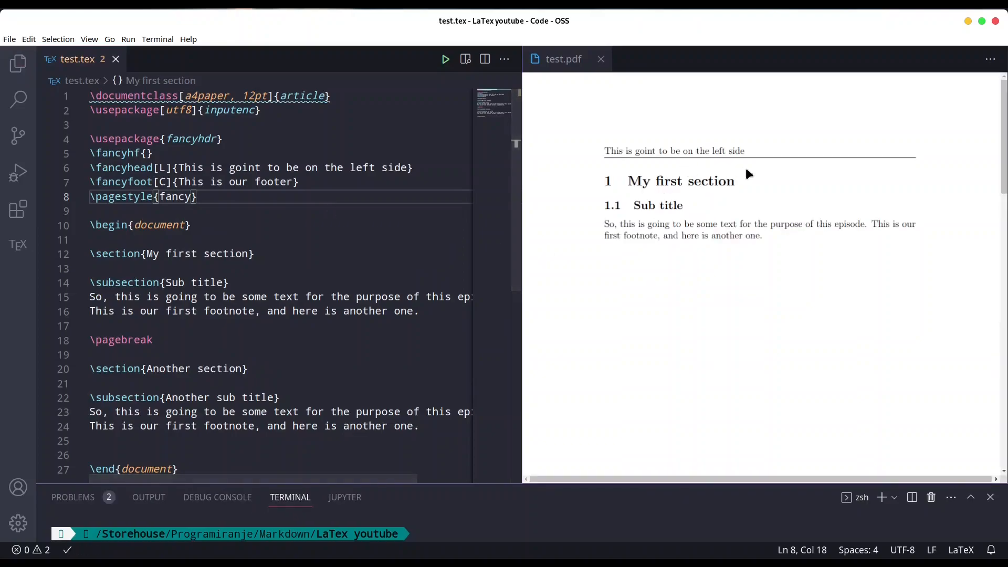
{"action": "mouse_move", "coordinate": [702, 154]}
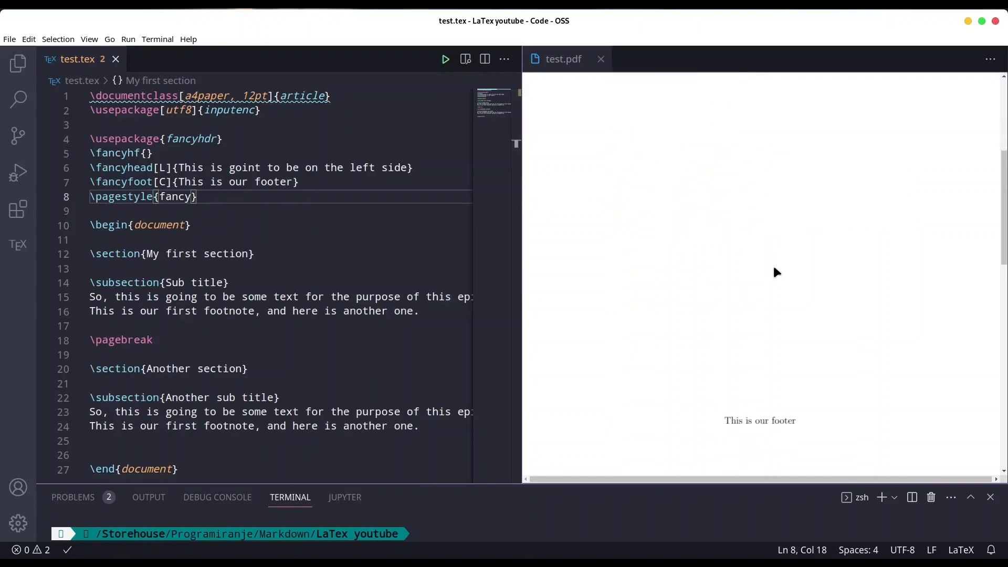
{"action": "scroll", "scroll_direction": "down", "scroll_amount": 3}
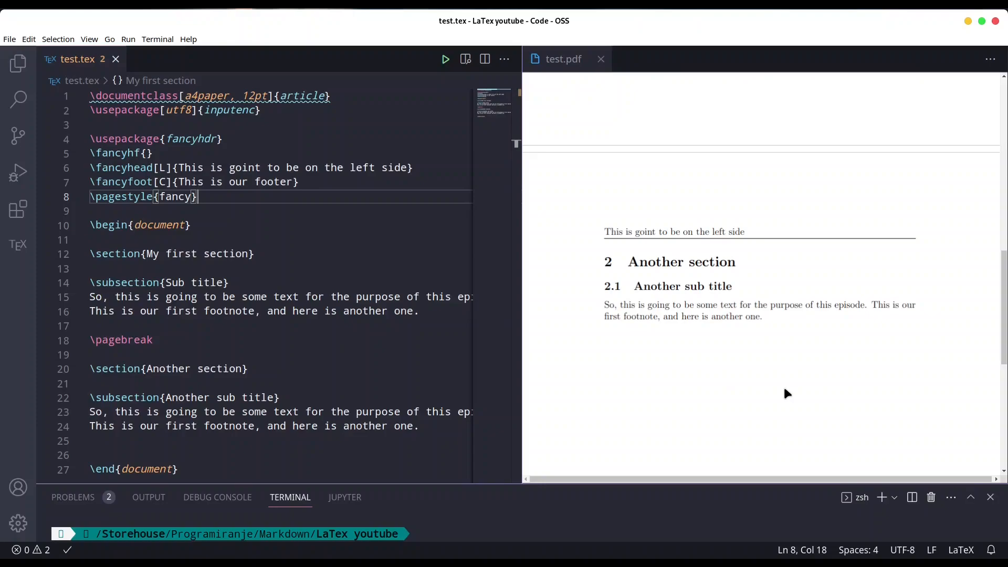
{"action": "mouse_move", "coordinate": [796, 390]}
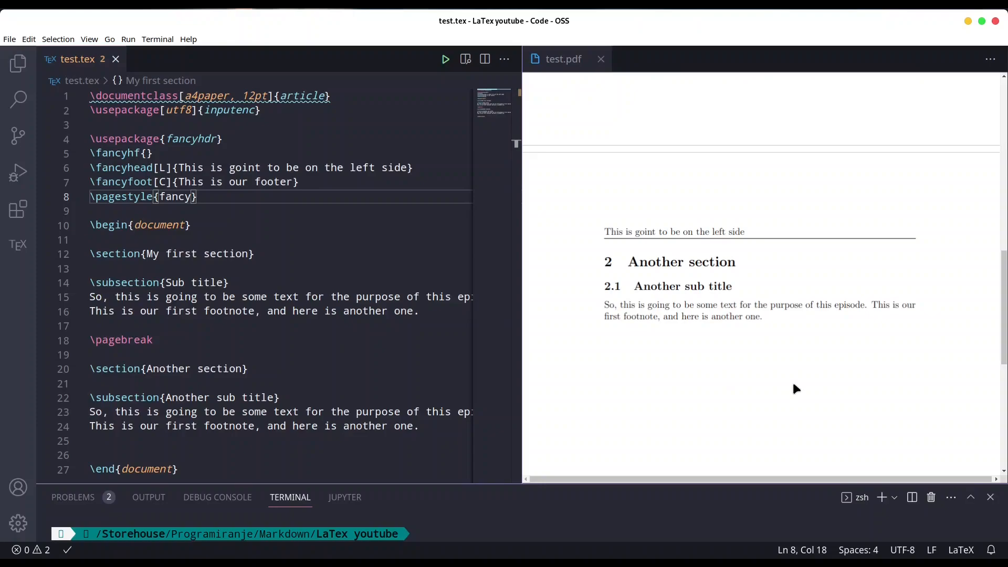
{"action": "mouse_move", "coordinate": [780, 397]}
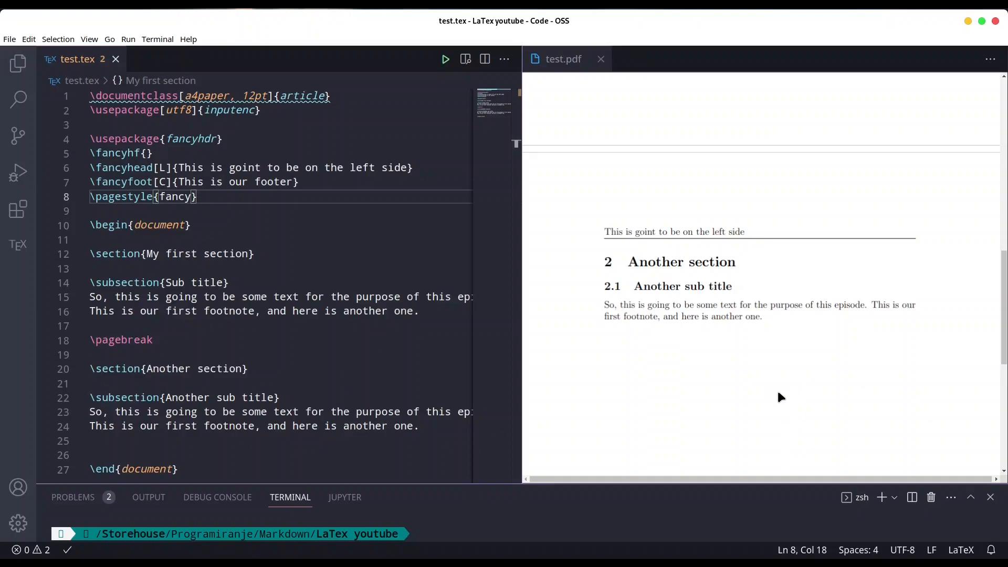
{"action": "mouse_move", "coordinate": [754, 428]}
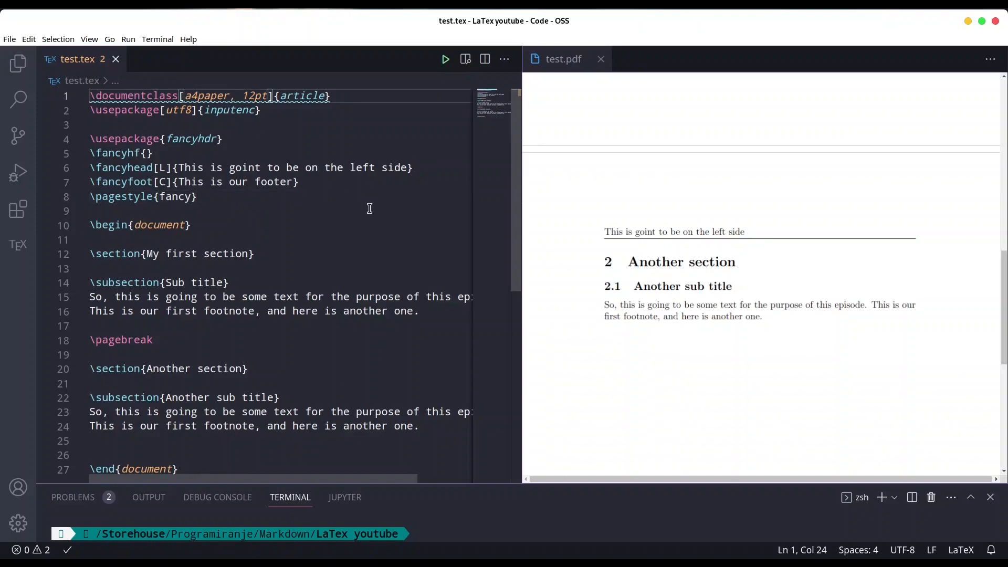
Make the document class twoside and change the left header's placement to [LE].
{"action": "type", "text": "twoside,"}
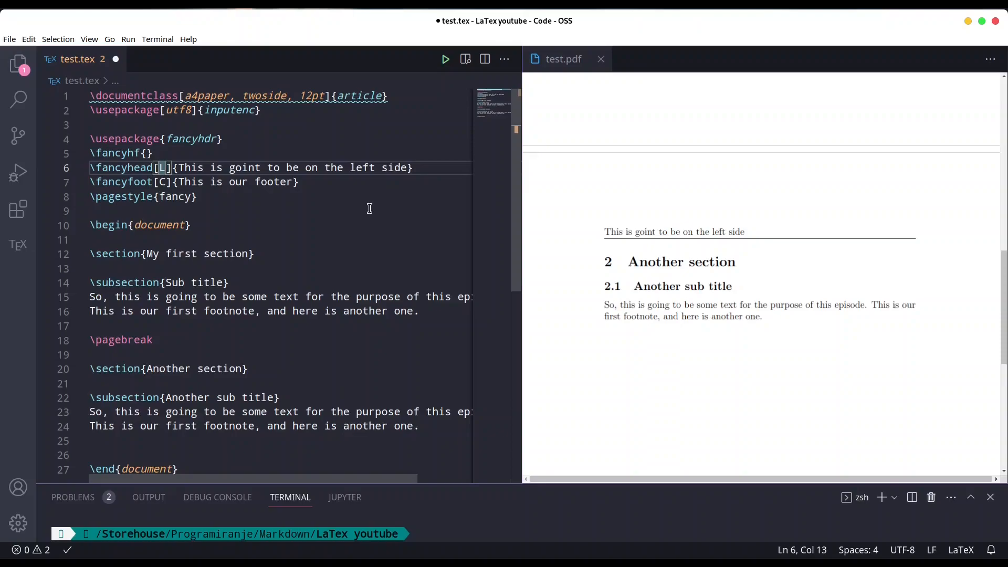
{"action": "type", "text": "E"}
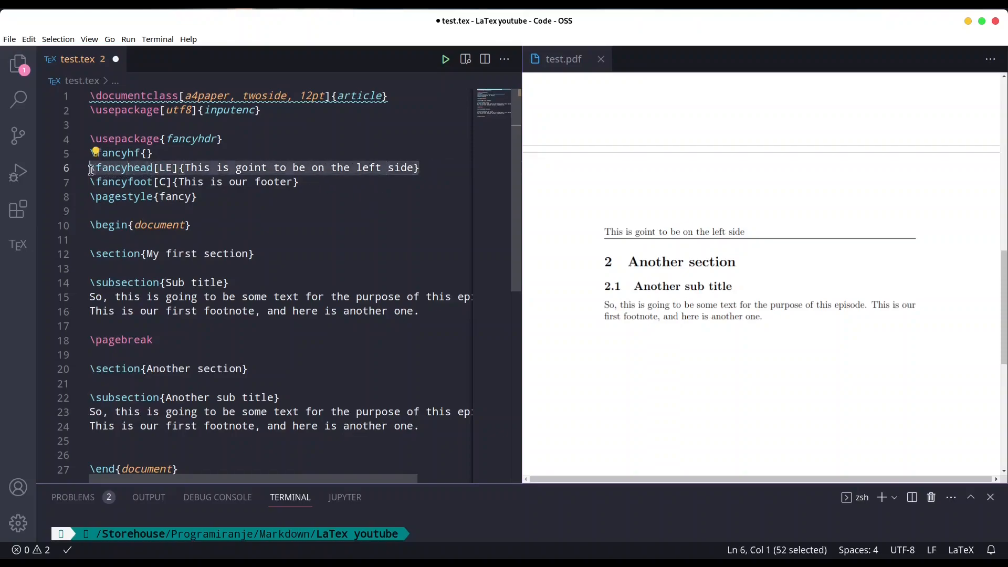
Give the duplicated header placement [RO] with text reading 'right side'.
{"action": "left_click", "coordinate": [421, 168]}
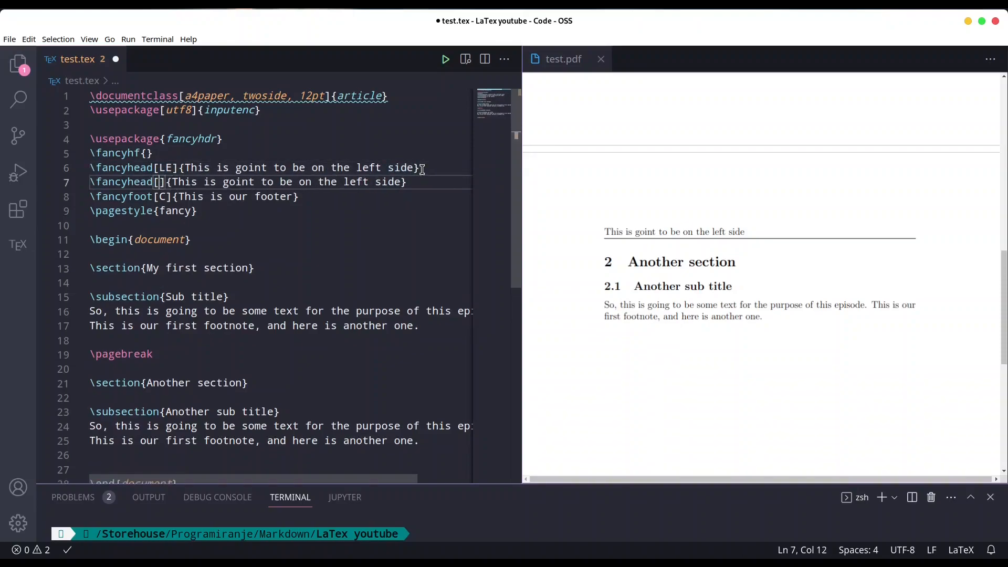
{"action": "type", "text": "R"}
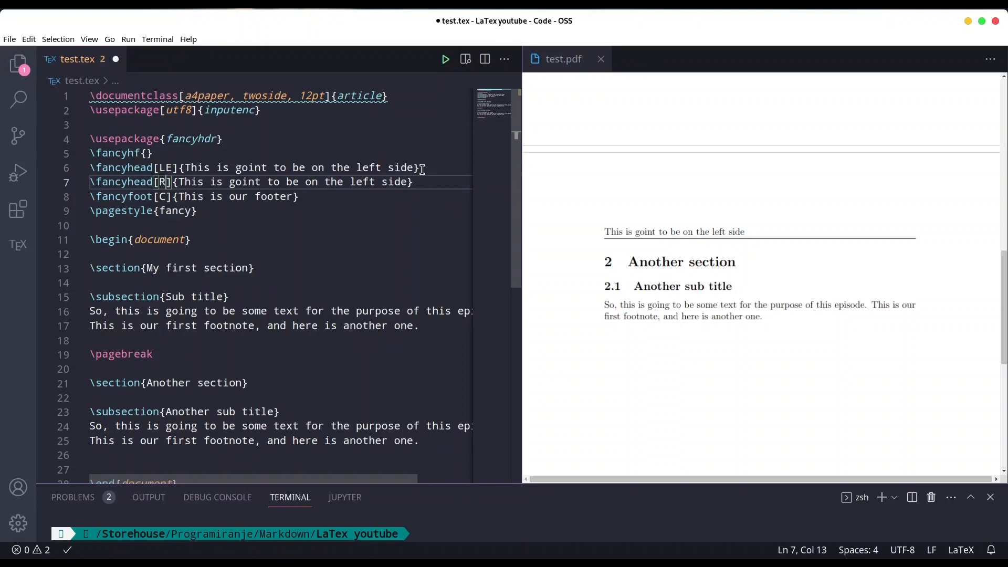
{"action": "type", "text": "O"}
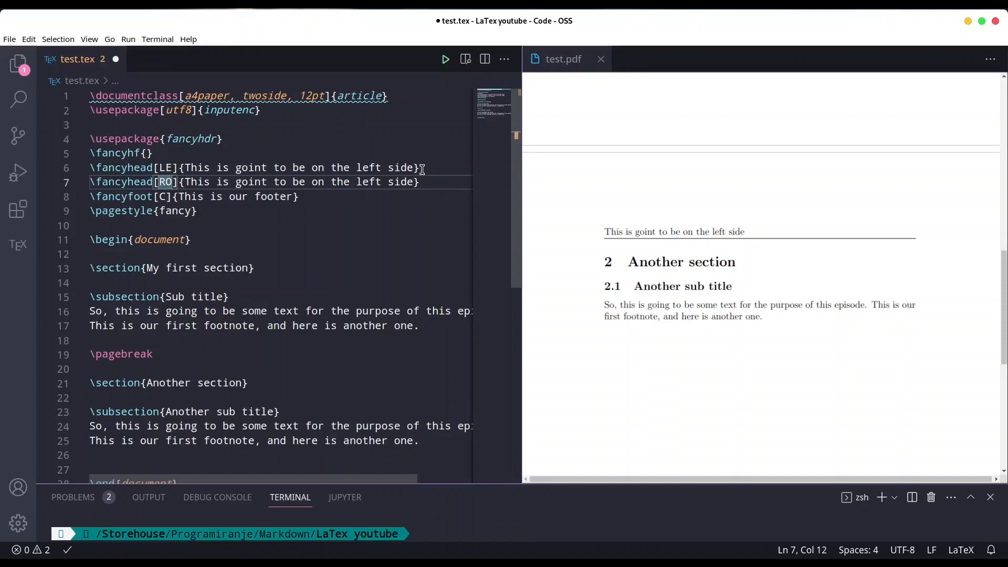
{"action": "left_click", "coordinate": [208, 182]}
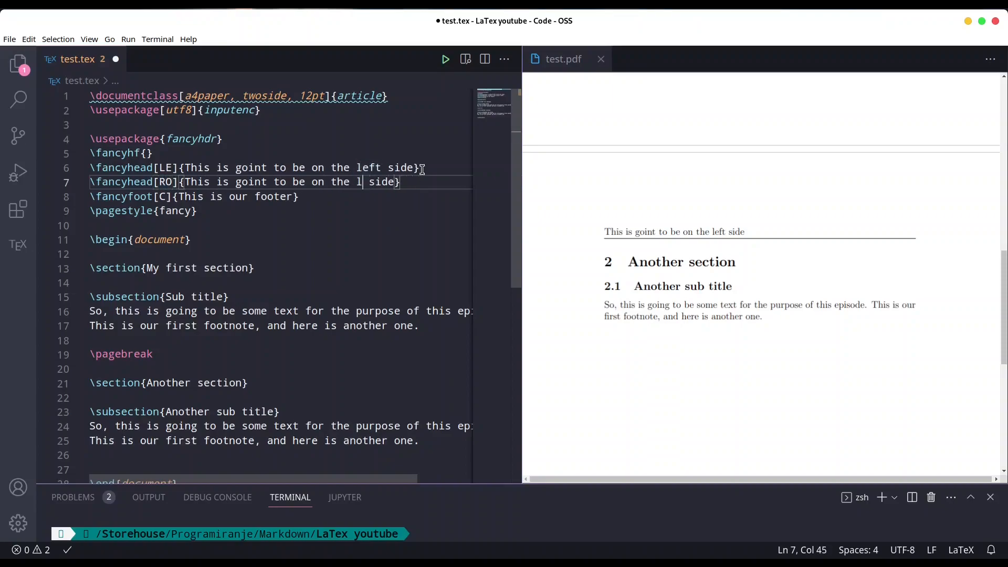
{"action": "type", "text": "ight"}
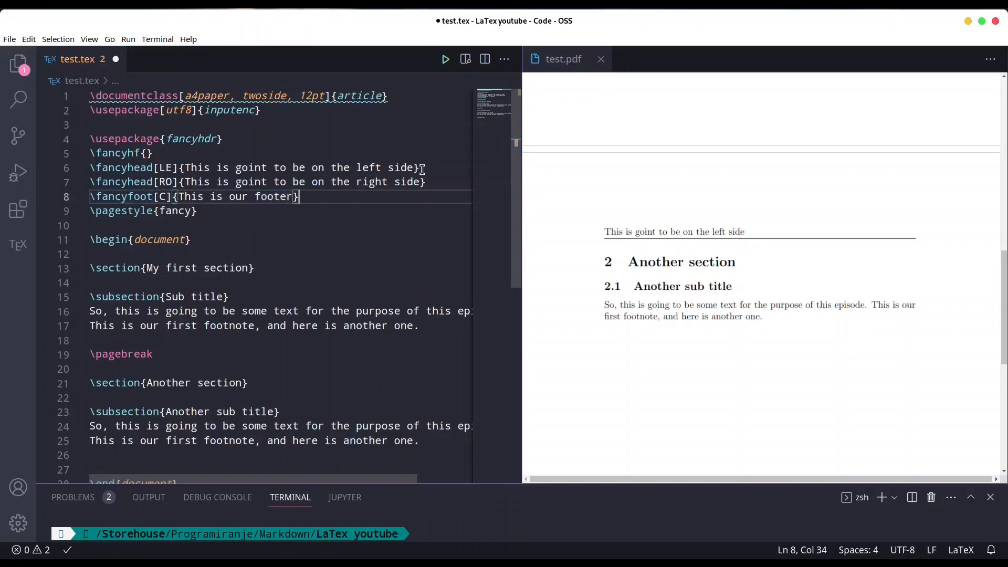
Save to rebuild the PDF and compare the right-side header on page 1 with the left-side header on page 2.
{"action": "double_click", "coordinate": [297, 168]}
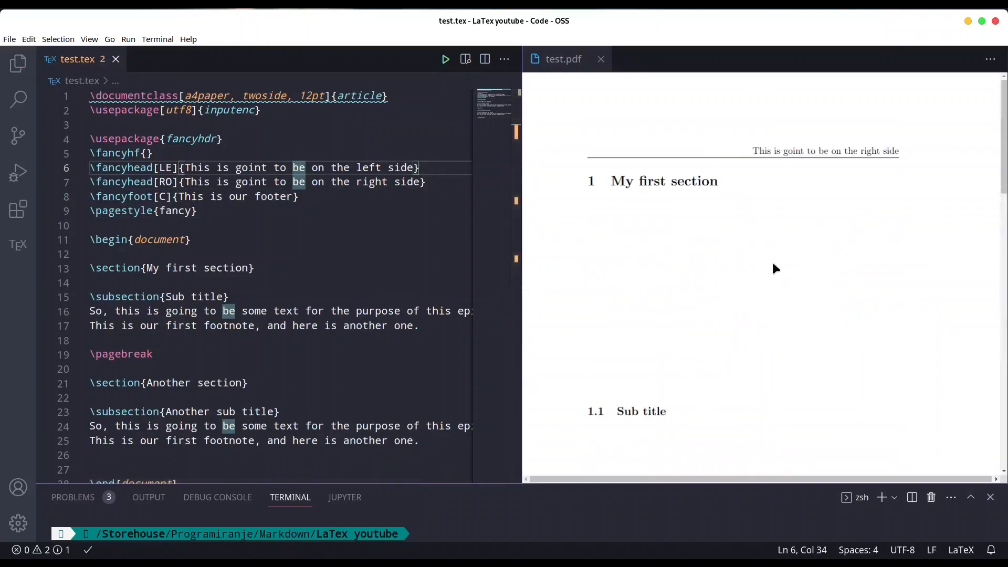
{"action": "mouse_move", "coordinate": [770, 224]}
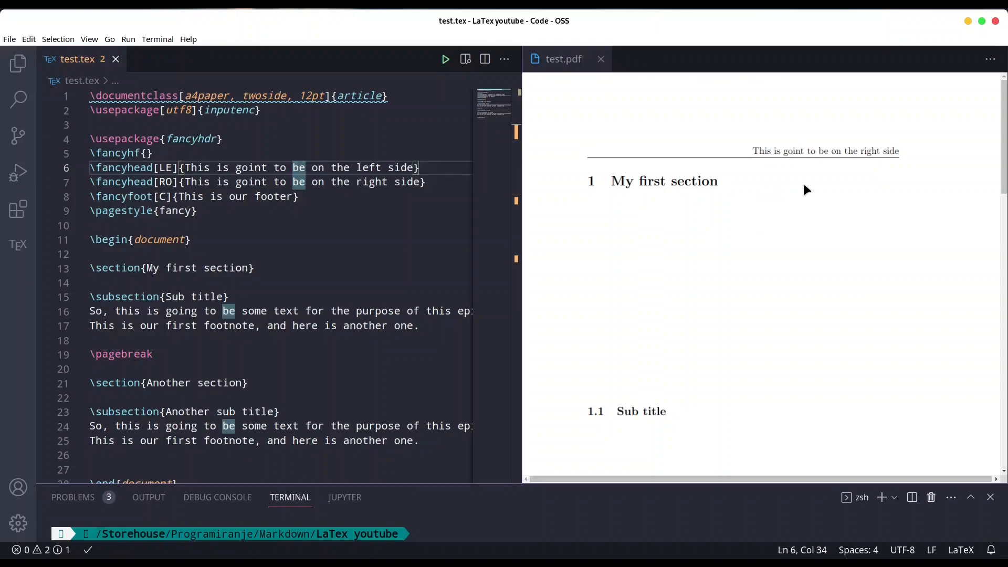
{"action": "mouse_move", "coordinate": [871, 155]}
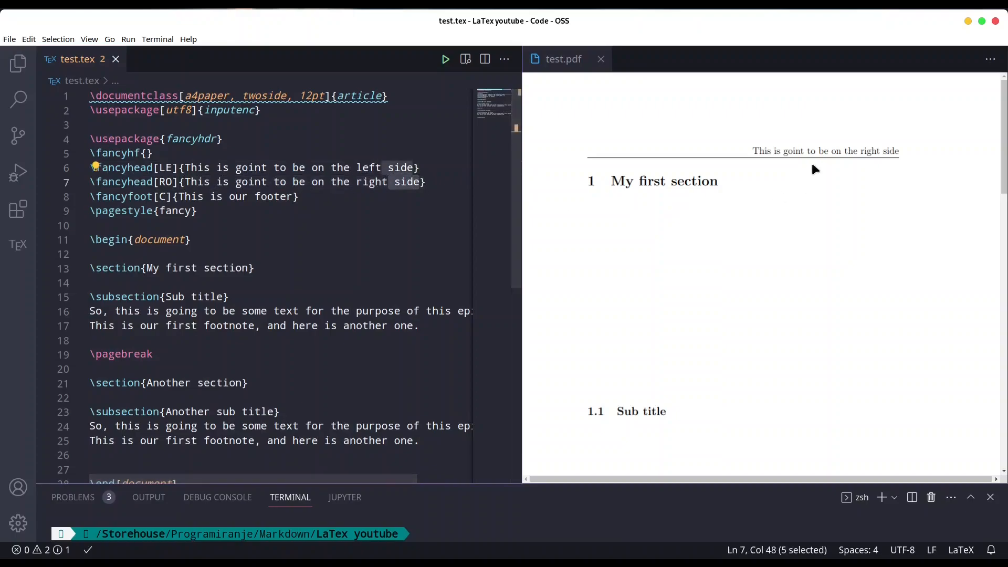
{"action": "scroll", "scroll_direction": "down", "scroll_amount": 3}
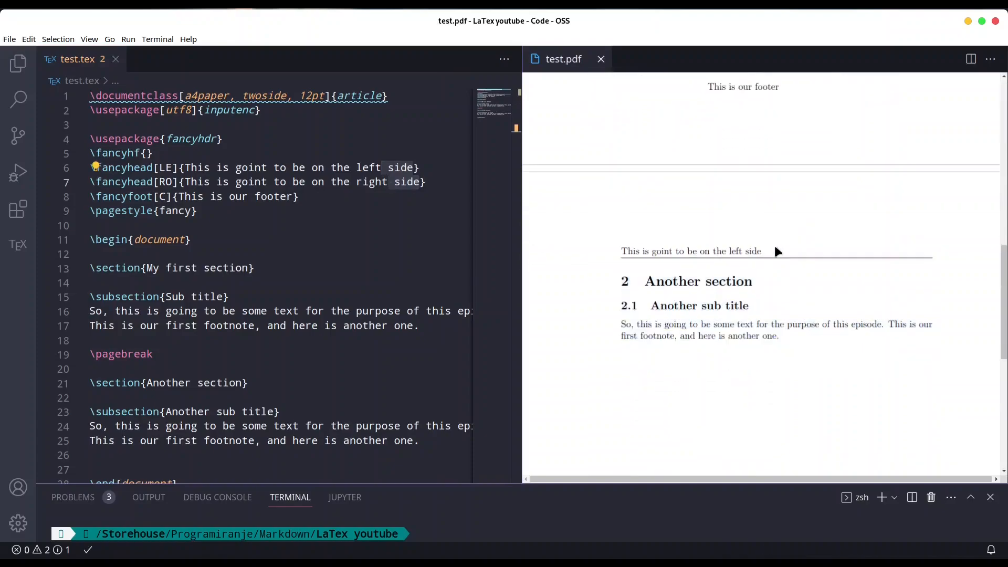
{"action": "left_click_drag", "start_coordinate": [621, 251], "coordinate": [781, 336]}
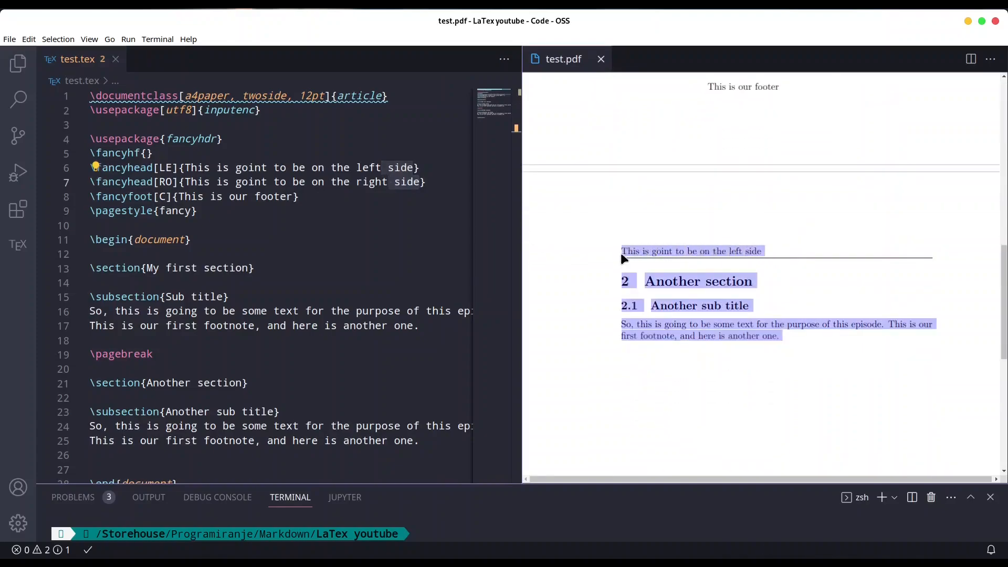
{"action": "left_click", "coordinate": [299, 196]}
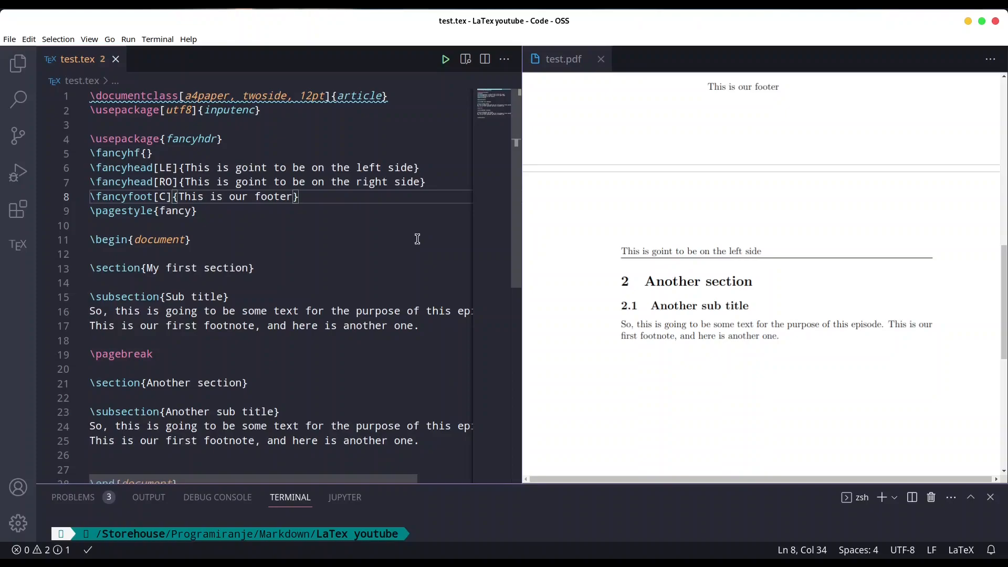
{"action": "mouse_move", "coordinate": [354, 242]}
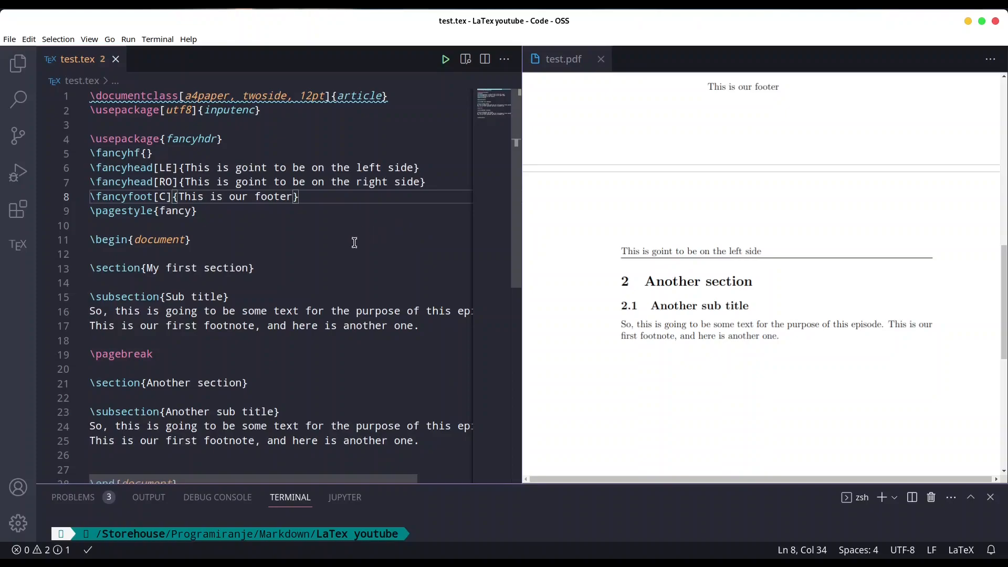
{"action": "mouse_move", "coordinate": [373, 243]}
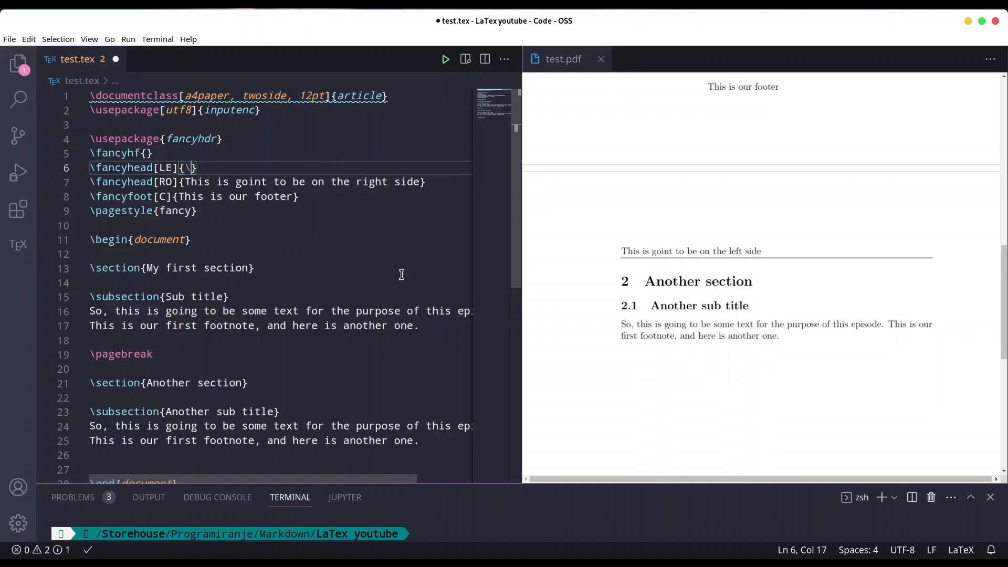
Use \leftmark and \rightmark as header texts and \thepage as the centred footer, then save to recompile.
{"action": "type", "text": "leftmark"}
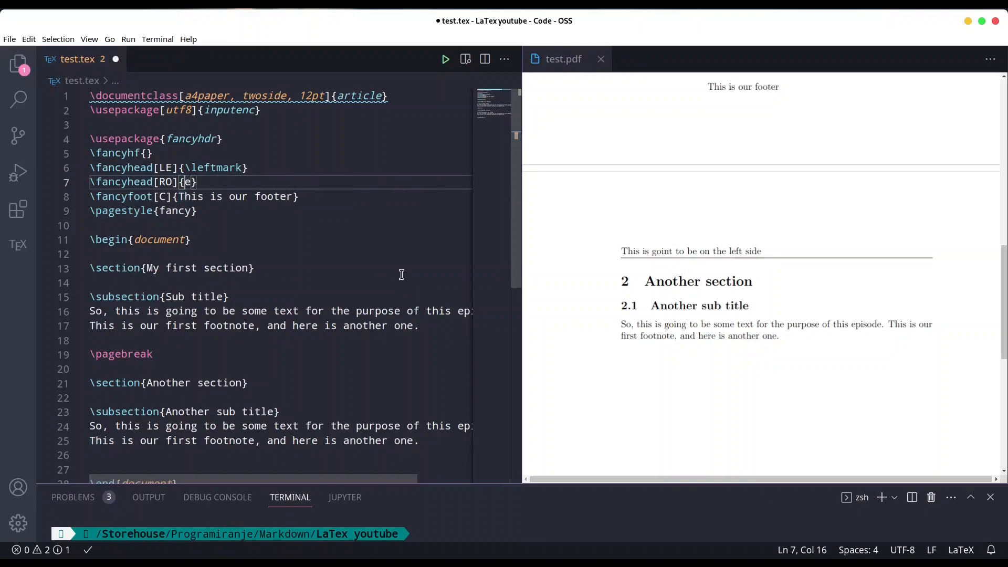
{"action": "type", "text": "\\"}
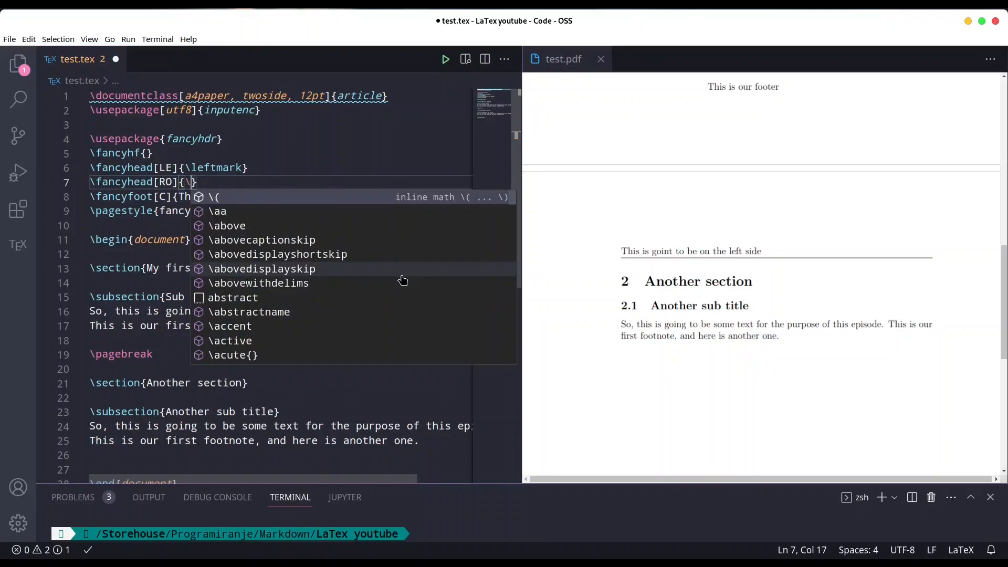
{"action": "type", "text": "rightmark"}
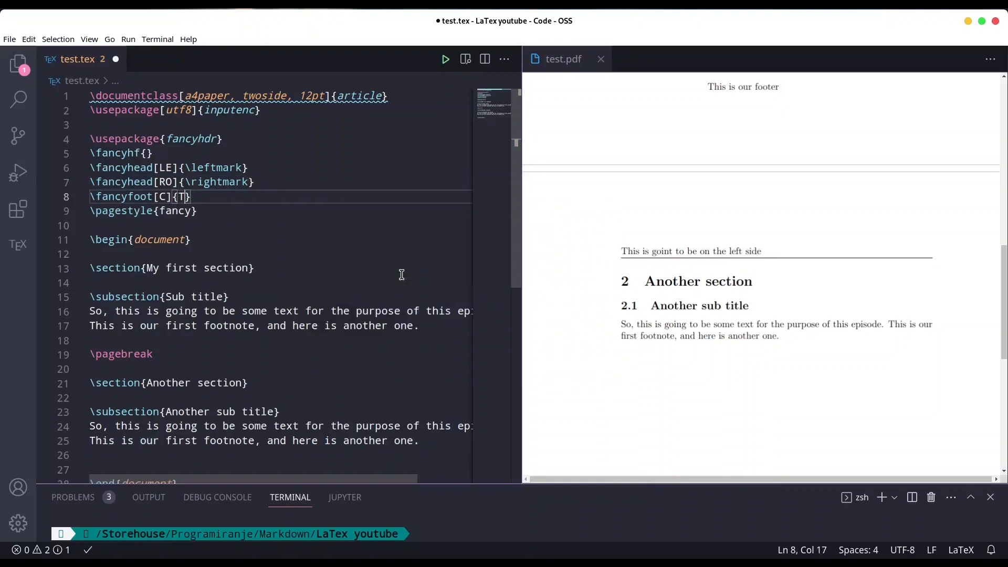
{"action": "key", "text": "Backspace"}
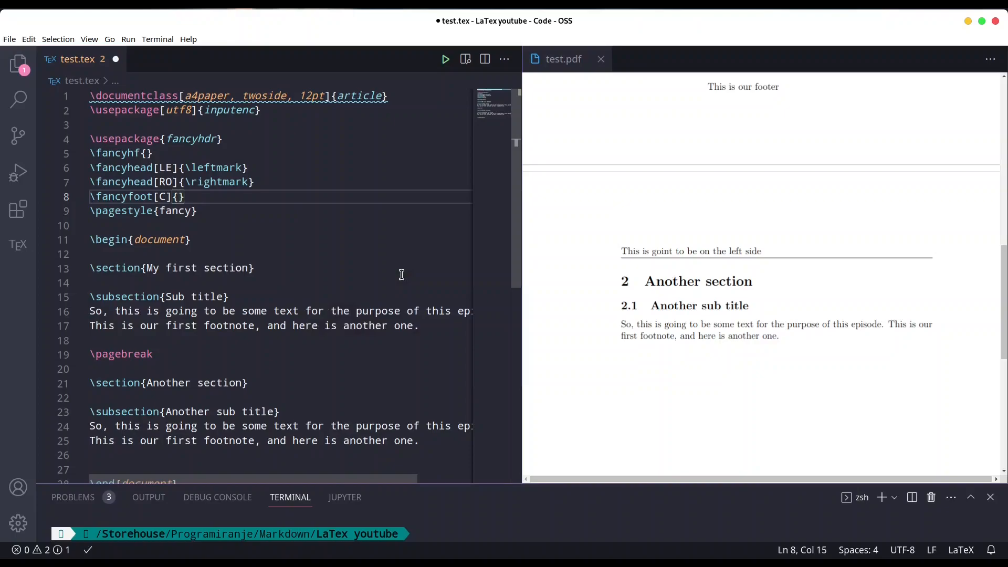
{"action": "type", "text": "\\thepage"}
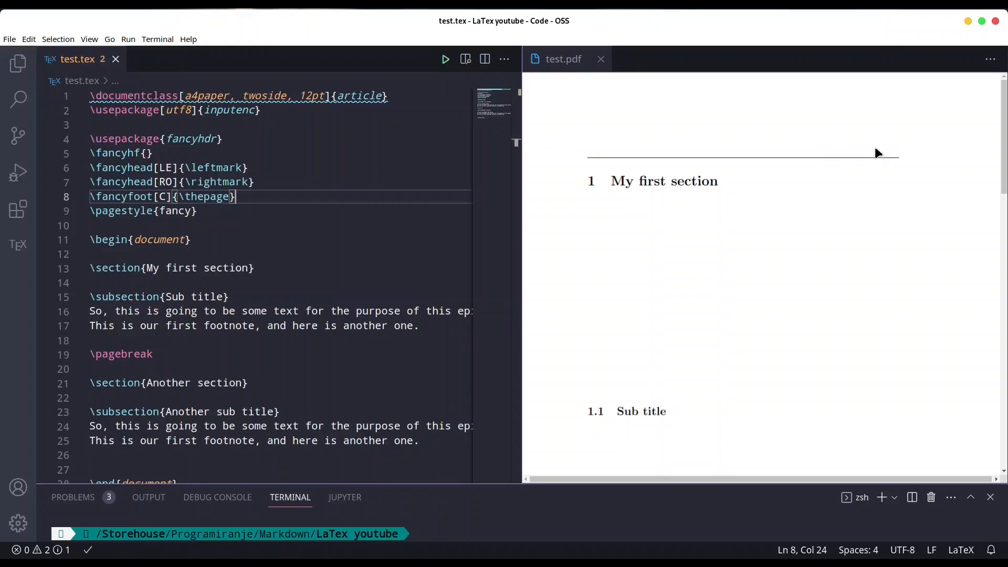
{"action": "mouse_move", "coordinate": [853, 153]}
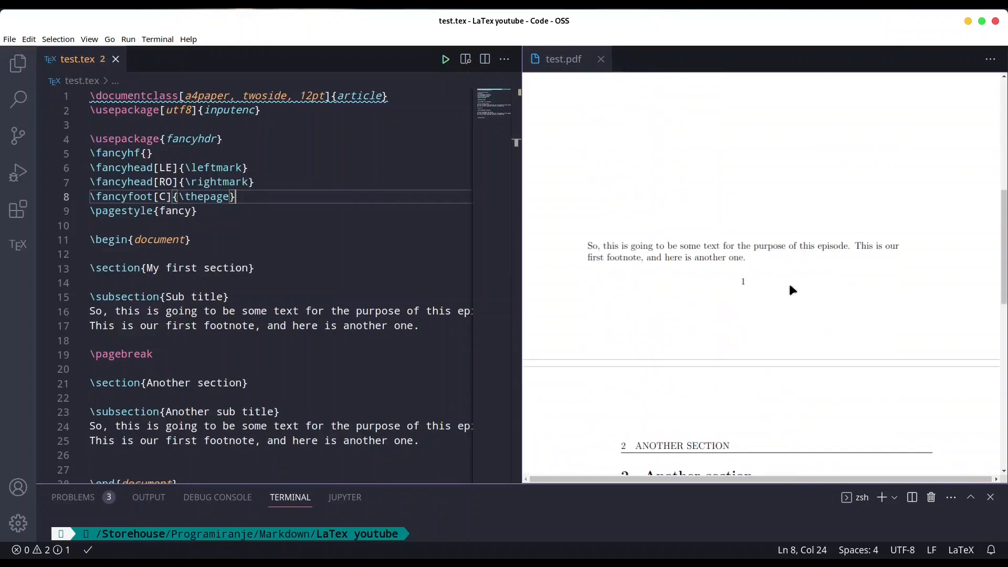
{"action": "scroll", "scroll_direction": "down", "scroll_amount": 3}
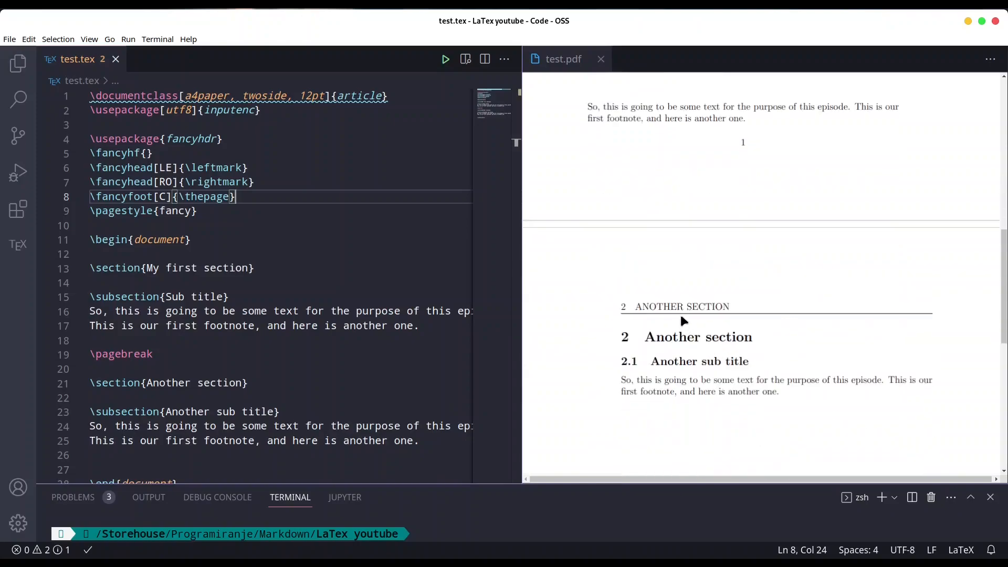
{"action": "left_click_drag", "start_coordinate": [637, 306], "coordinate": [782, 392]}
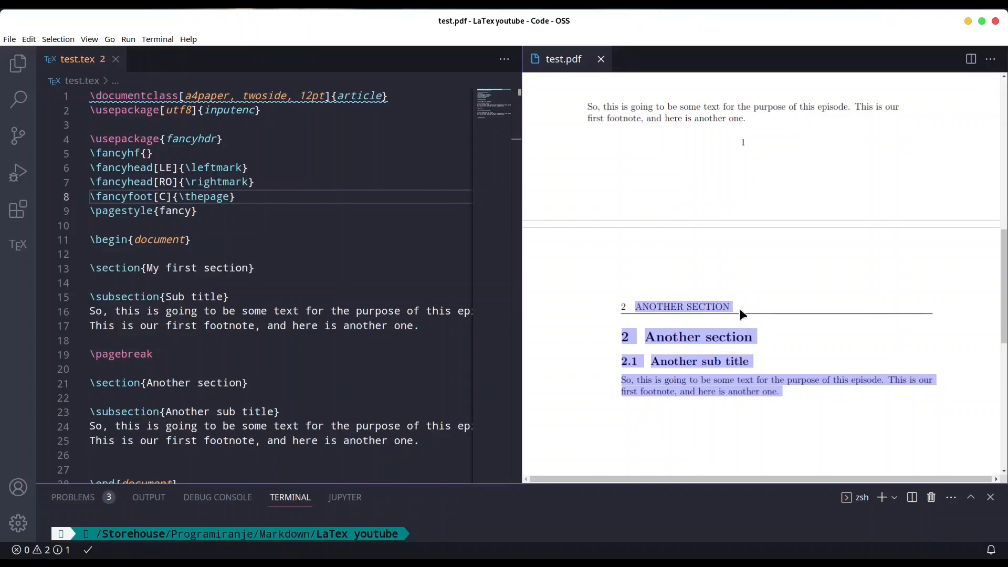
{"action": "mouse_move", "coordinate": [740, 309]}
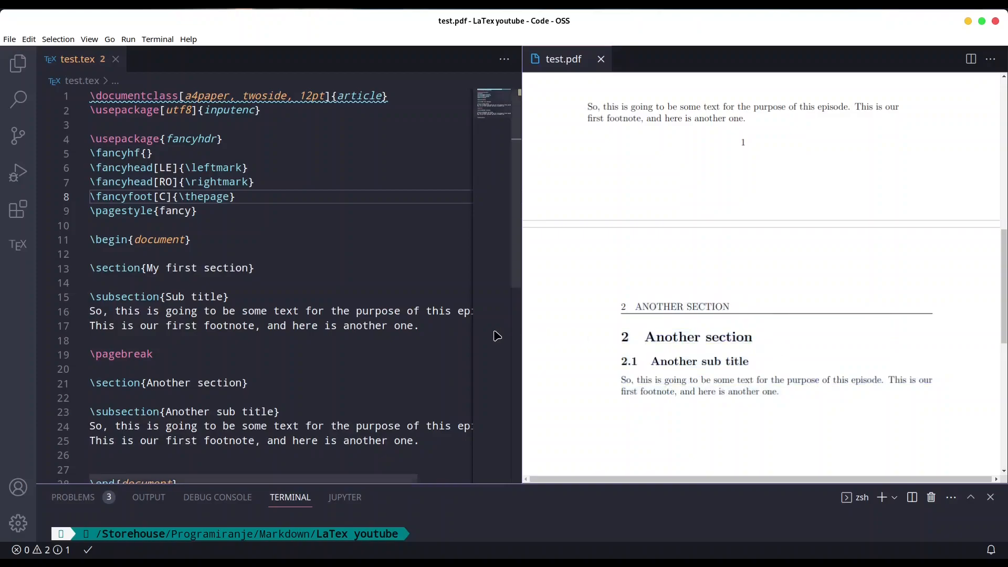
Replace \leftmark and \rightmark with \thesection in both headers and save to rebuild the PDF.
{"action": "double_click", "coordinate": [216, 168]}
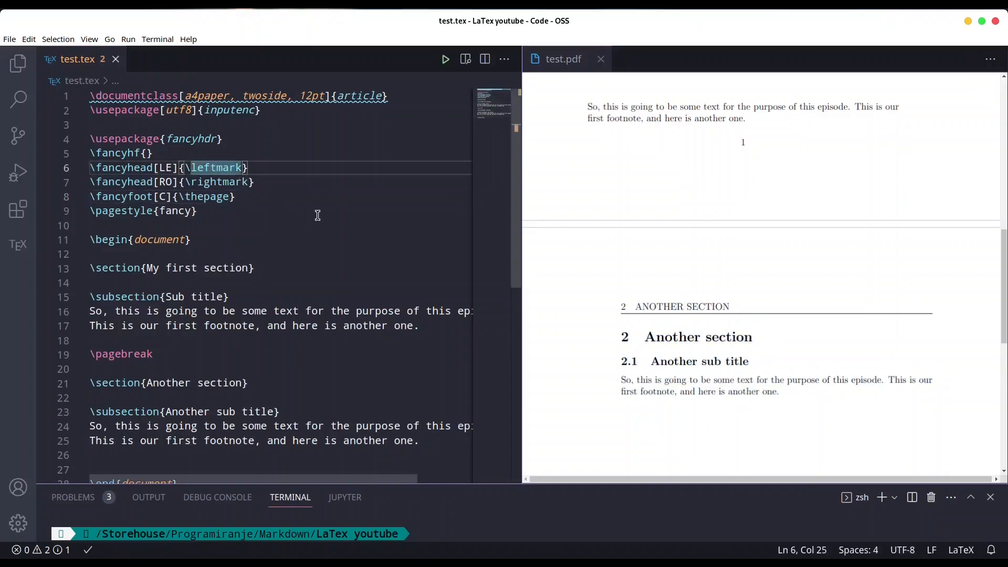
{"action": "key", "text": "Backspace"}
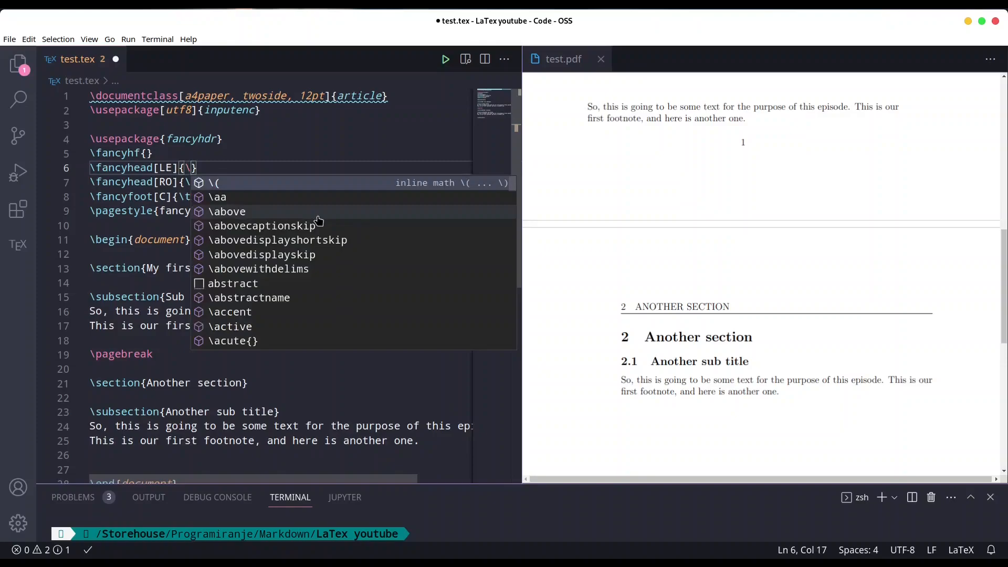
{"action": "type", "text": "thesection"}
{"action": "left_click", "coordinate": [280, 182]}
{"action": "type", "text": "rightmar"}
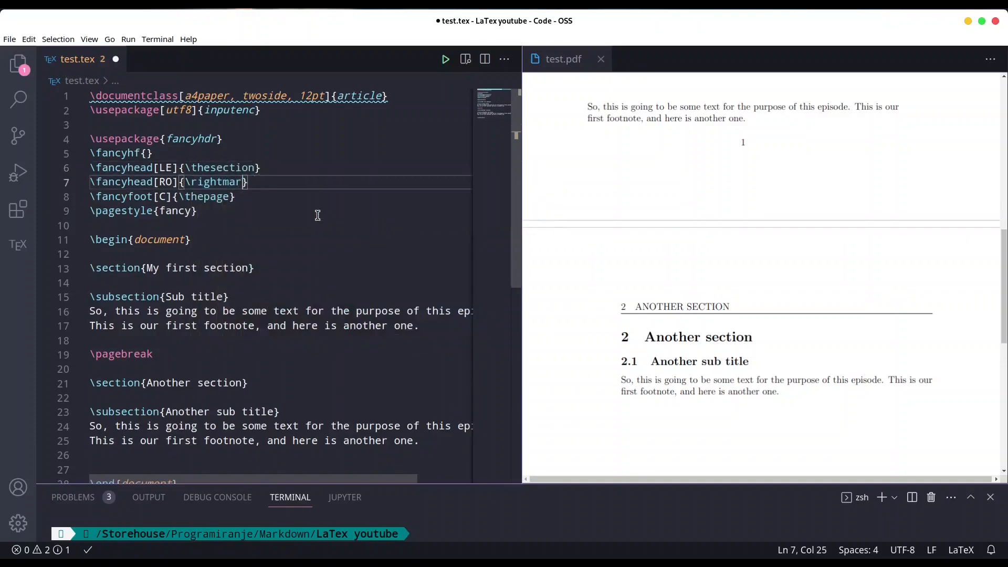
{"action": "type", "text": "\\thesection"}
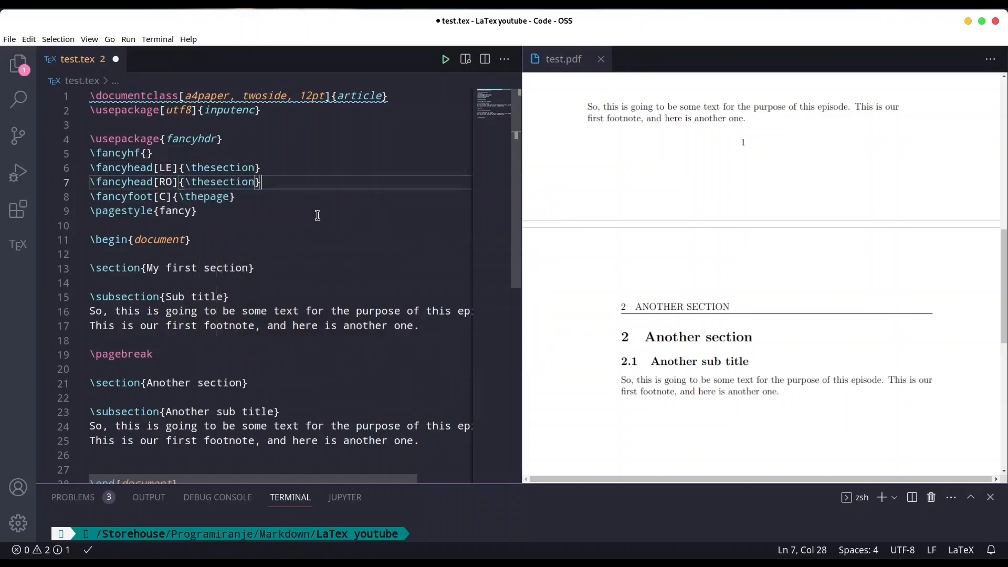
{"action": "key", "text": "cmd+s"}
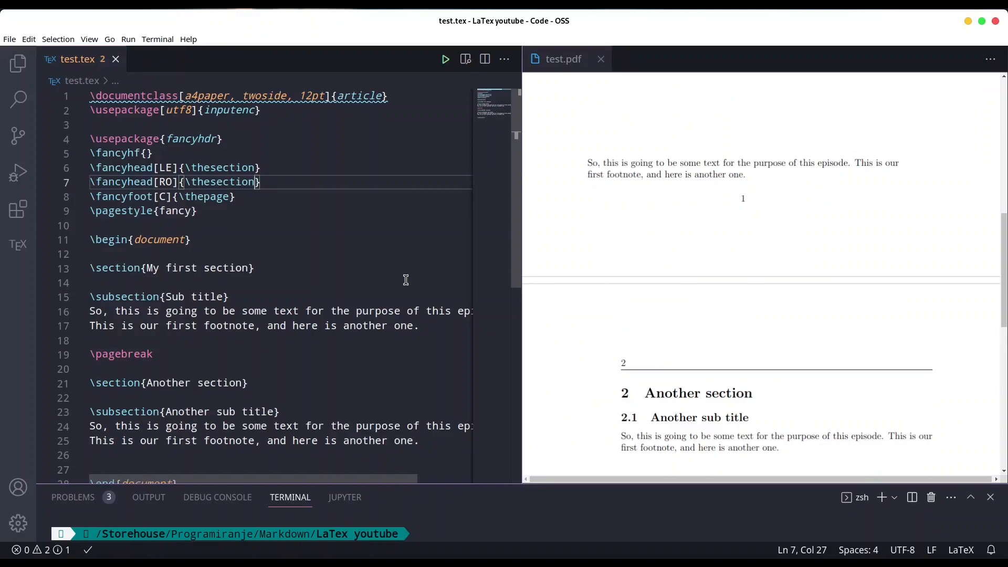
Restore \leftmark on both \fancyhead lines, save, and check page 2's header reads '2 ANOTHER SECTION'.
{"action": "key", "text": "Backspace"}
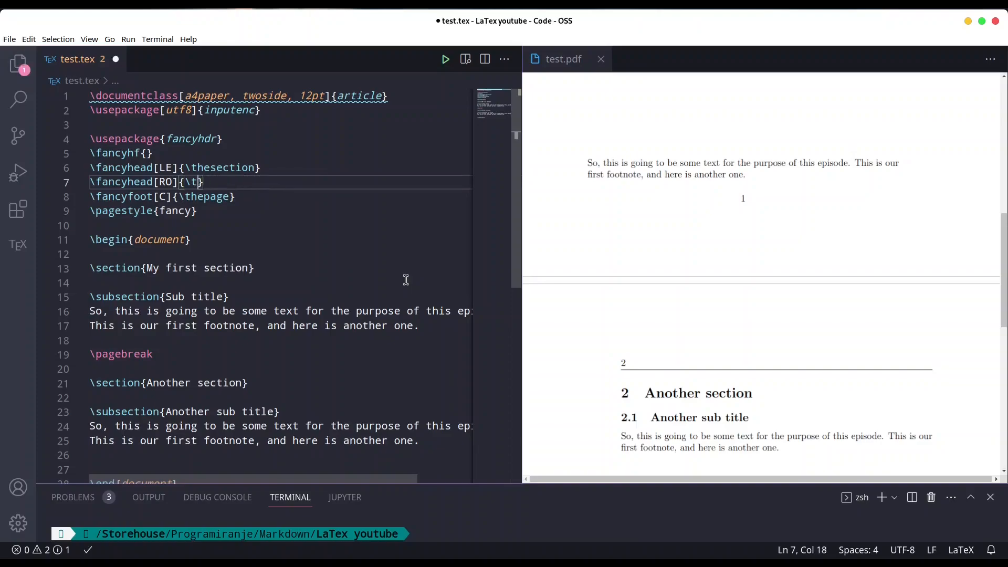
{"action": "type", "text": "eftmark"}
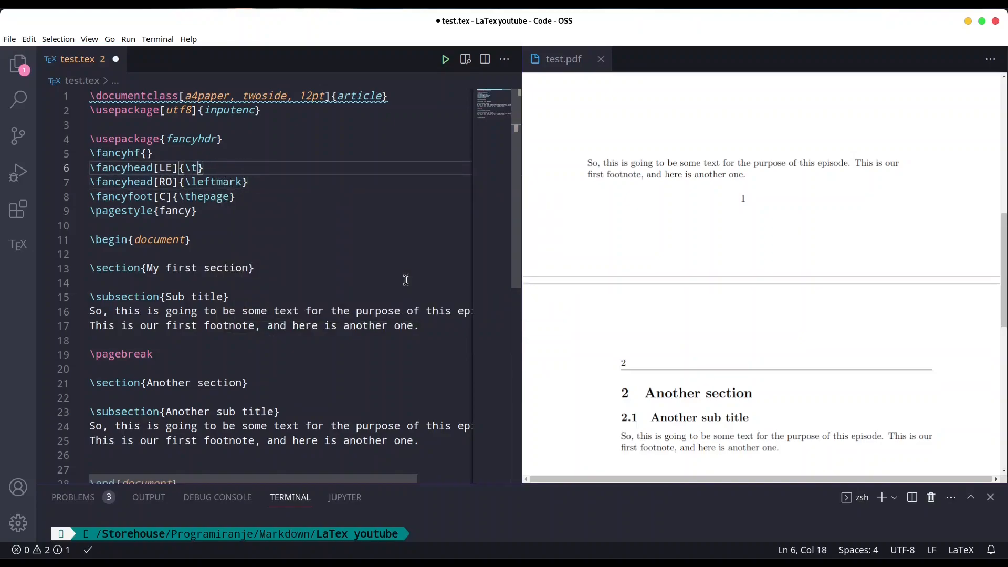
{"action": "type", "text": "leftmar"}
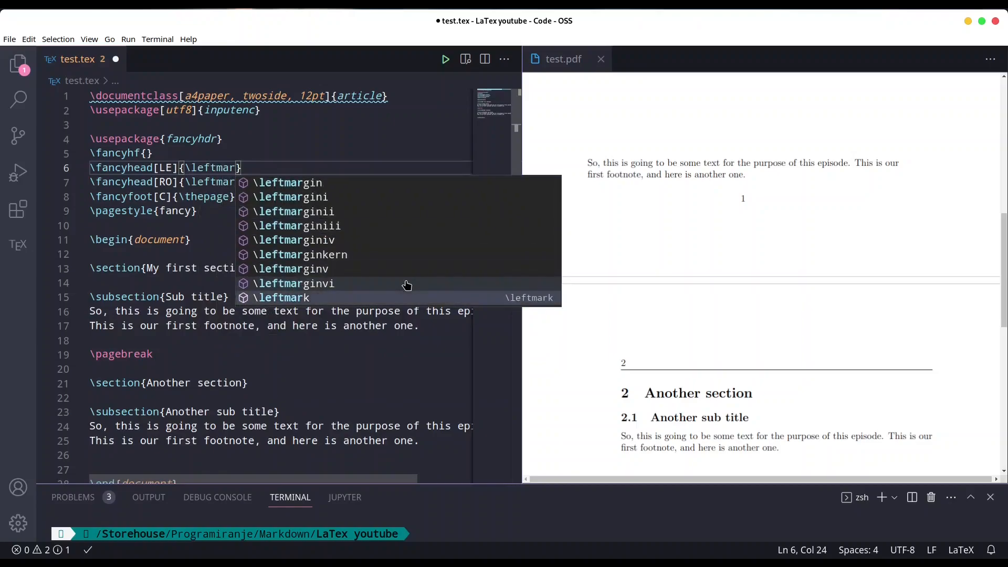
{"action": "left_click", "coordinate": [281, 297]}
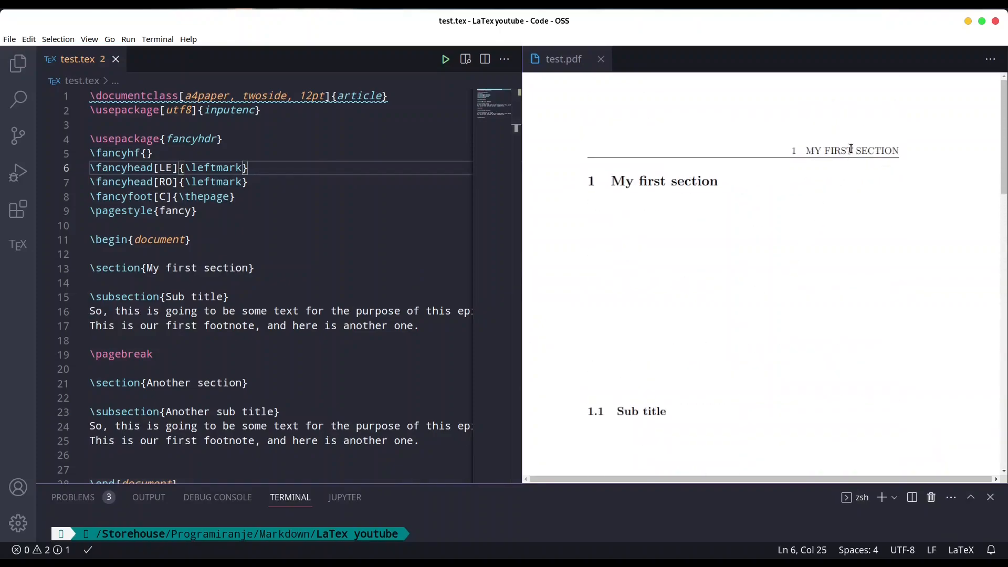
{"action": "mouse_move", "coordinate": [597, 348]}
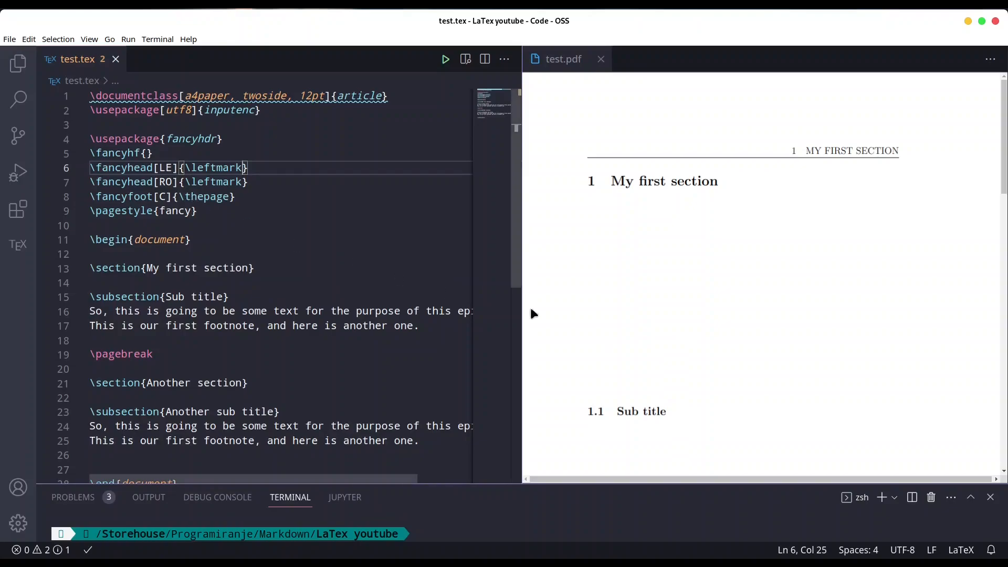
{"action": "scroll", "scroll_direction": "down", "scroll_amount": 3}
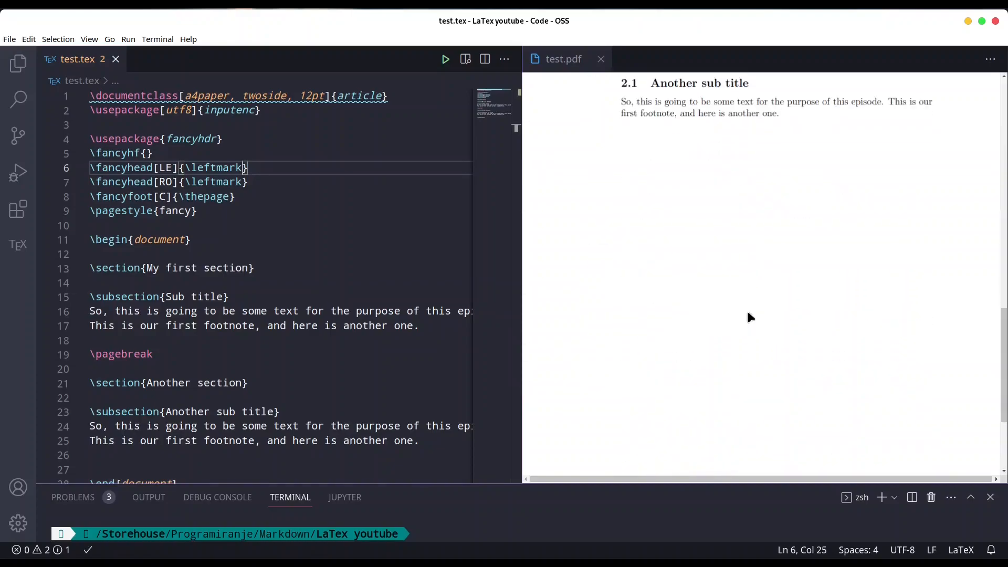
{"action": "scroll", "scroll_direction": "down", "scroll_amount": 3}
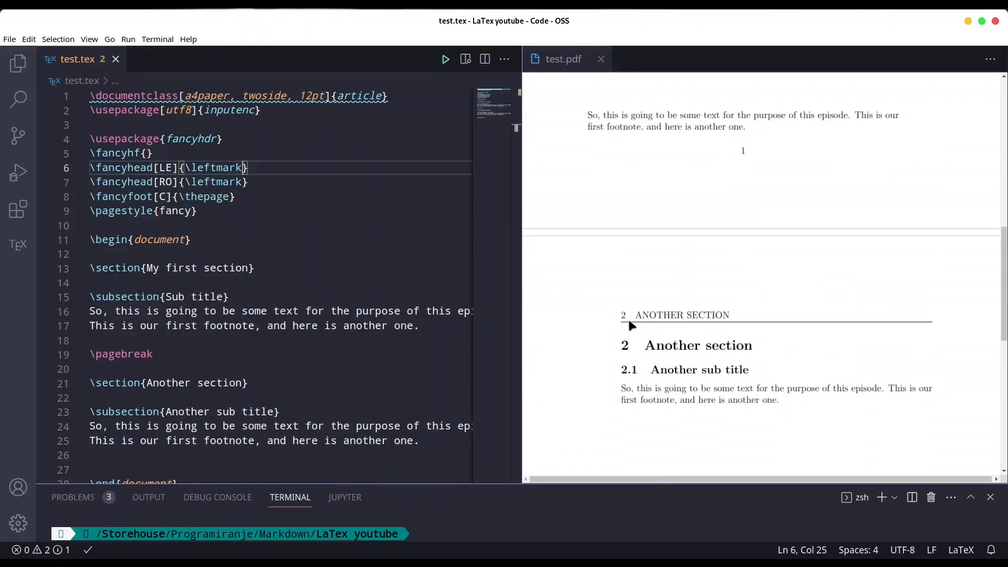
{"action": "mouse_move", "coordinate": [662, 327]}
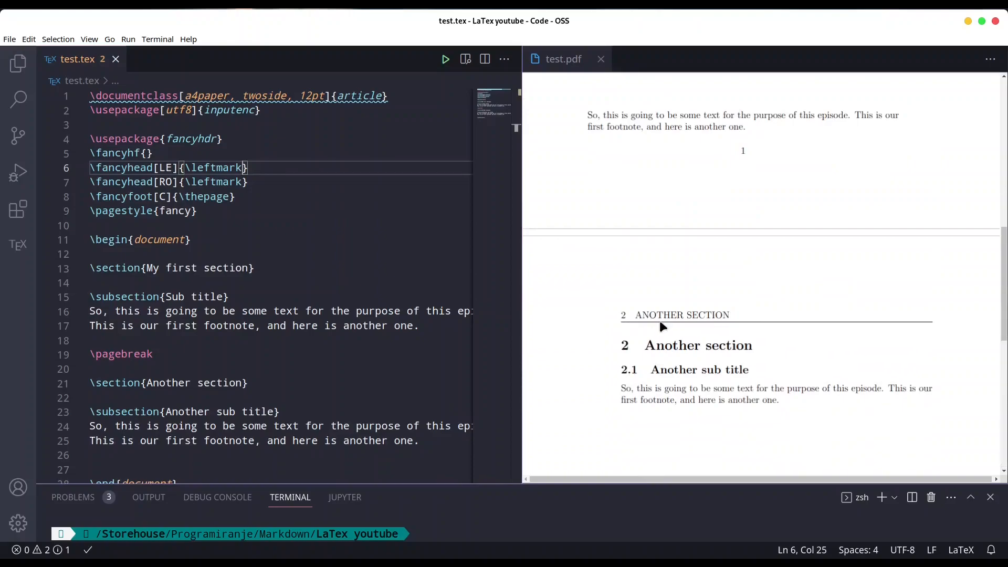
{"action": "mouse_move", "coordinate": [915, 327]}
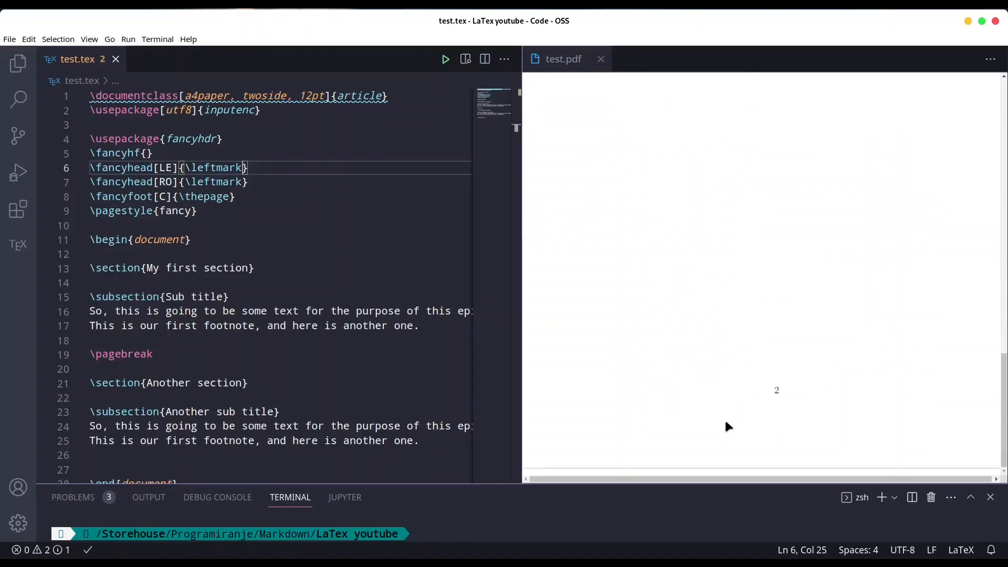
{"action": "mouse_move", "coordinate": [808, 385]}
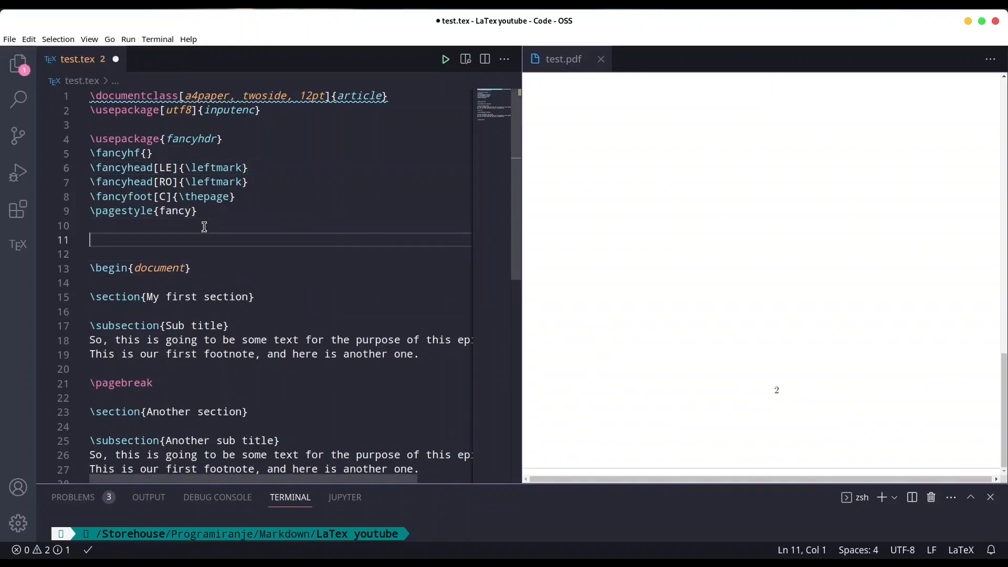
Add \renewcommand{\headrulewidth}{0 px} after \pagestyle{fancy}.
{"action": "type", "text": "\\ren"}
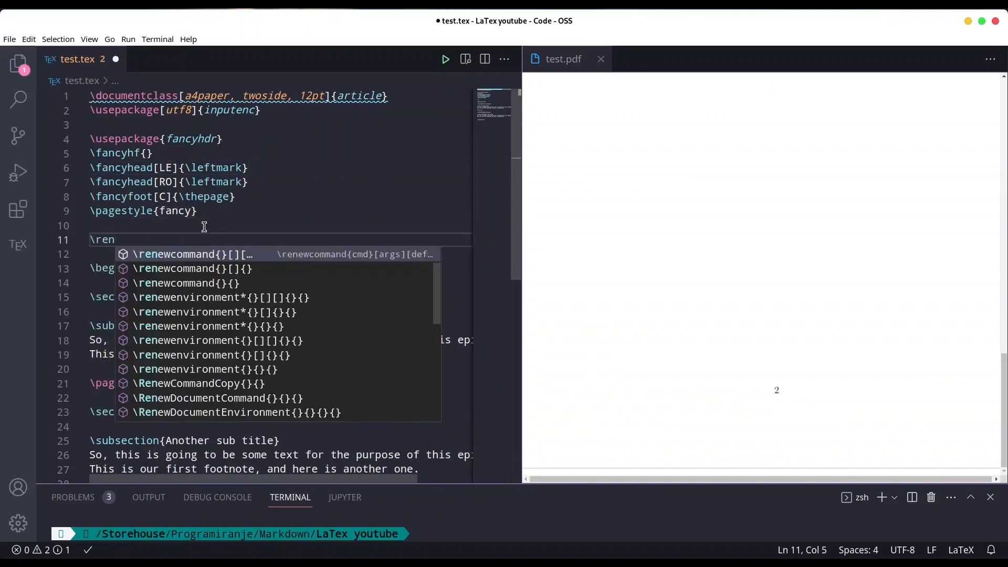
{"action": "left_click", "coordinate": [193, 254]}
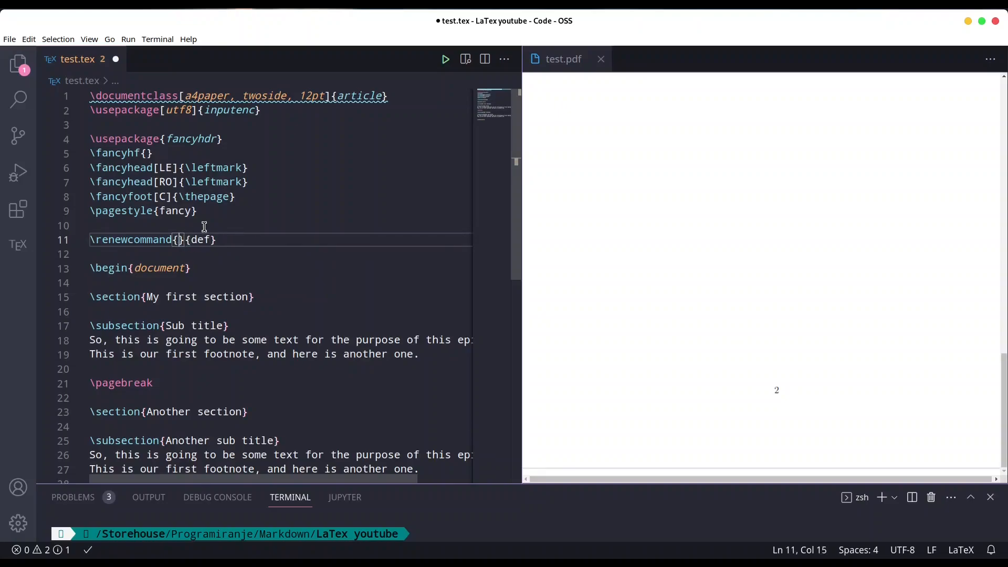
{"action": "type", "text": "\\header"}
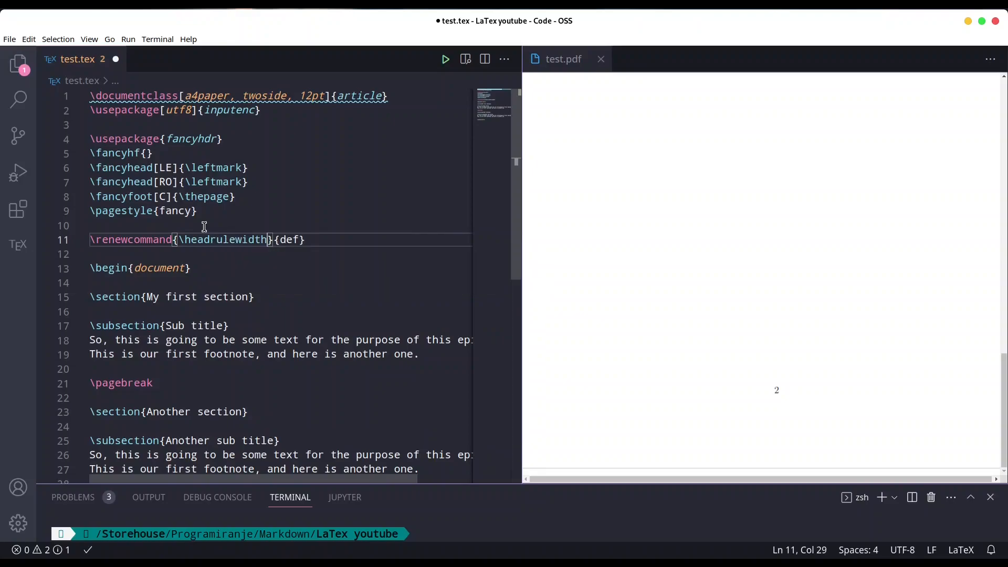
{"action": "key", "text": "Backspace"}
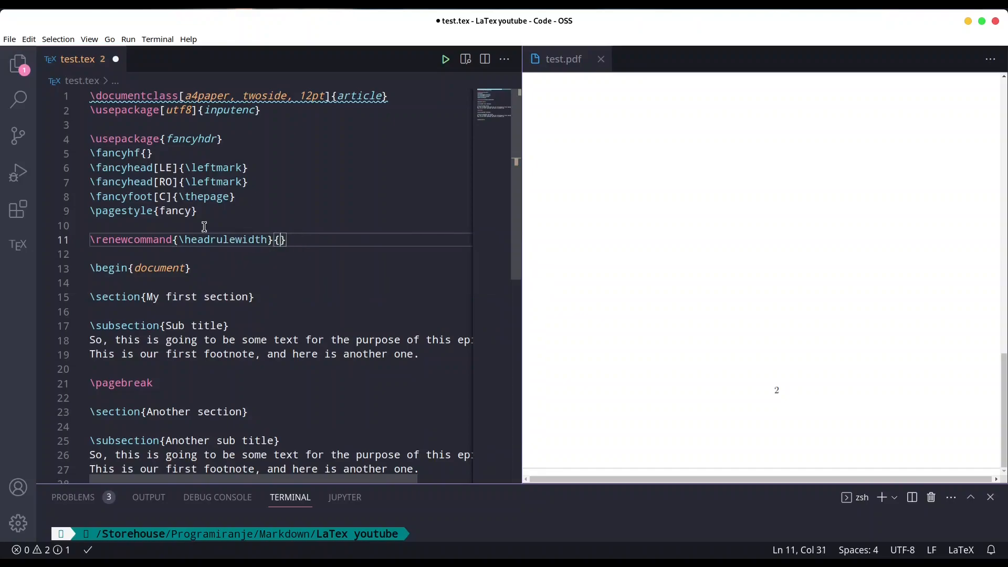
{"action": "type", "text": "0 px"}
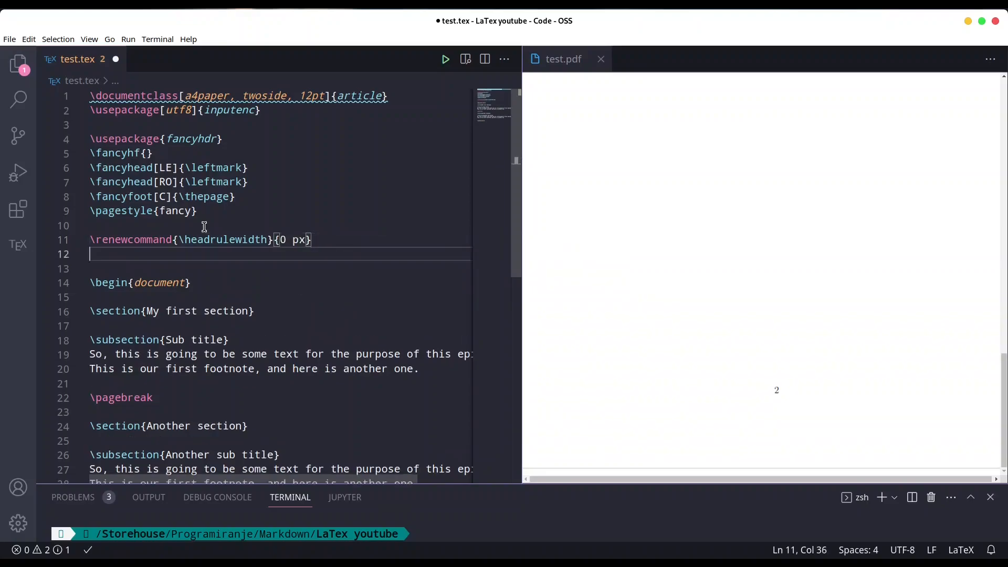
Add \renewcommand{\footrulewidth}{1 px} below it.
{"action": "type", "text": "\\renewcommand{}{def"}
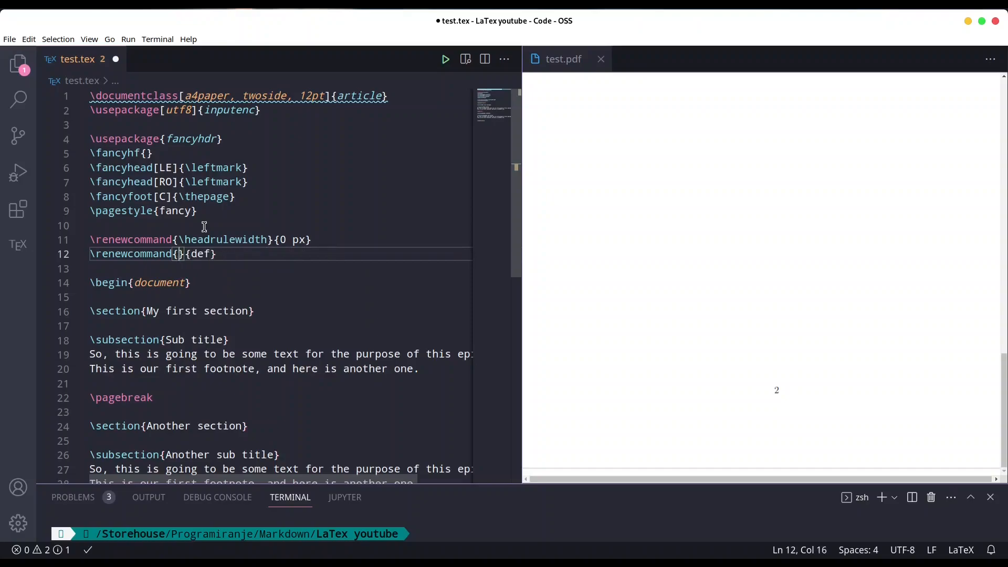
{"action": "type", "text": "foote"}
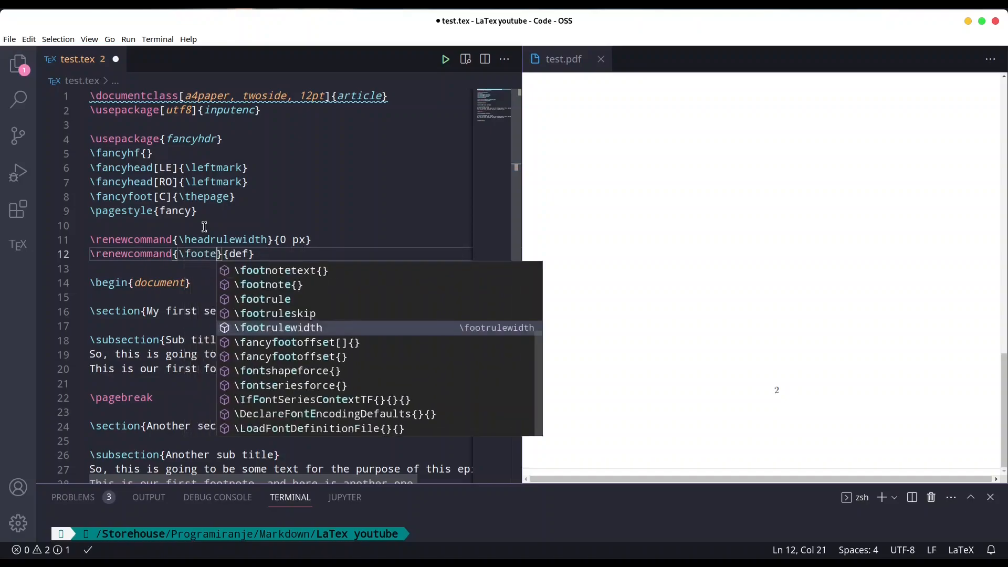
{"action": "type", "text": "rulewidth"}
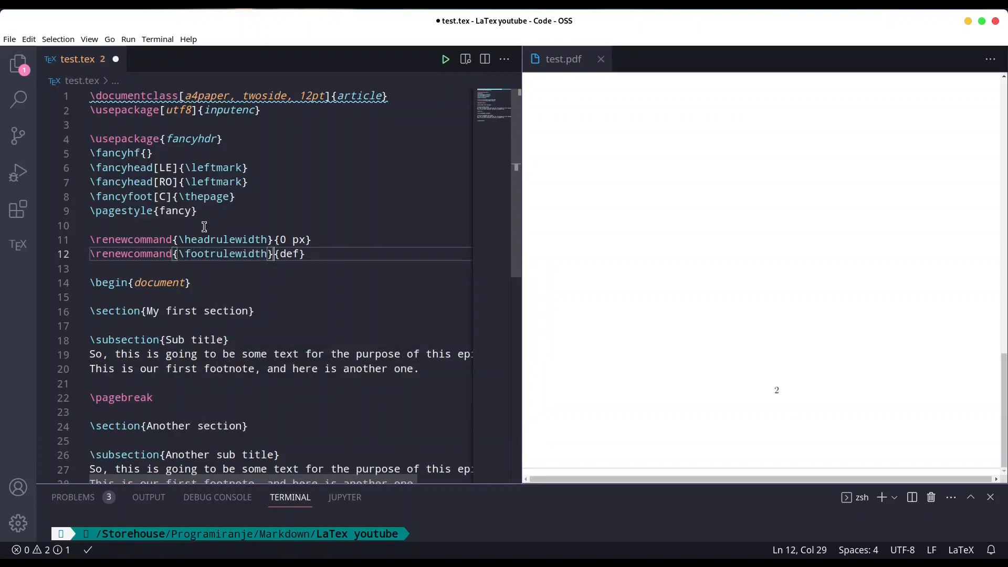
{"action": "type", "text": "1 px"}
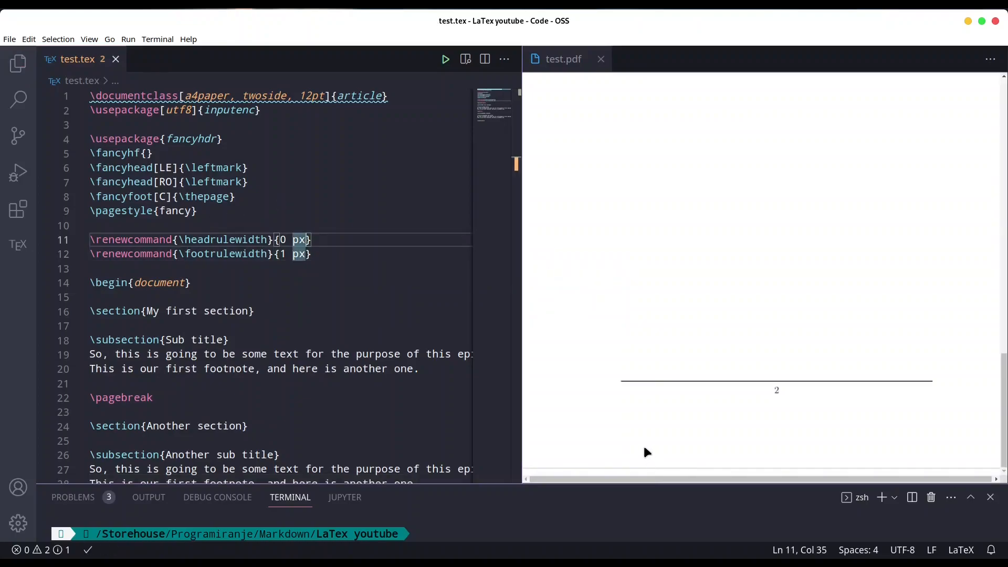
{"action": "mouse_move", "coordinate": [909, 392]}
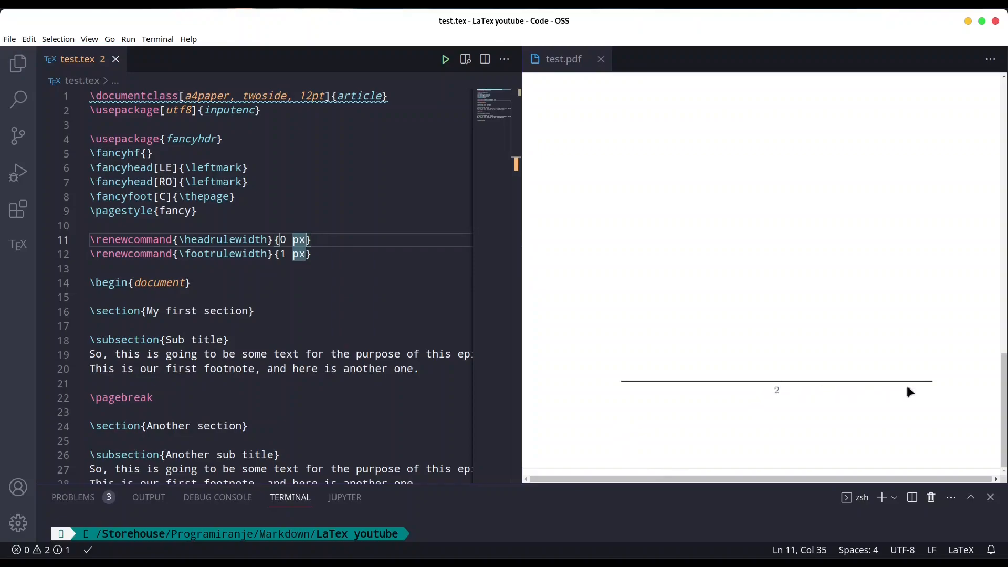
Scroll the rebuilt preview to confirm no header rule and a thin line above page number 2.
{"action": "scroll", "scroll_direction": "down", "scroll_amount": 3}
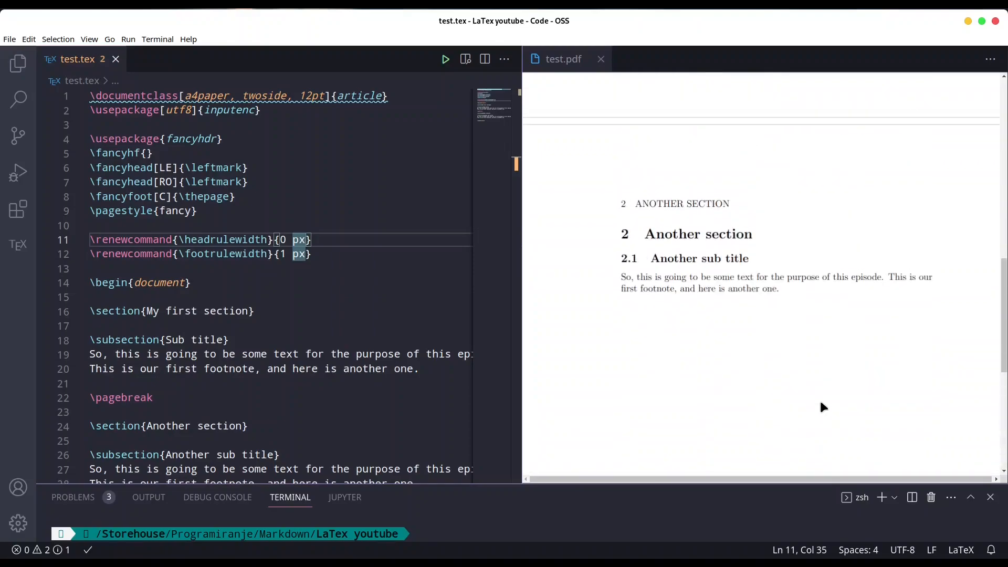
{"action": "mouse_move", "coordinate": [827, 220]}
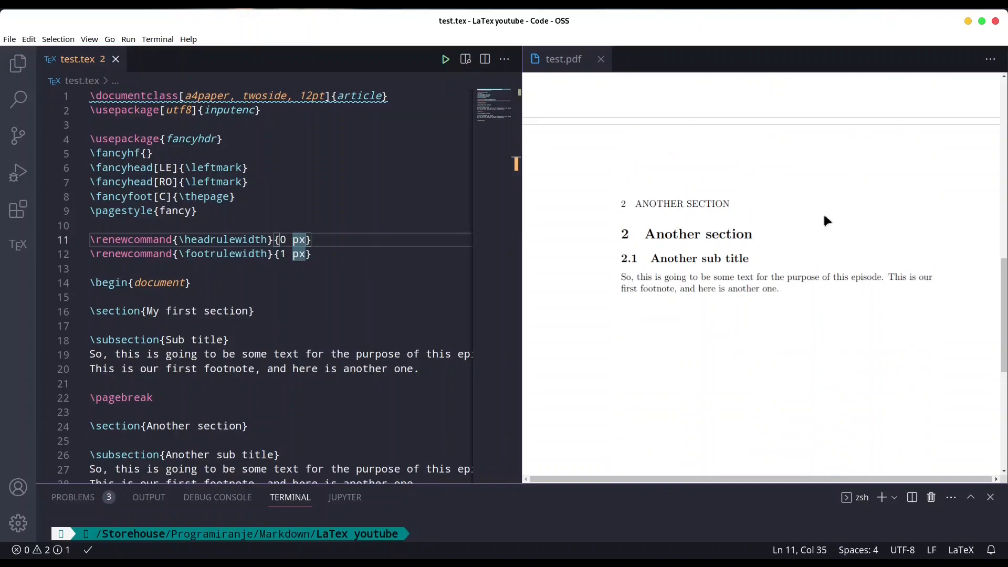